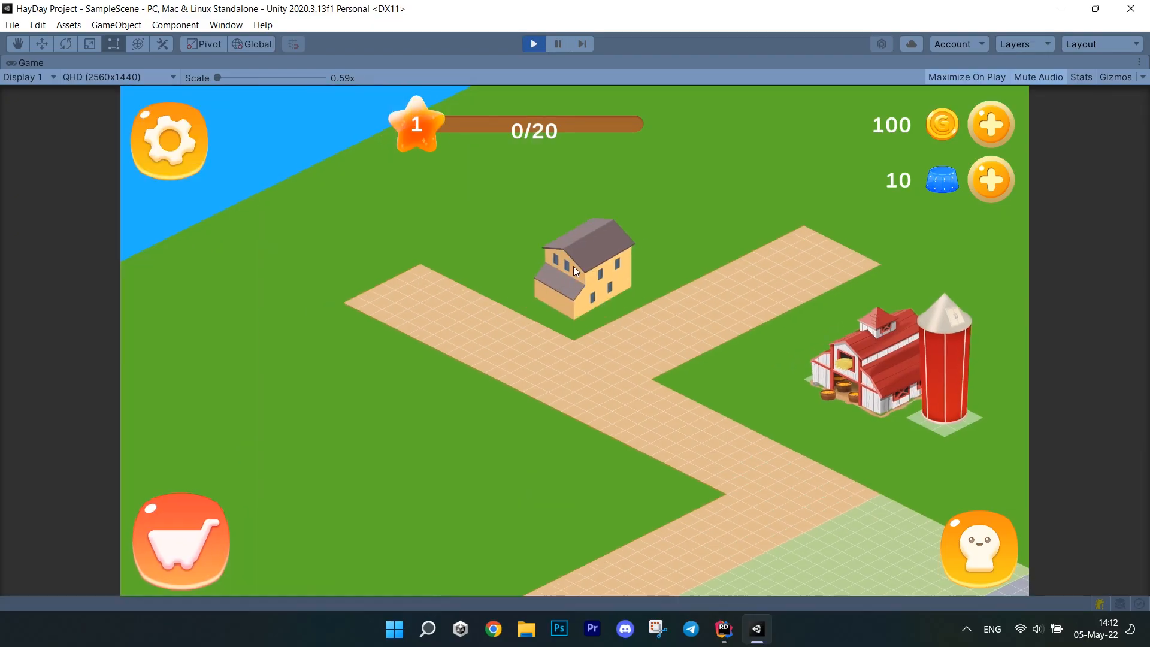
Show the house's build timer and complete its construction with the checkmark
click(585, 269)
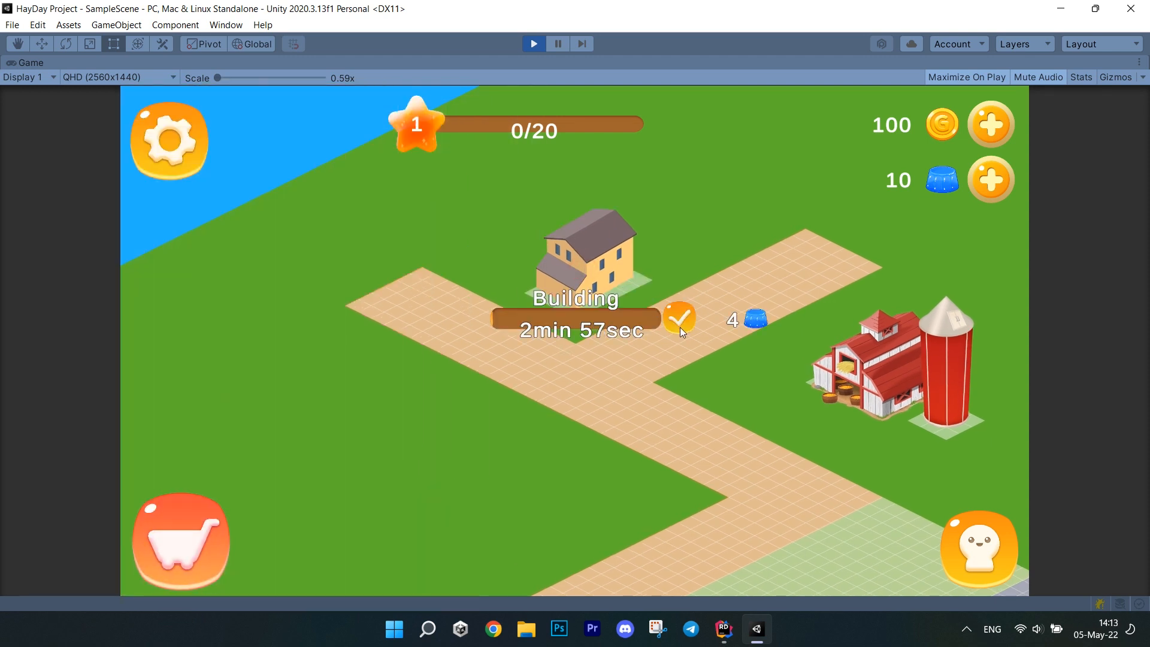
click(678, 319)
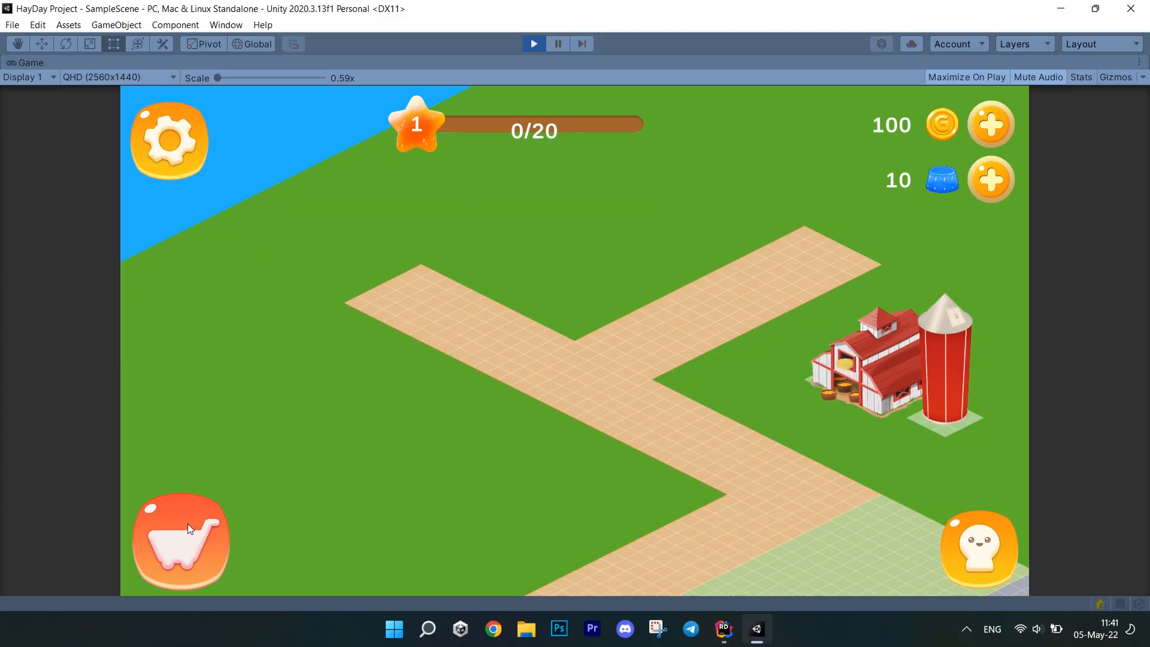
Place a field plot on the map and plant corn in it
click(181, 543)
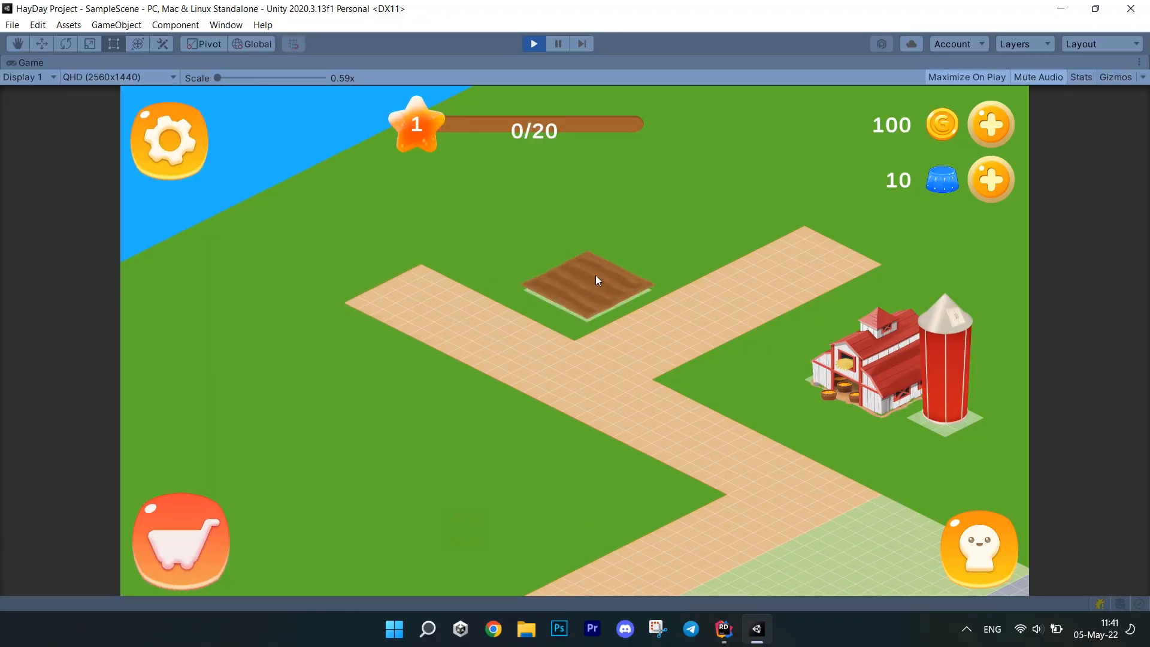
click(587, 282)
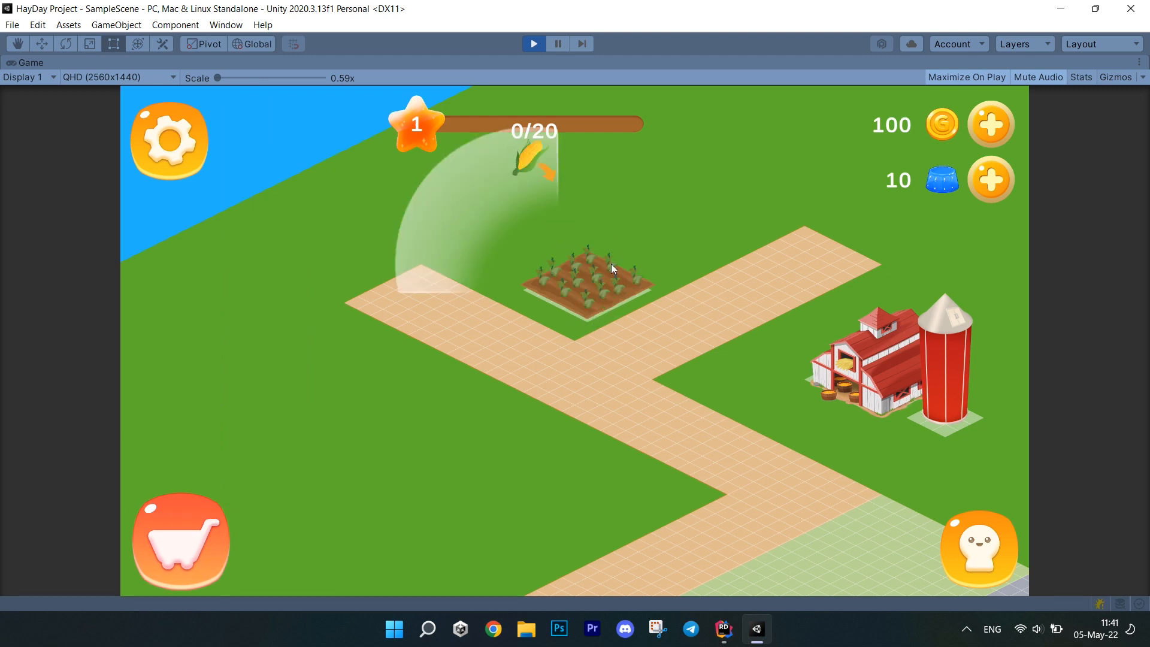
click(597, 289)
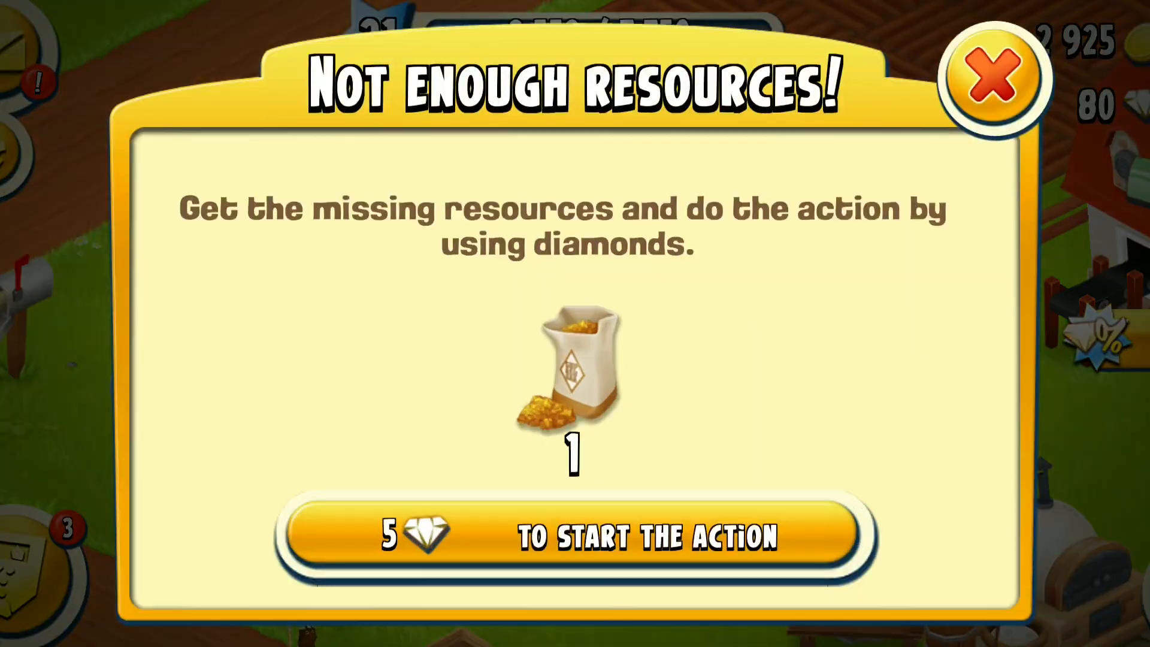
click(994, 76)
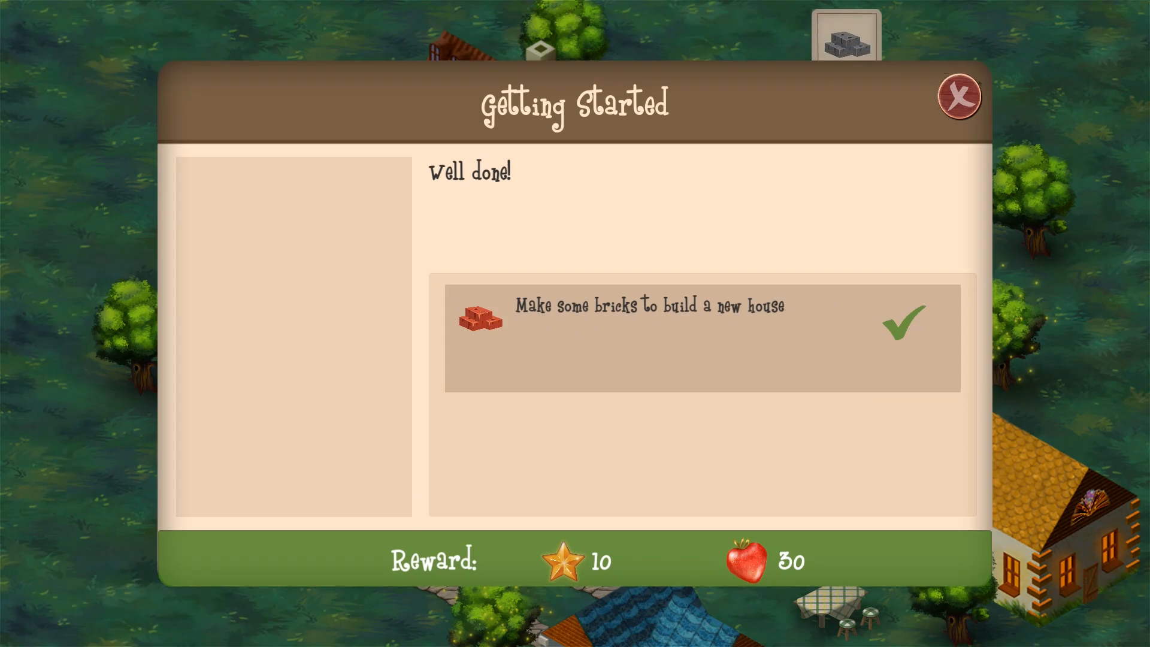
click(958, 95)
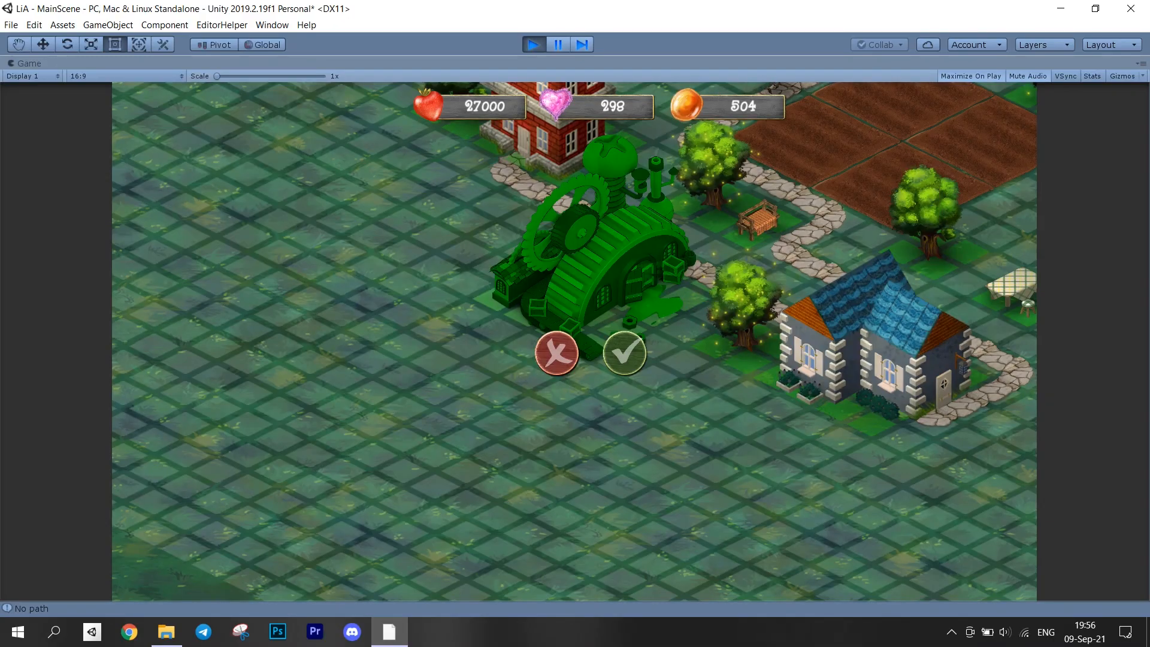
click(623, 353)
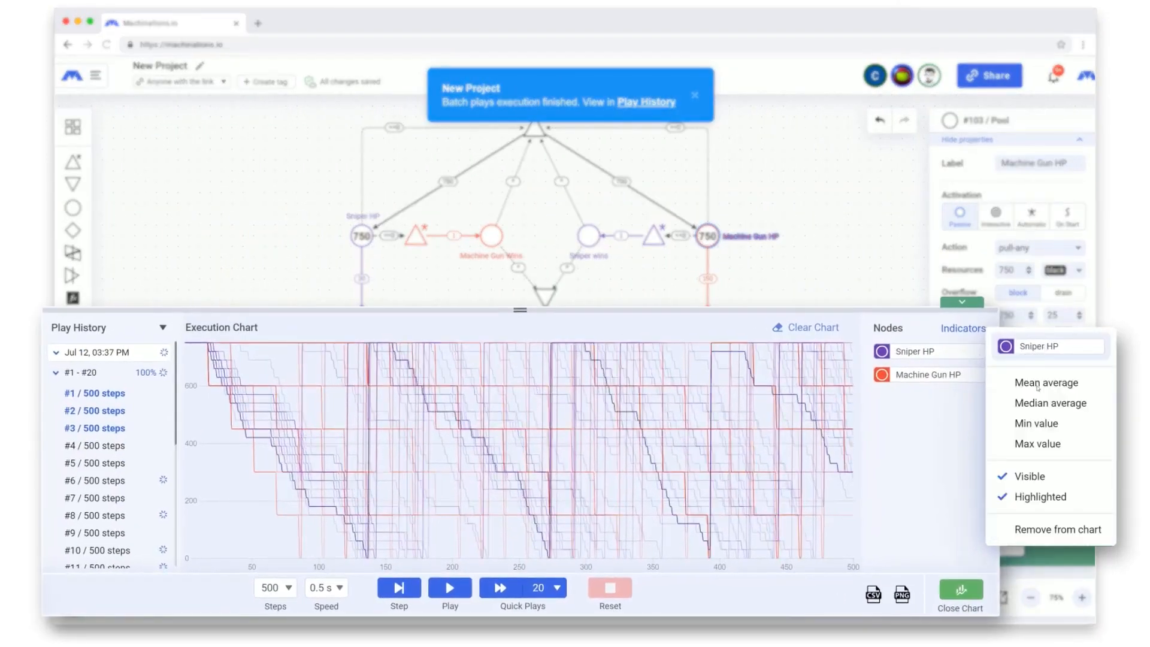
click(1047, 382)
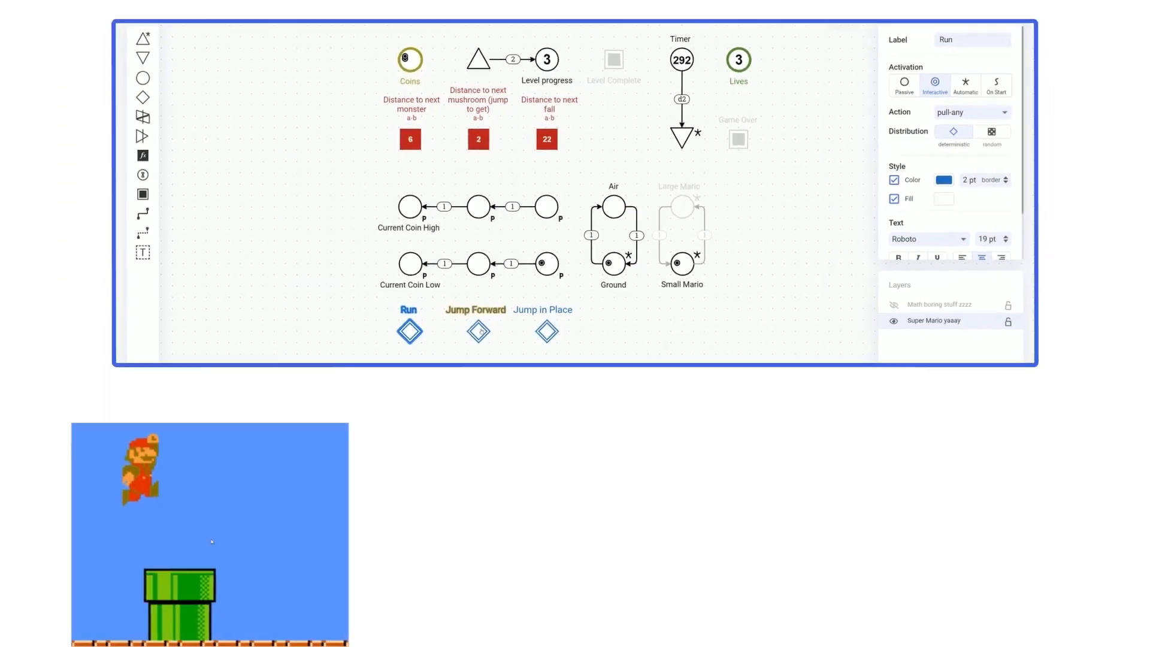
click(478, 317)
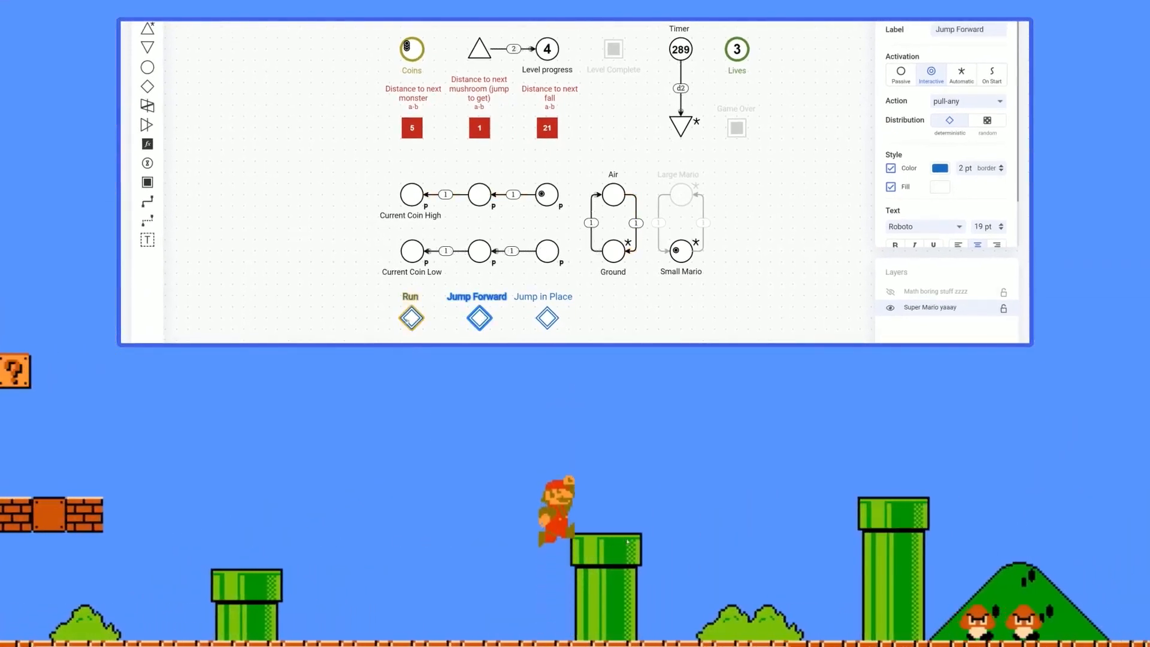
click(411, 316)
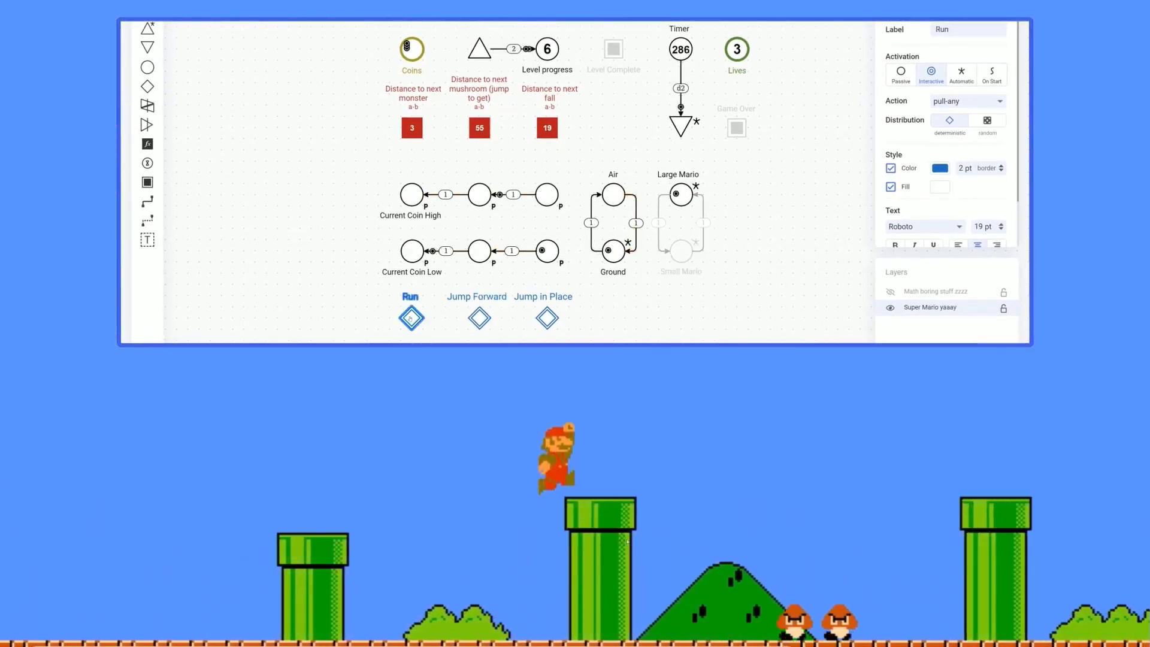
click(478, 316)
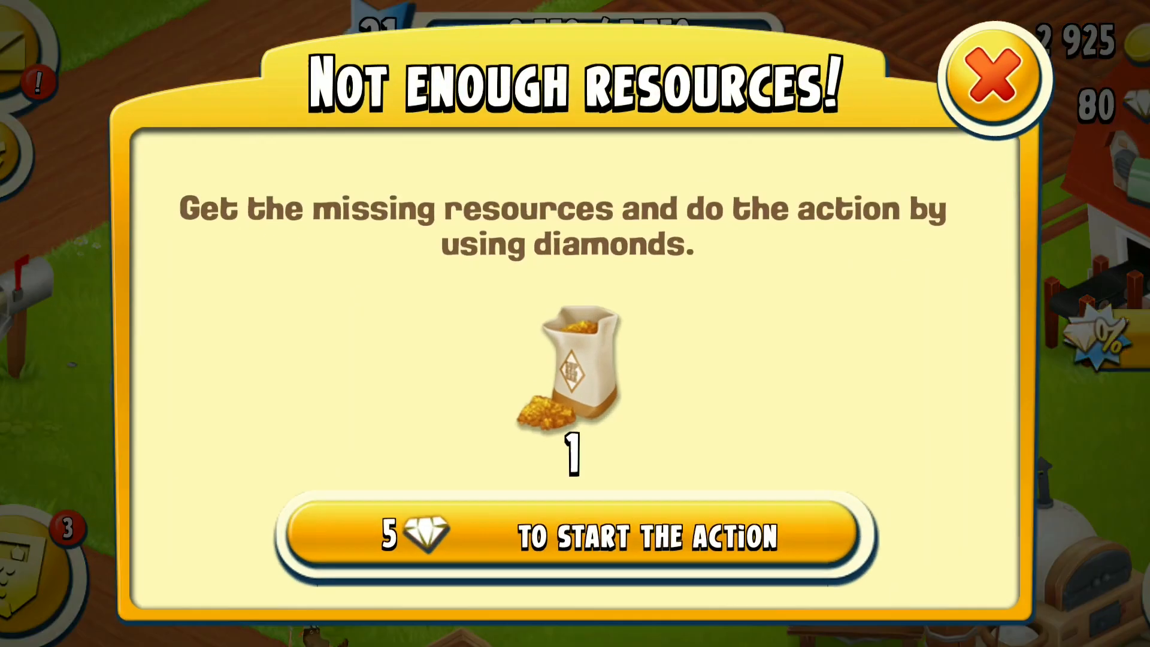
click(990, 76)
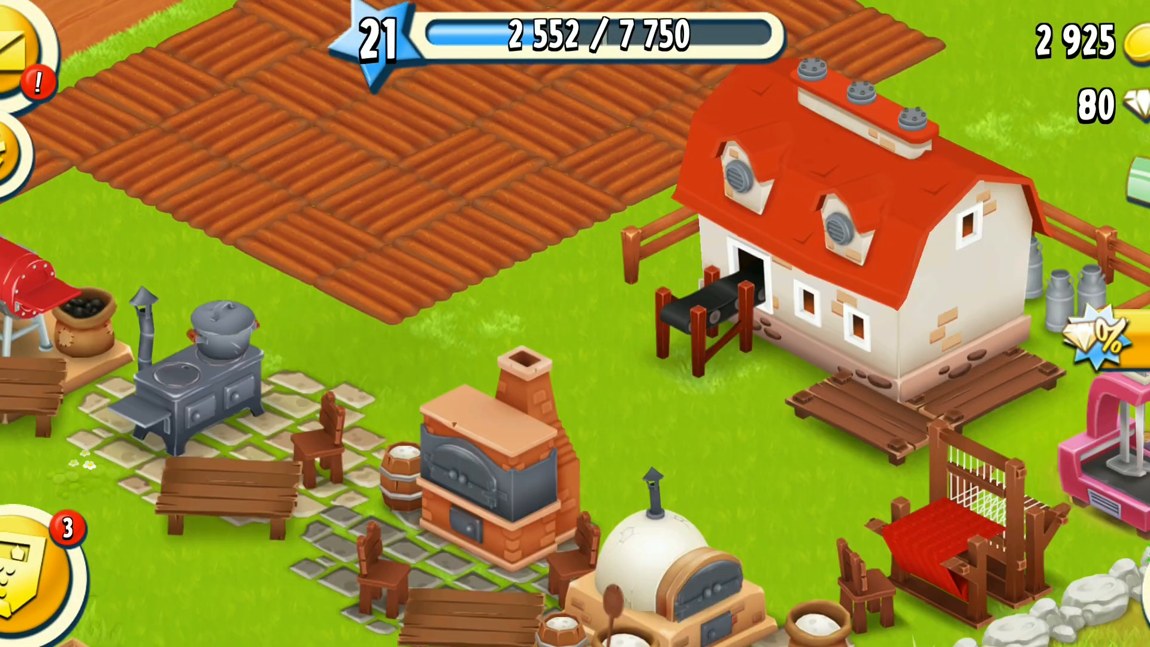
click(843, 220)
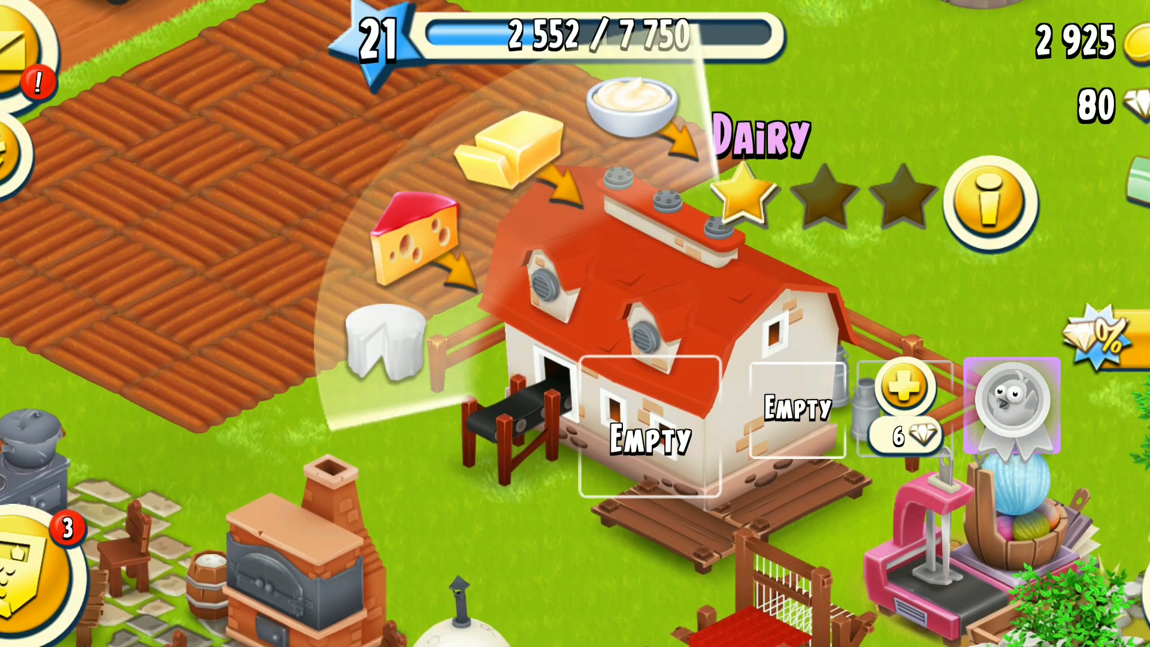
click(652, 440)
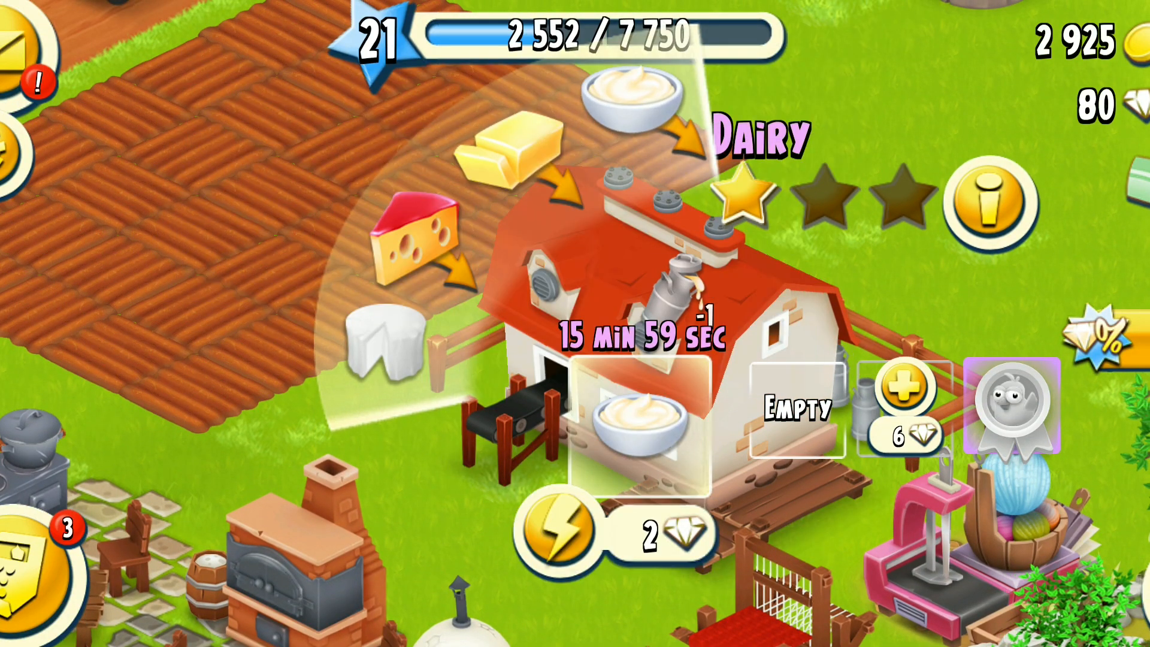
click(798, 409)
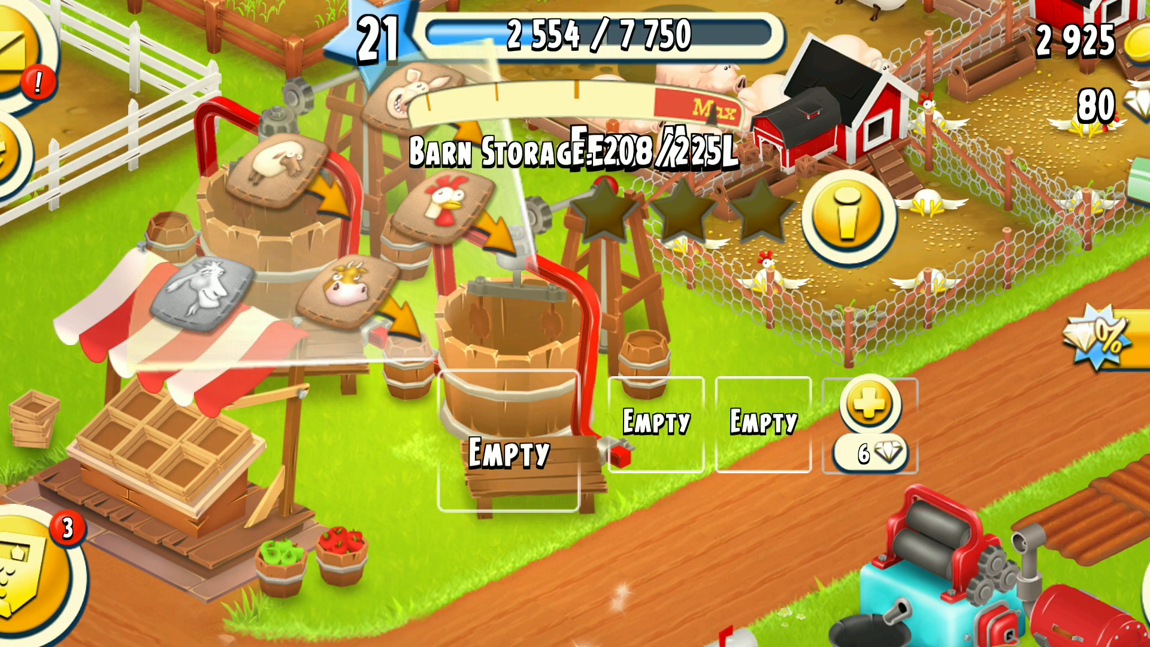
click(499, 456)
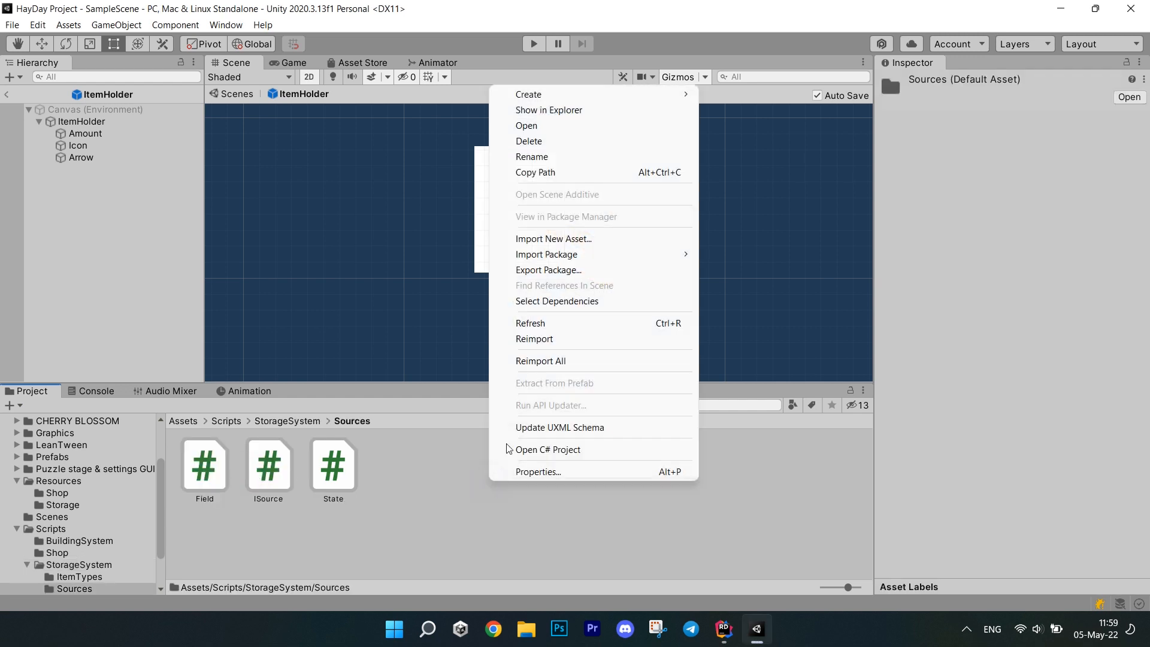
Create and name a new C# script in the Sources folder
click(527, 94)
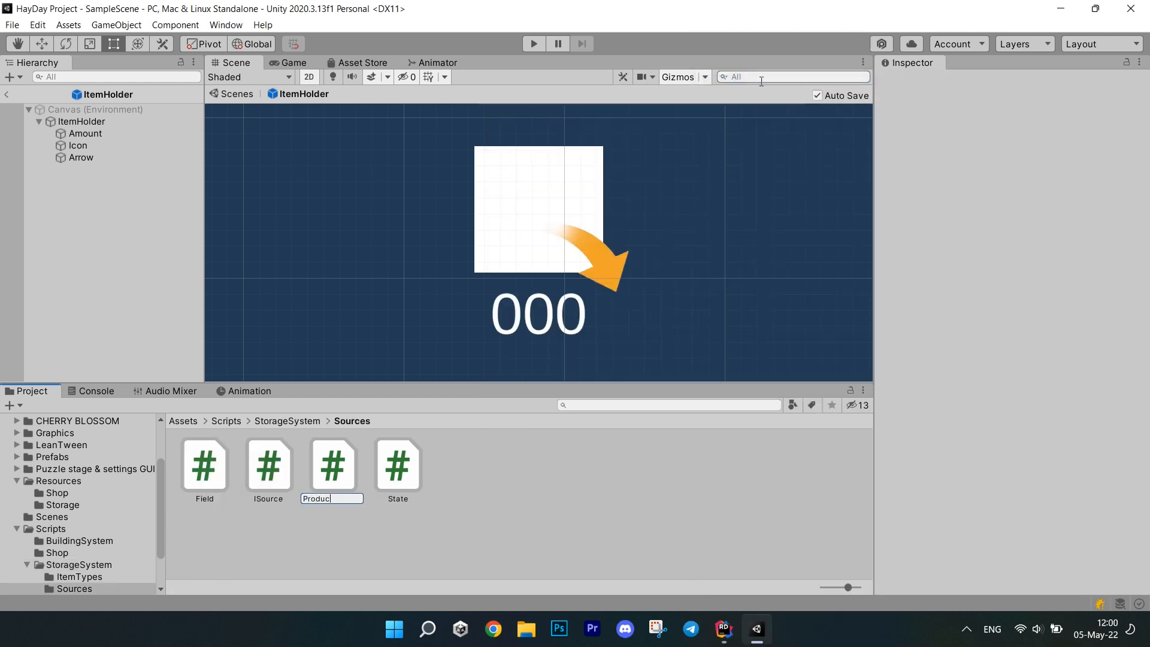
click(286, 420)
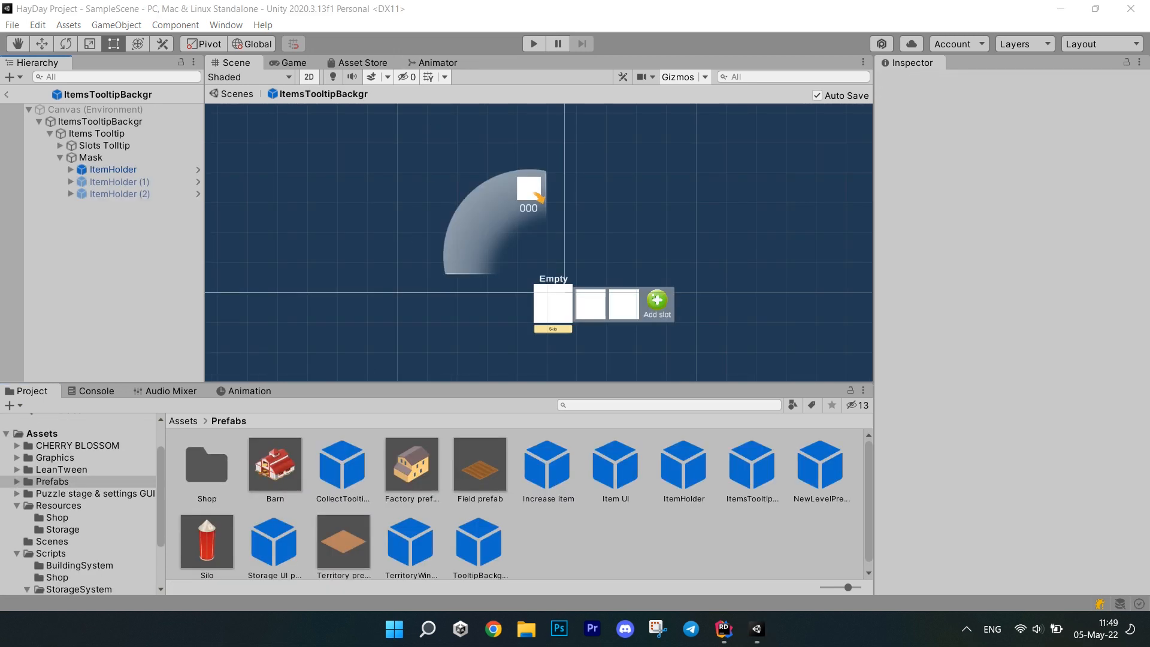
Expand the tooltip hierarchy and inspect the First slot's Icon, Time left text and Skip button
click(113, 169)
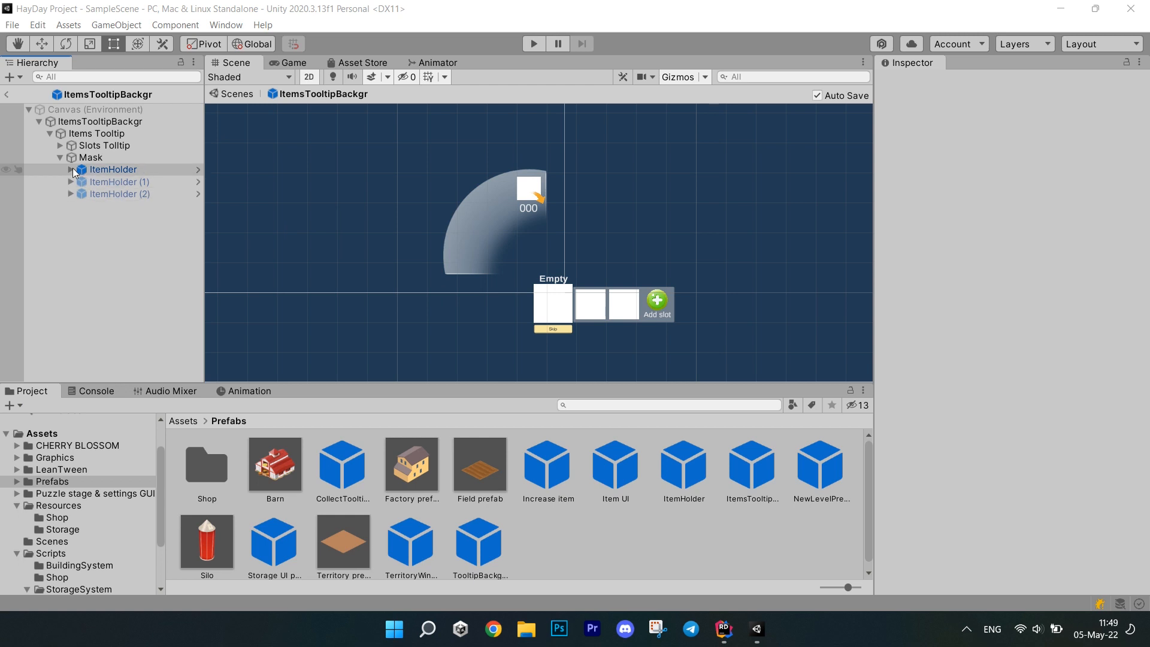
click(71, 169)
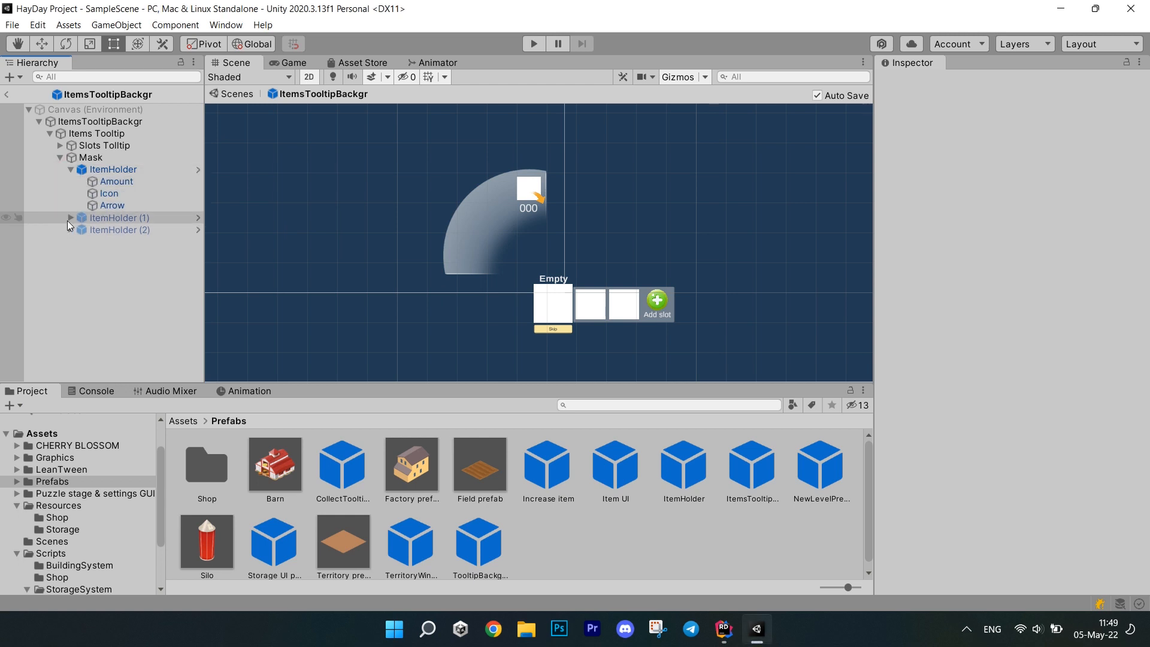
click(60, 145)
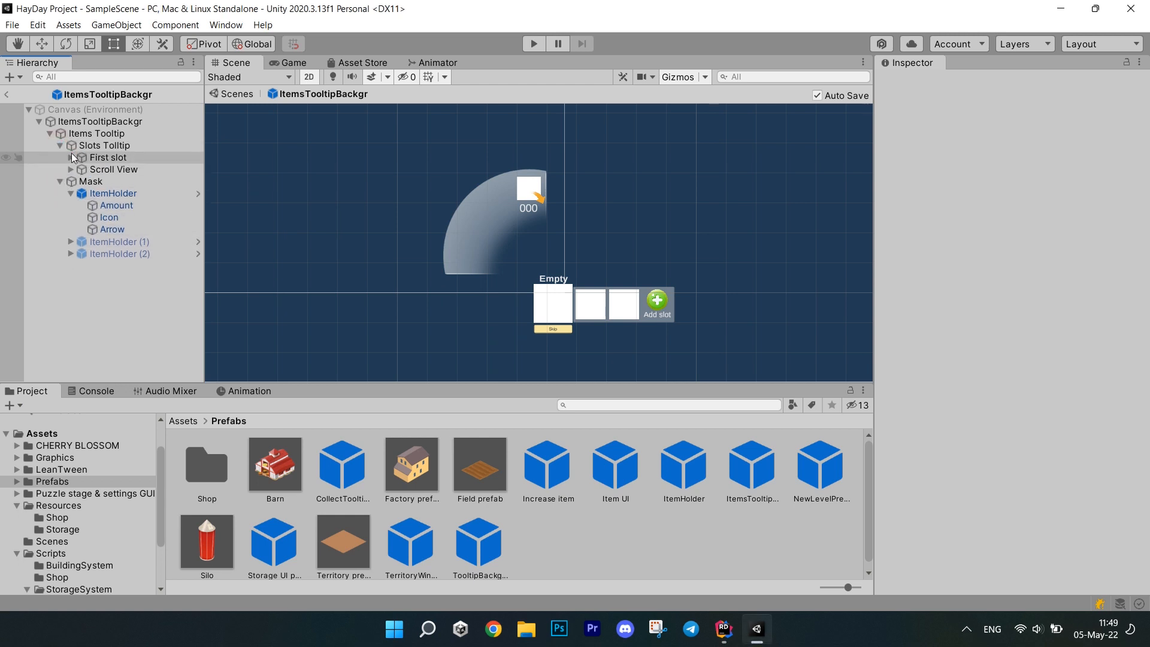
click(108, 156)
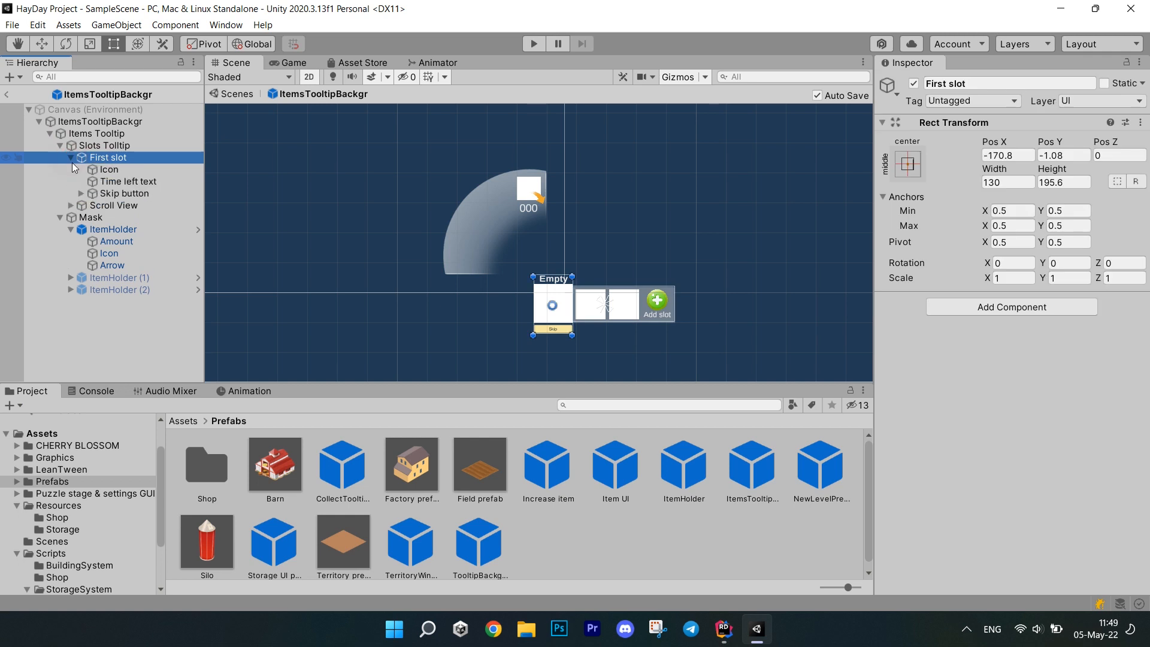
click(108, 169)
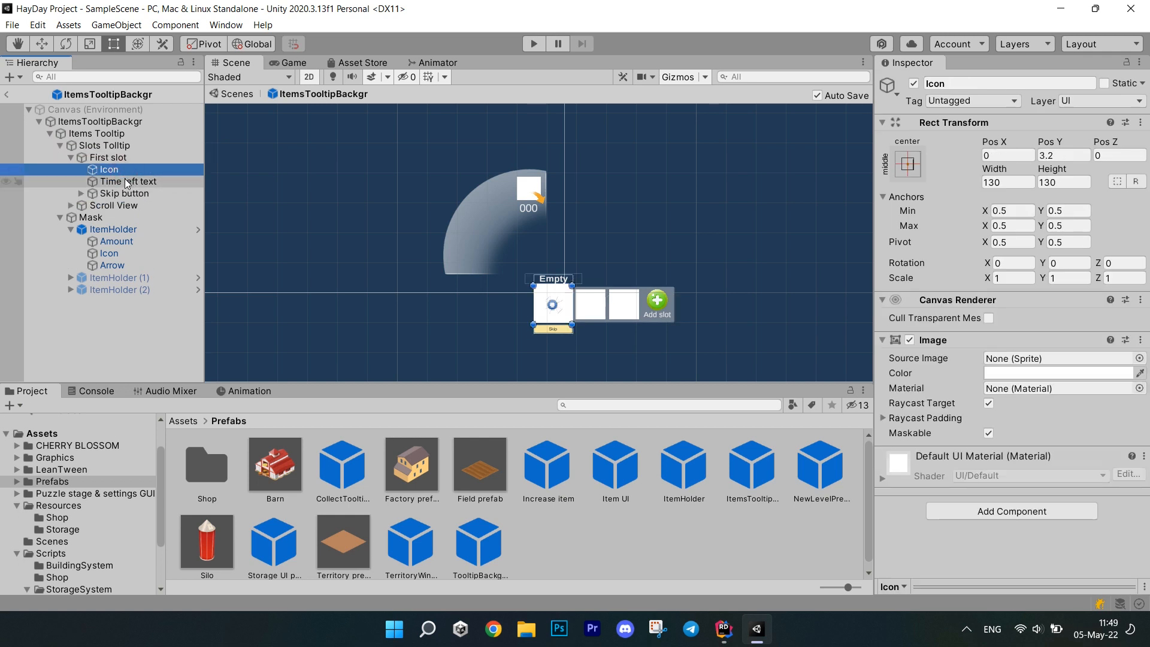
click(133, 181)
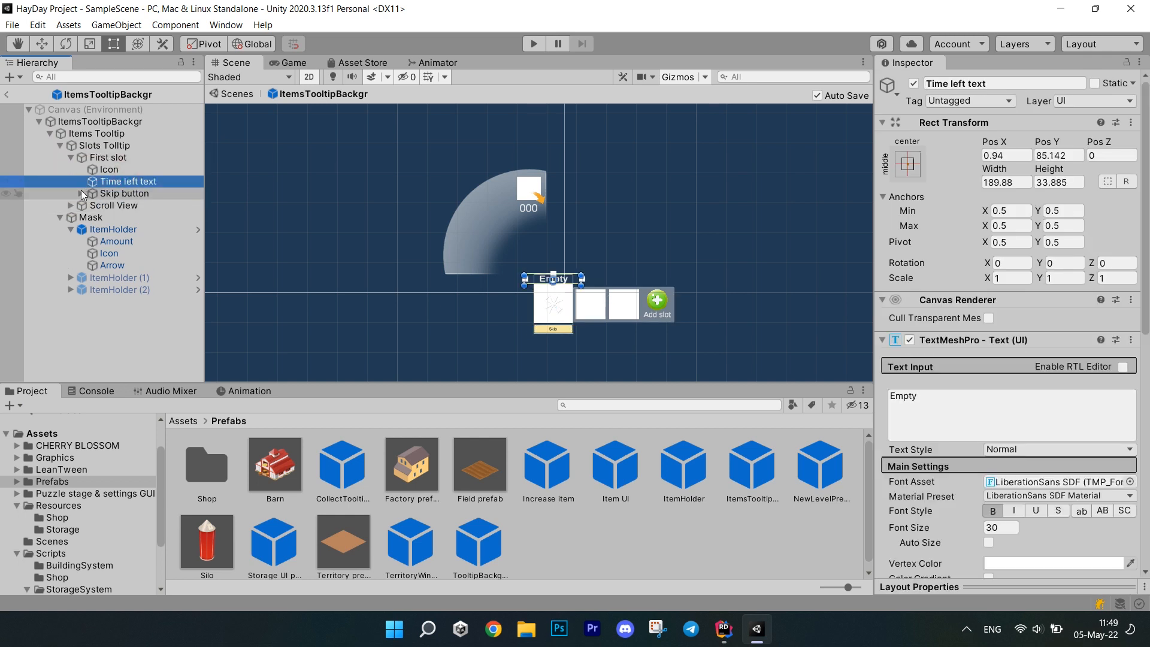
click(124, 193)
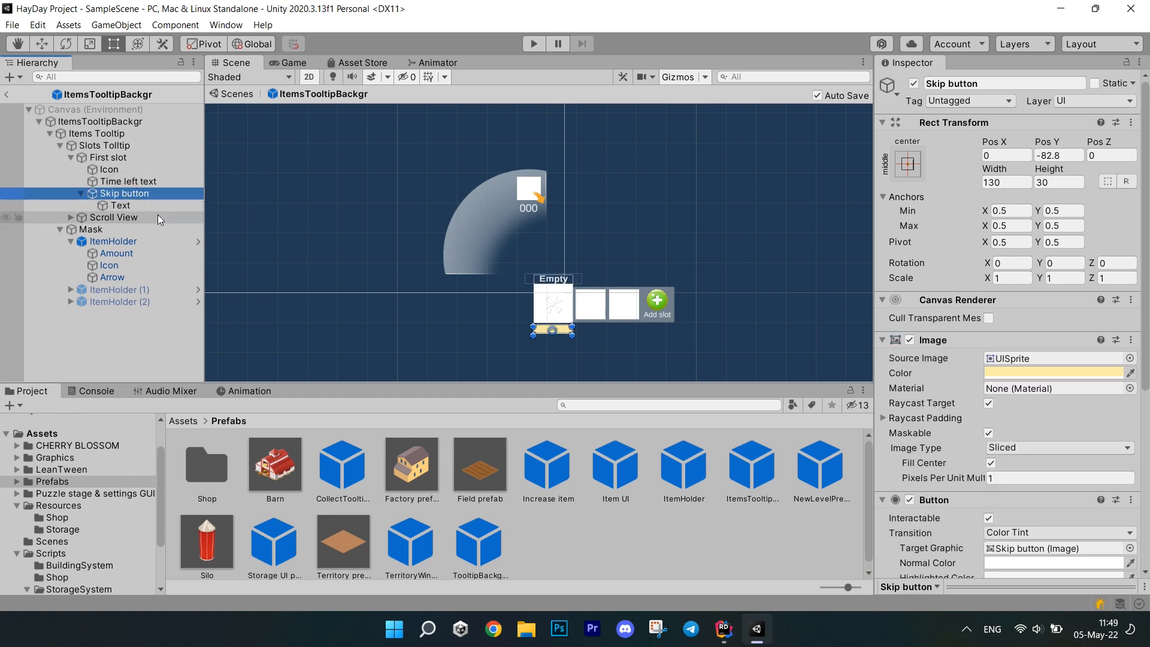
mouse_move(74, 221)
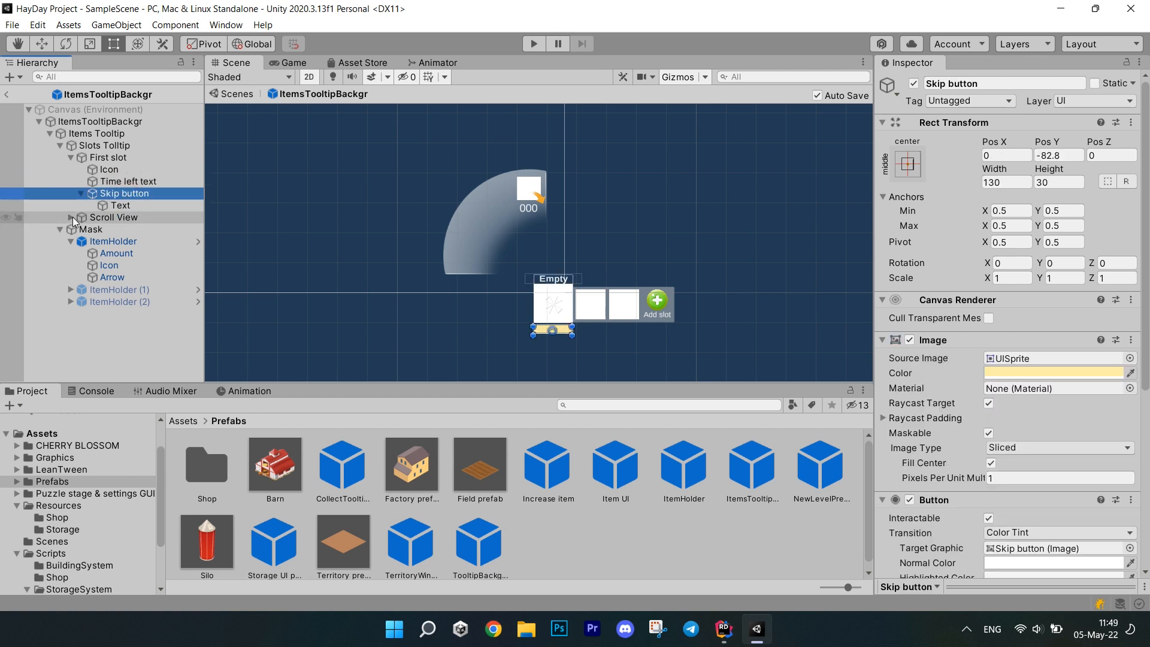
Expand Scroll View and Viewport to reveal the slot content, then switch to UIDrag.cs
click(71, 229)
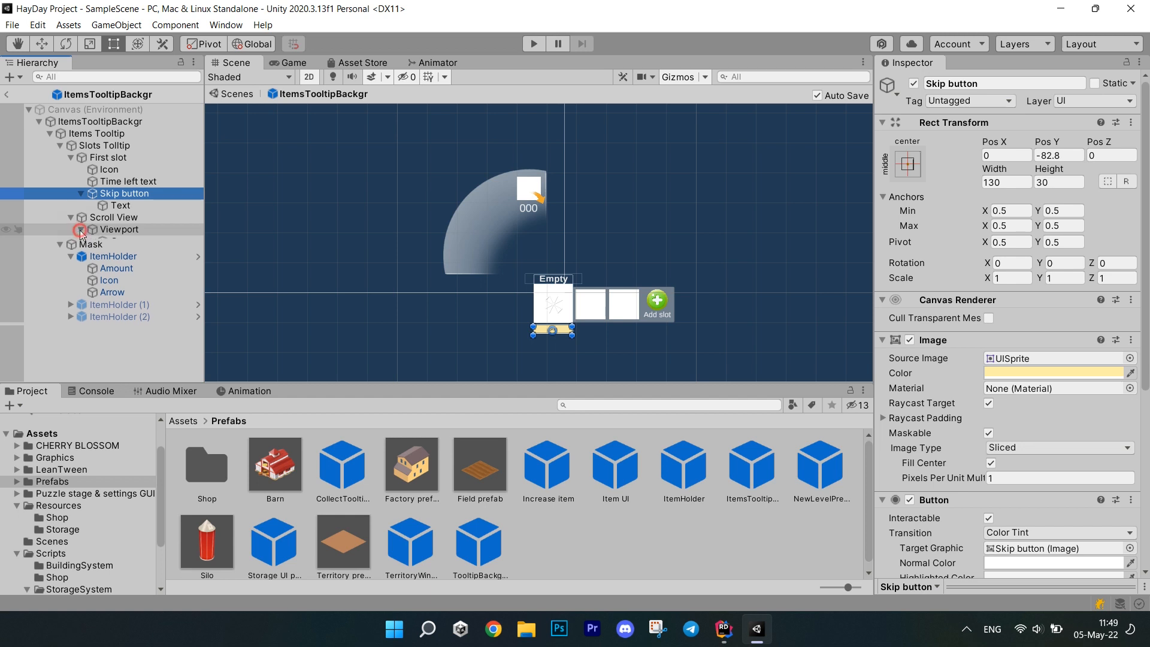
click(81, 241)
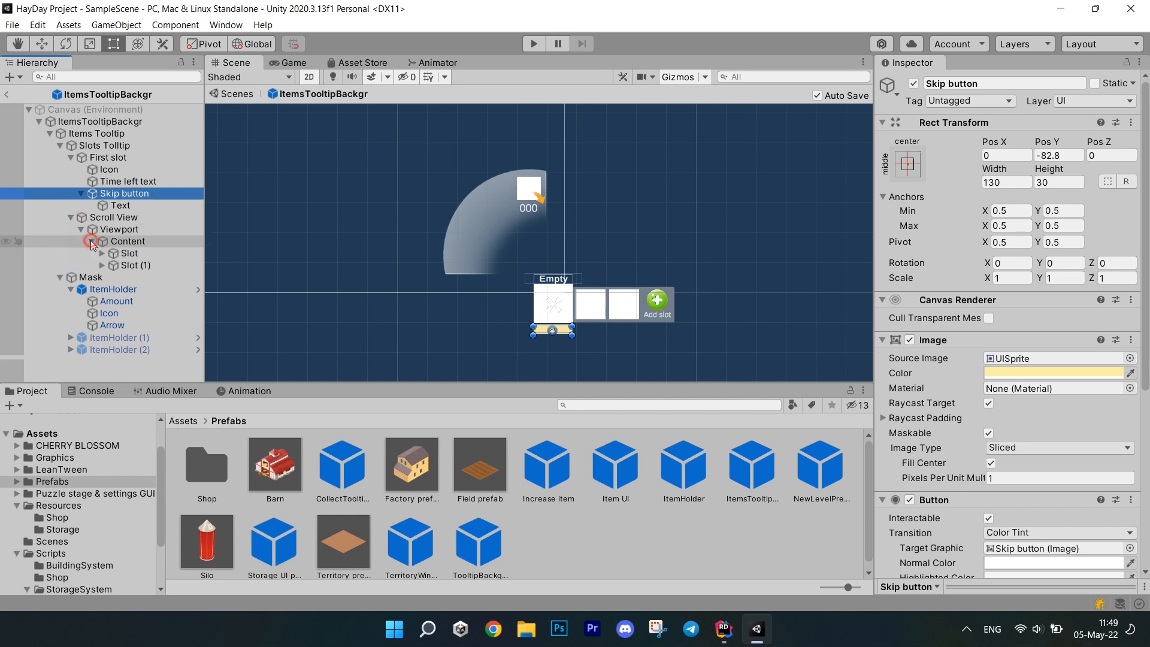
click(93, 240)
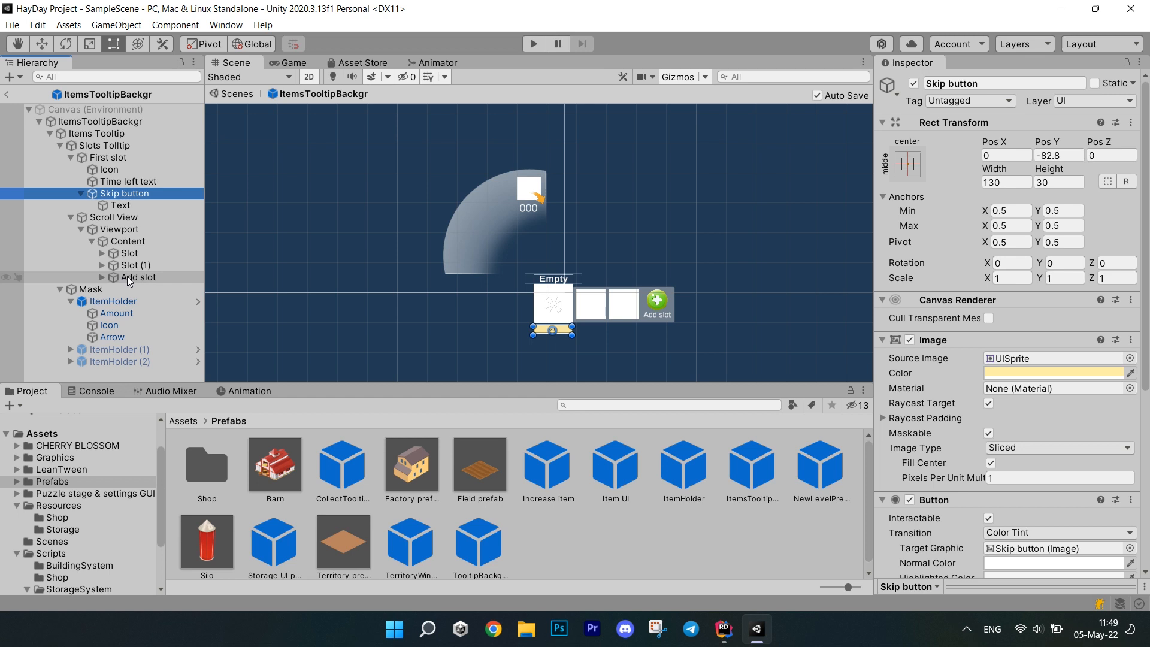
click(722, 629)
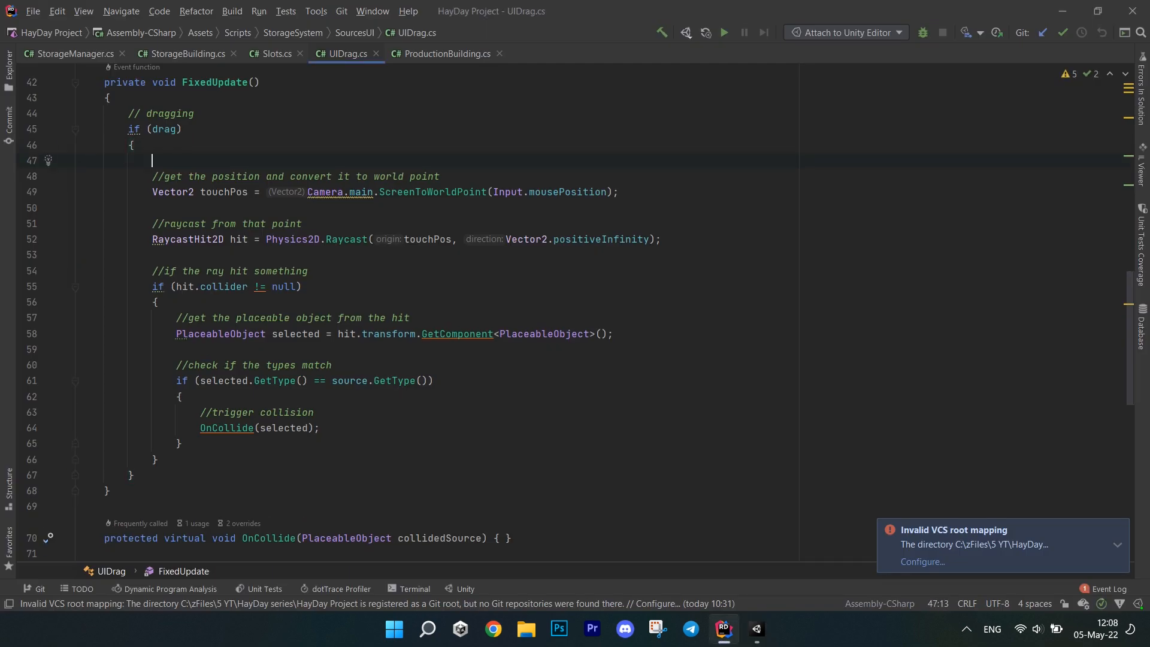
Add a check for a ProductionBuilding component on the source object
text(if()
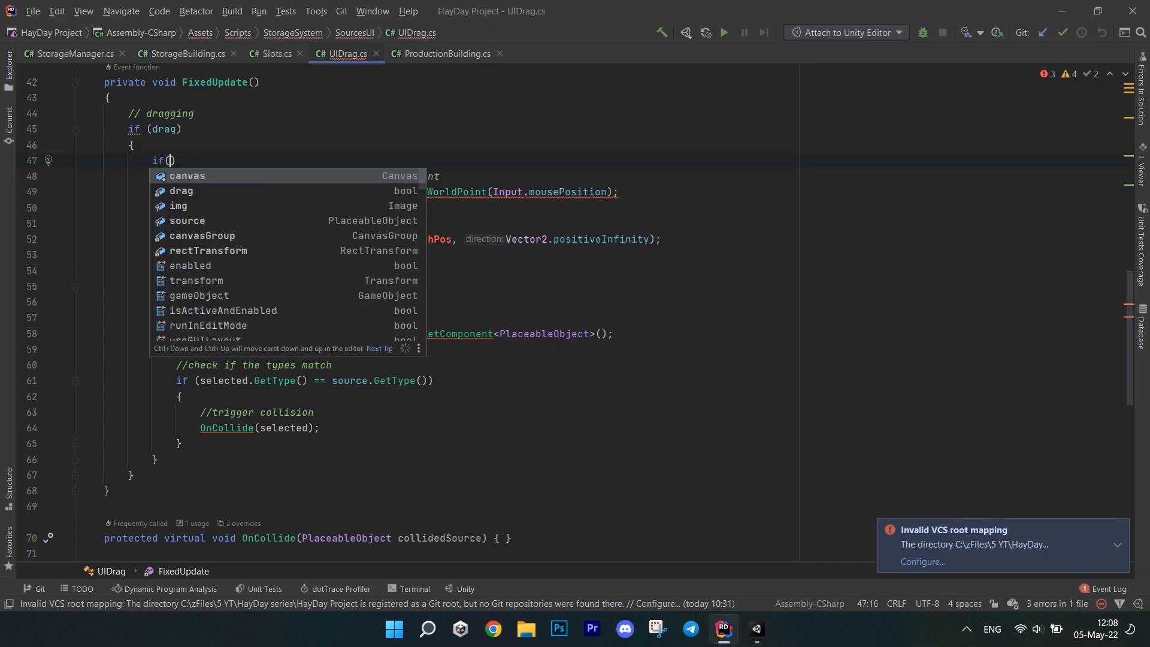
text(source.GetType()
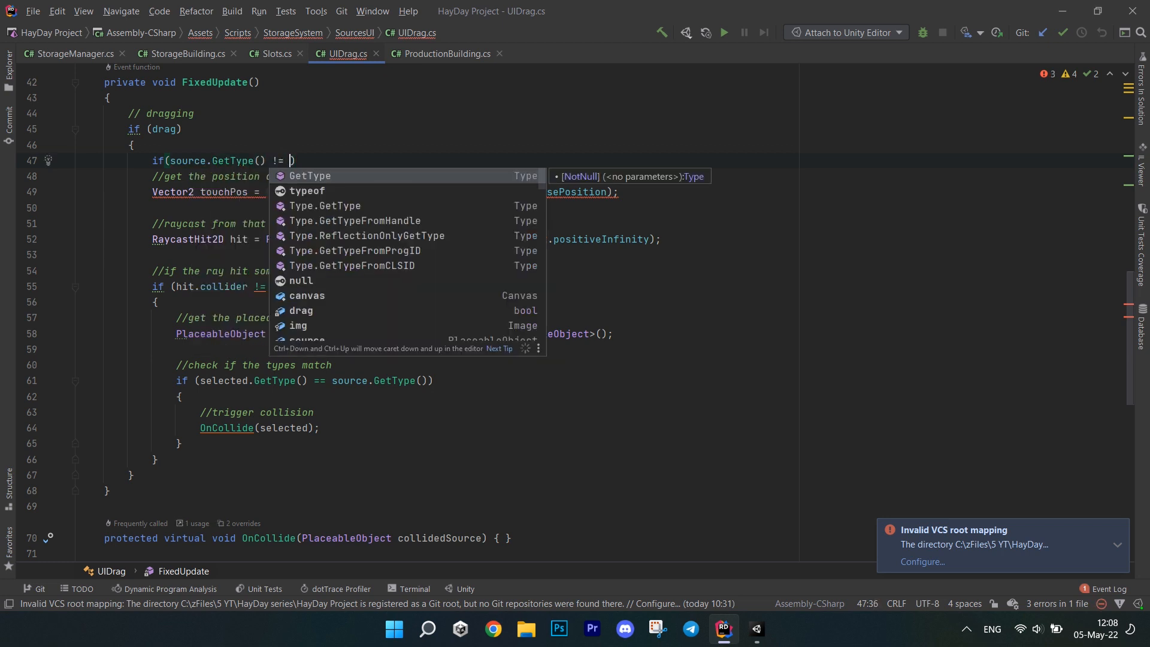
text(typeof()
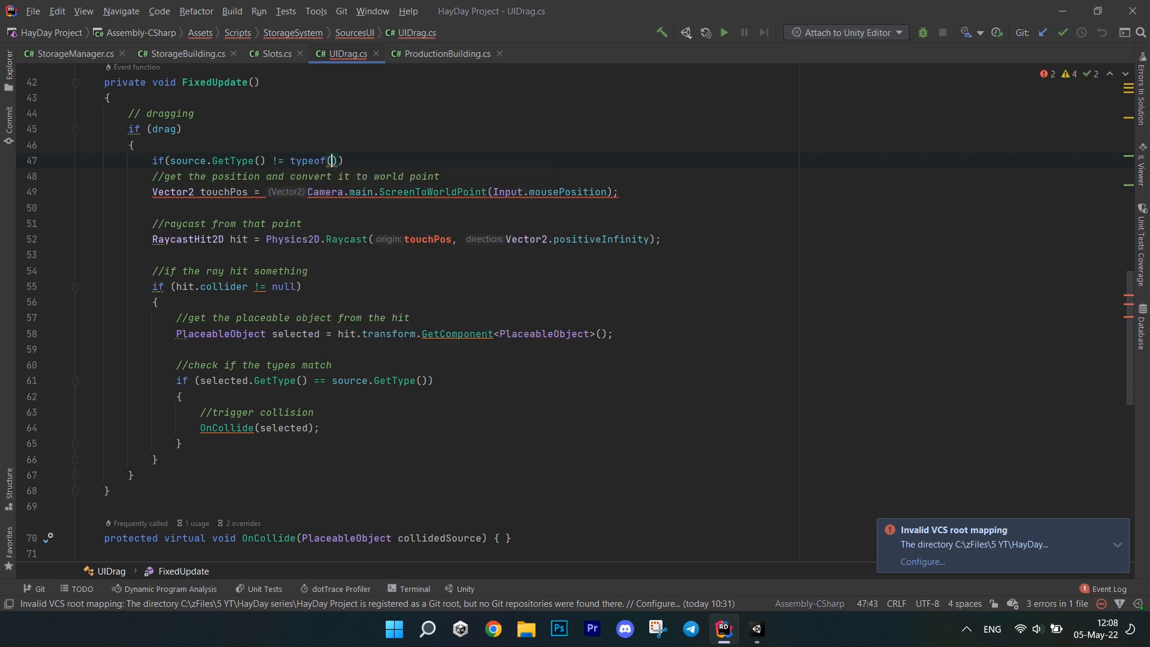
text(ProductionBuilding)
text({)
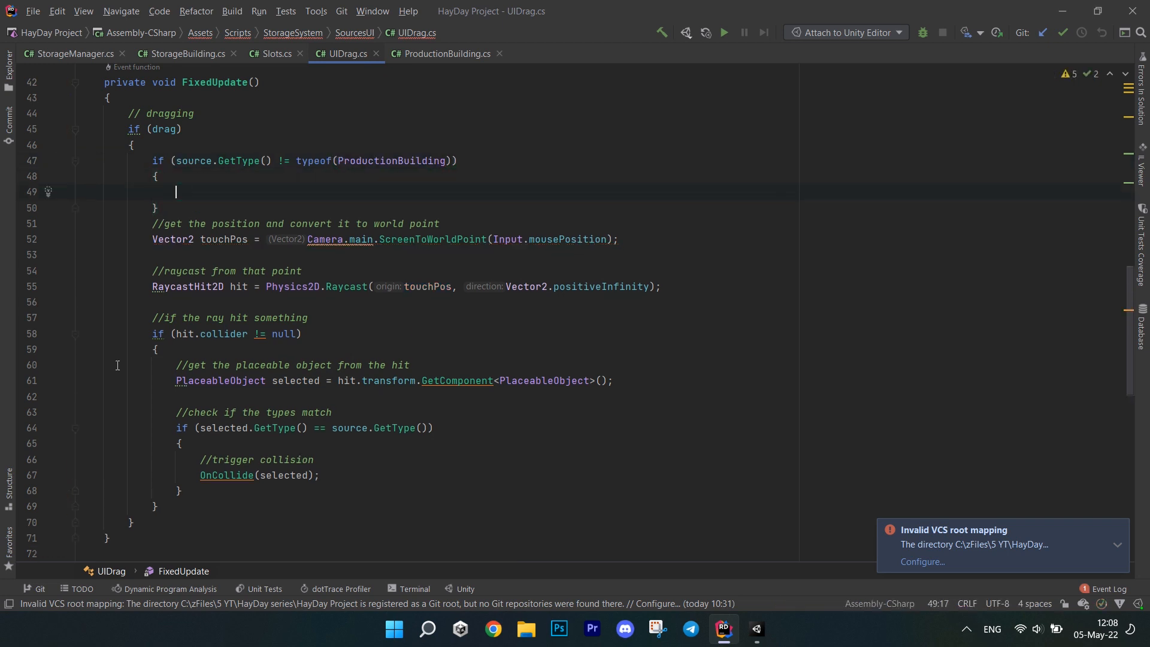
scroll(down, 3)
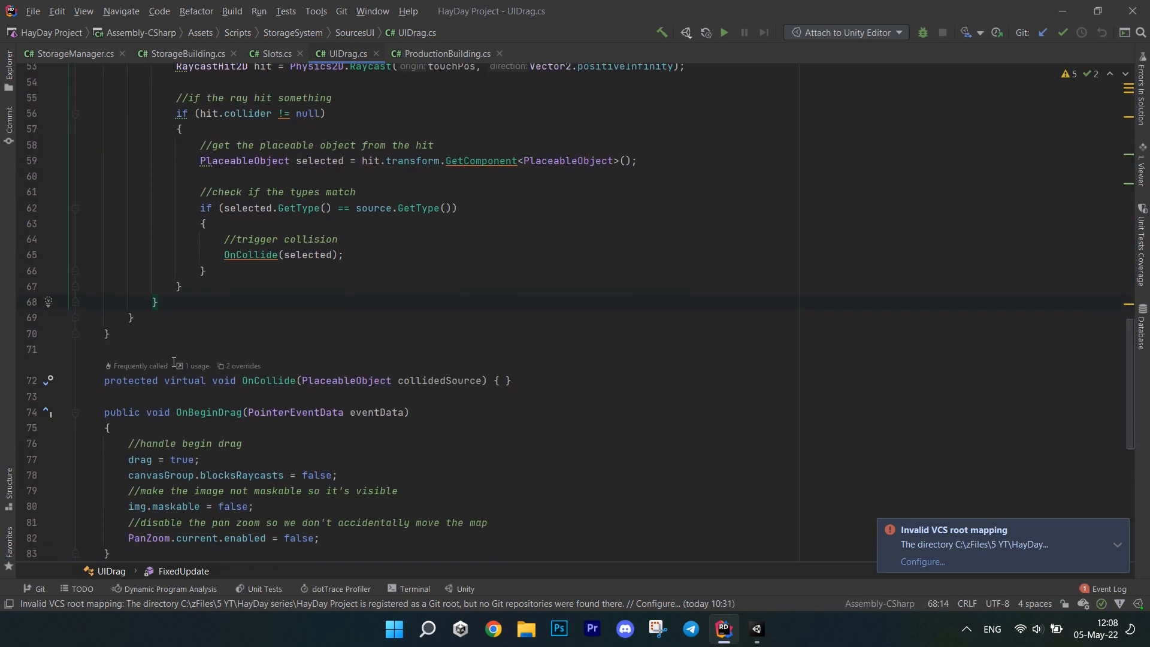
click(156, 302)
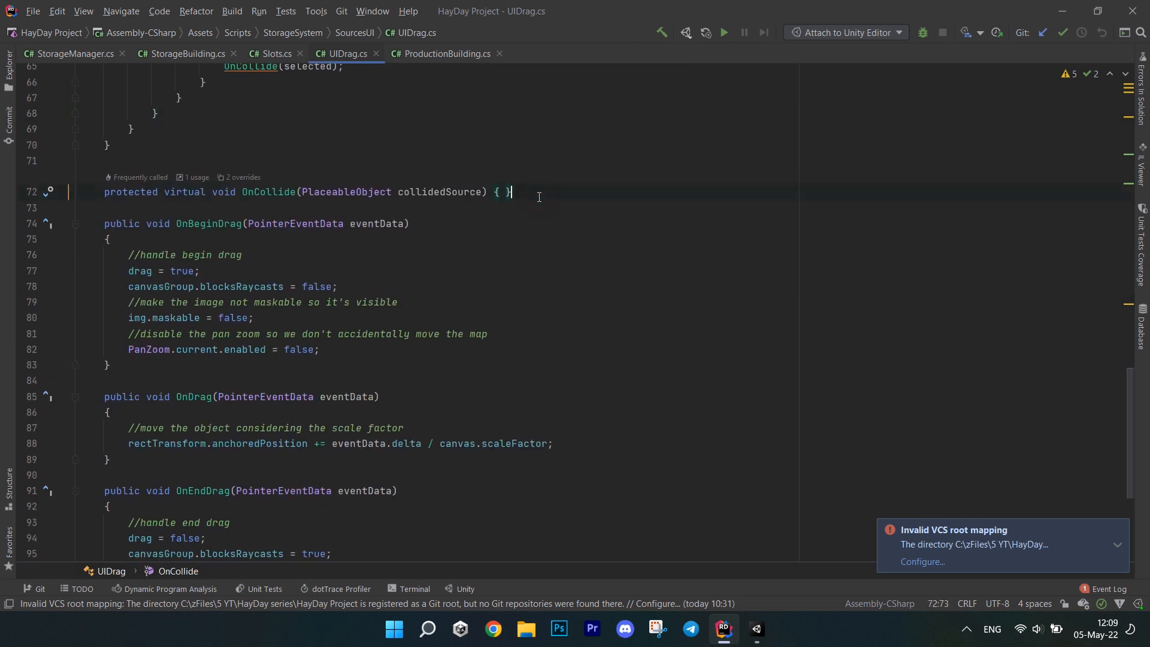
Add an overSlot bool set by OnTriggerEnter2D/OnTriggerExit2D checking the Slots tag
text(private bool overSlot;)
text(private void OnTriggerEnter(Collider other)
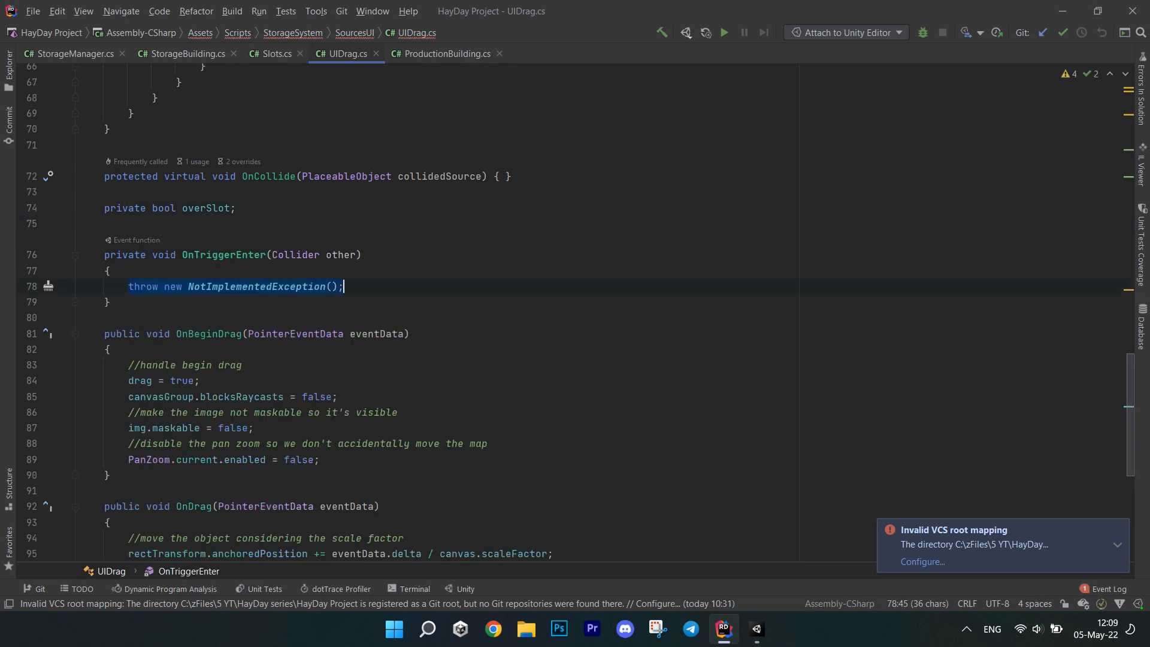
text(if(other.CompareTag("Slots)
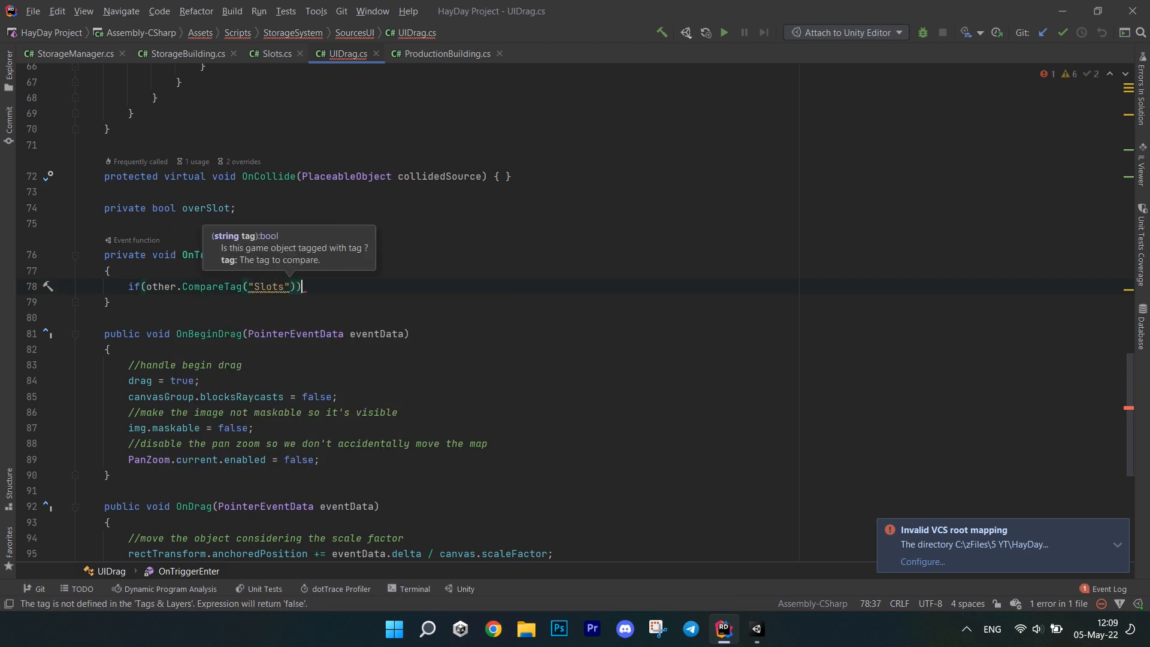
text(overSlot)
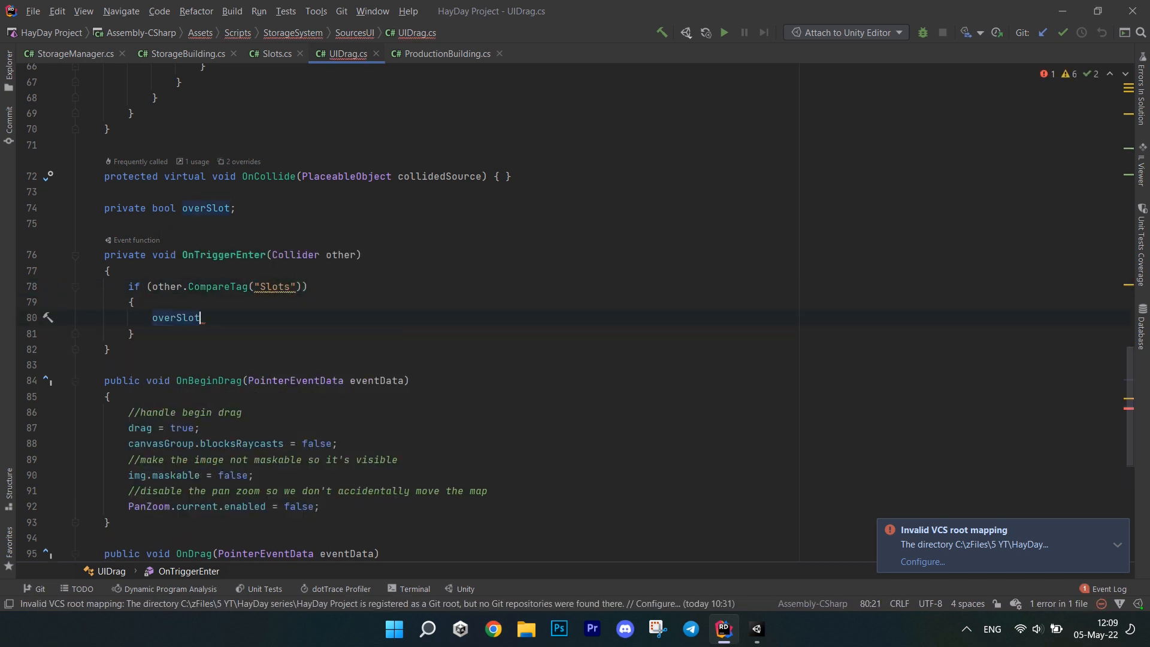
text(= true;)
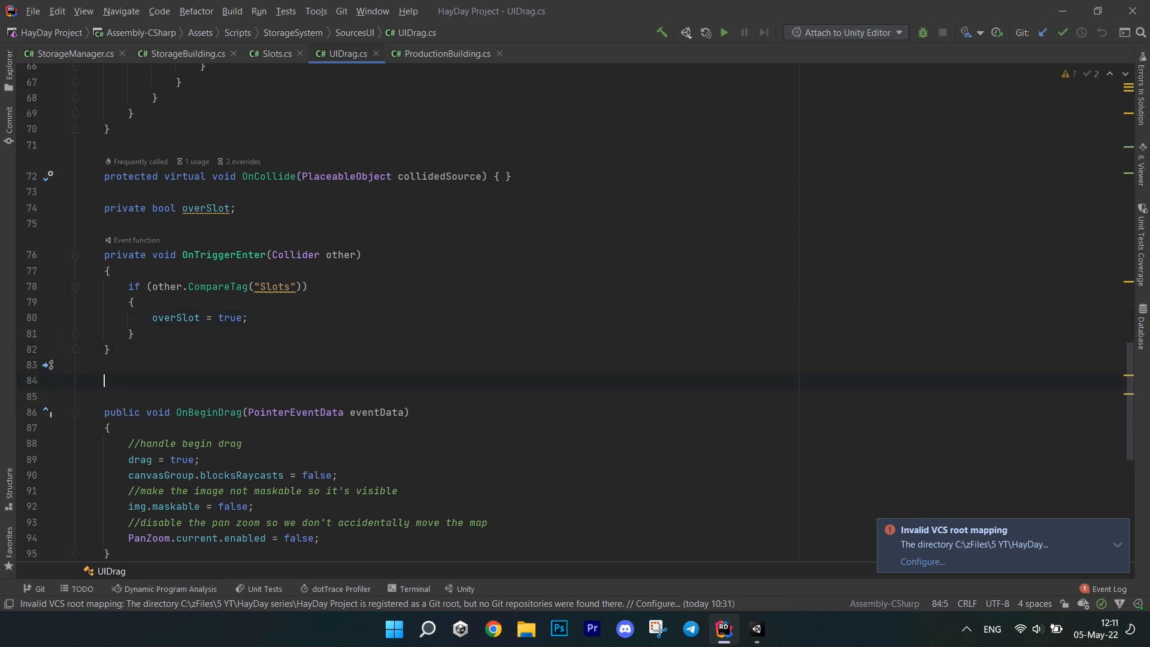
text(private void OnTriggerExit2D(Collider2D other)
text(overSlot)
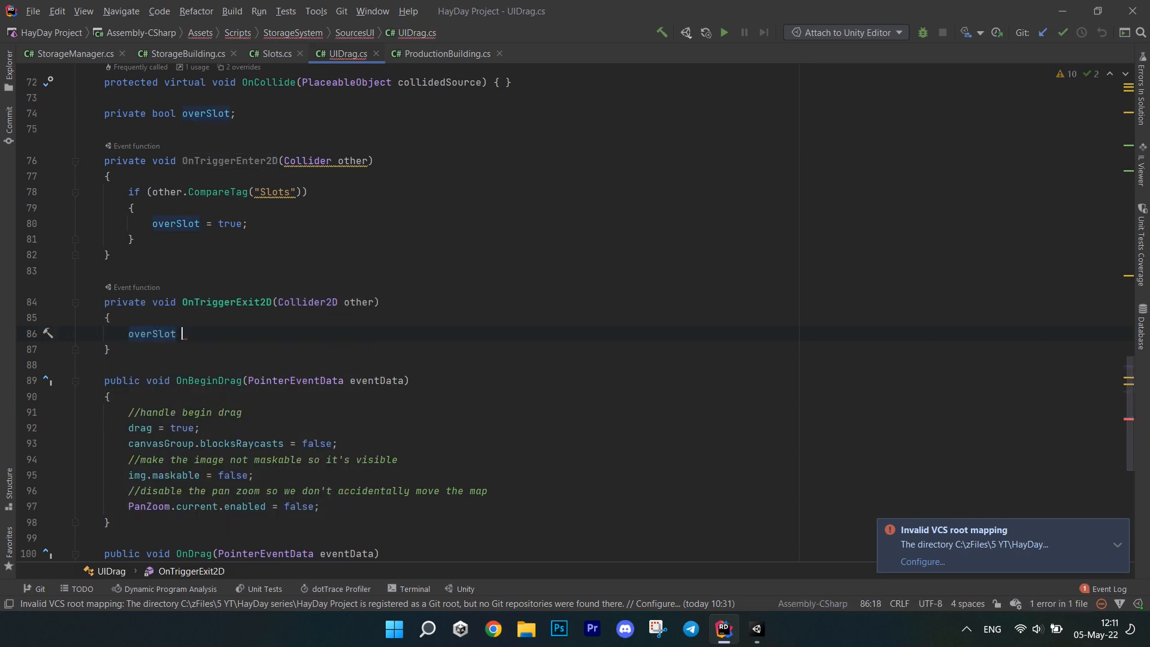
text(if()
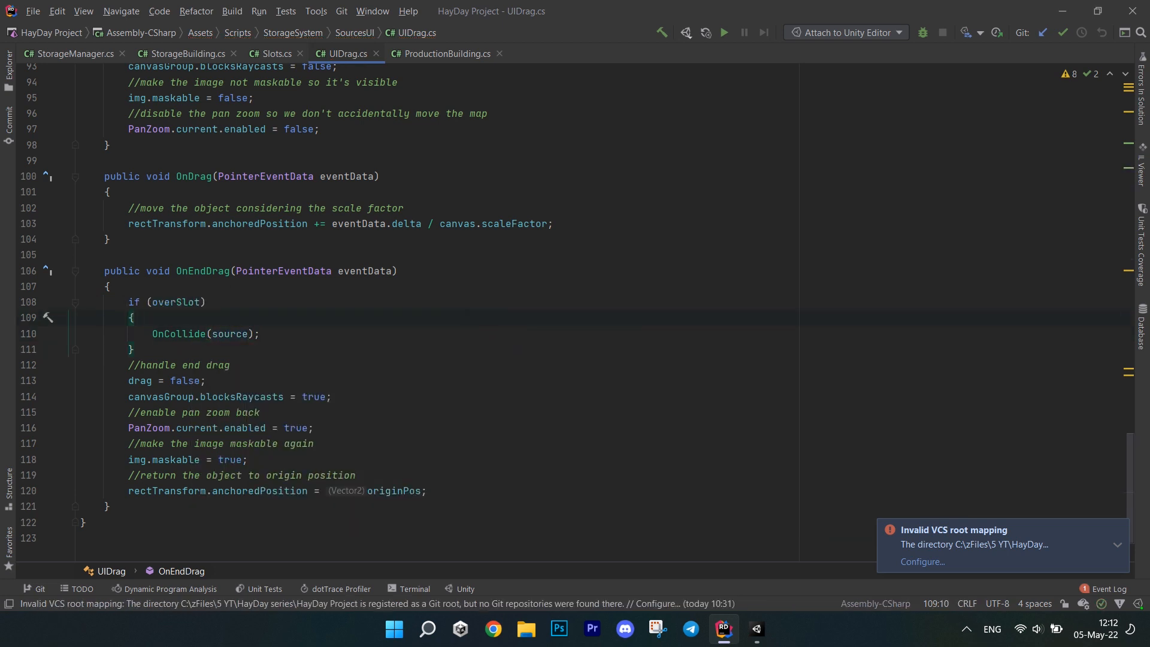
Start Slots.cs with a private static Slots instance field
click(273, 54)
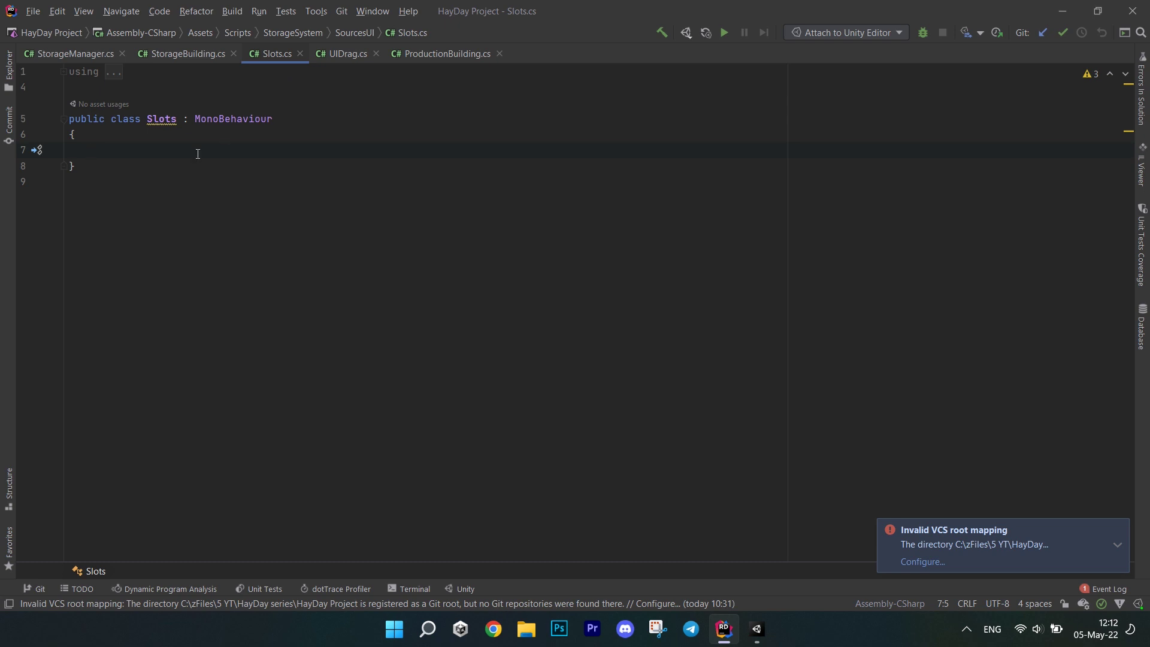
text(private static Slots instance)
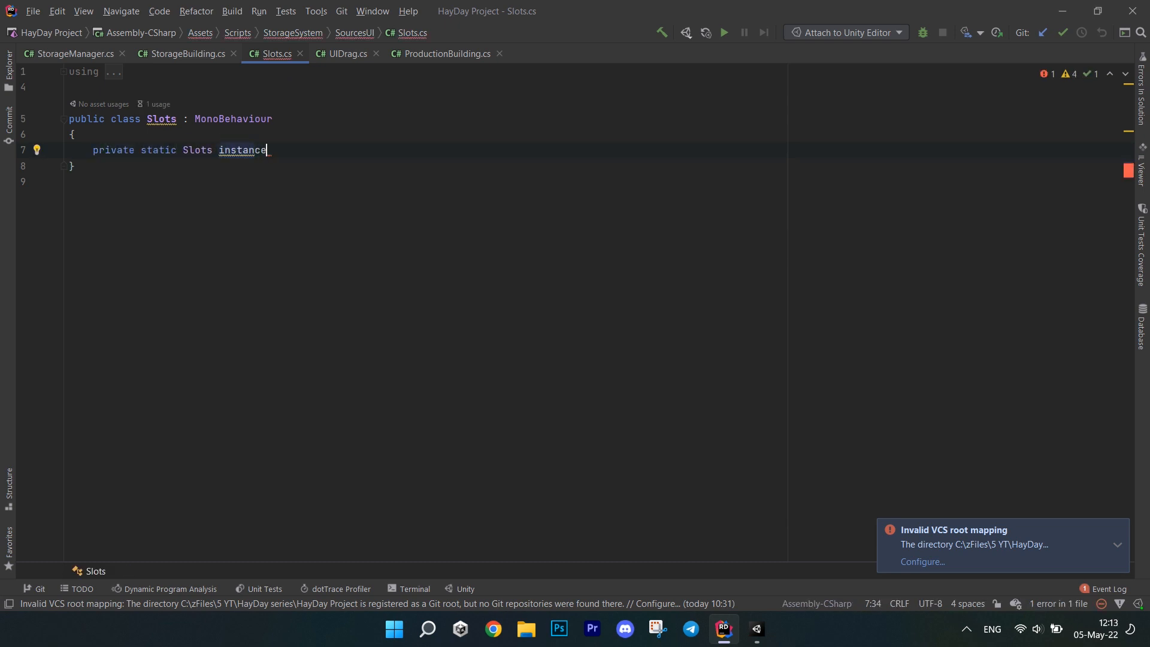
Declare the PlaceableObject caller property with private setter and a Timer field
key(Enter)
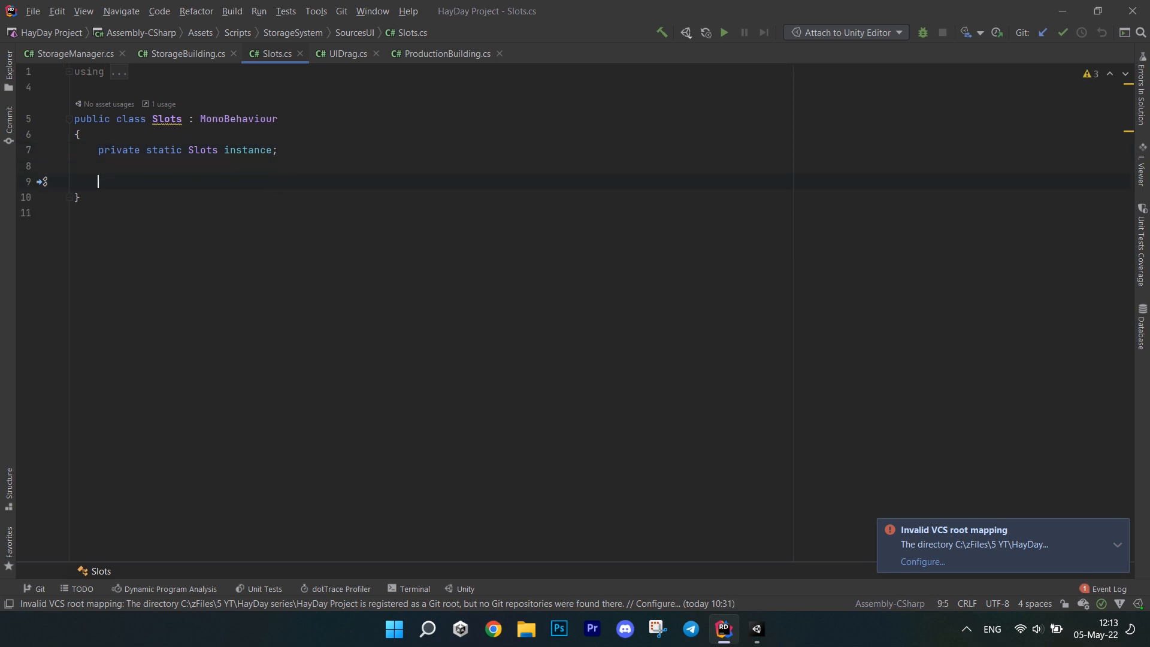
text(public PlaceableObject ca)
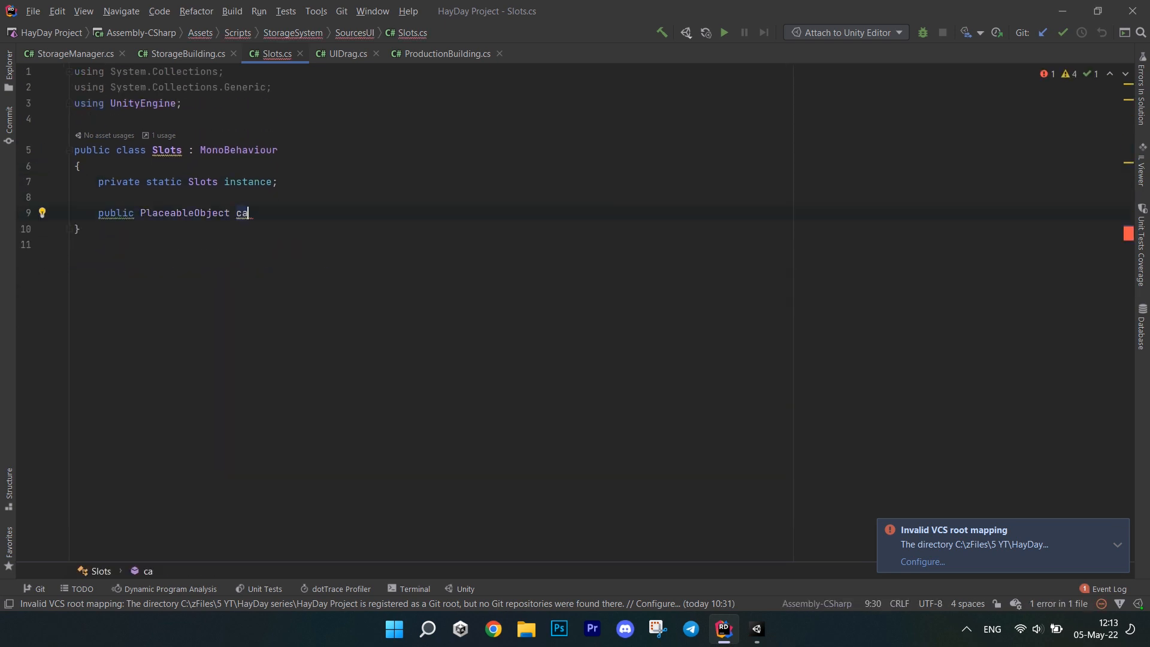
text(_caller)
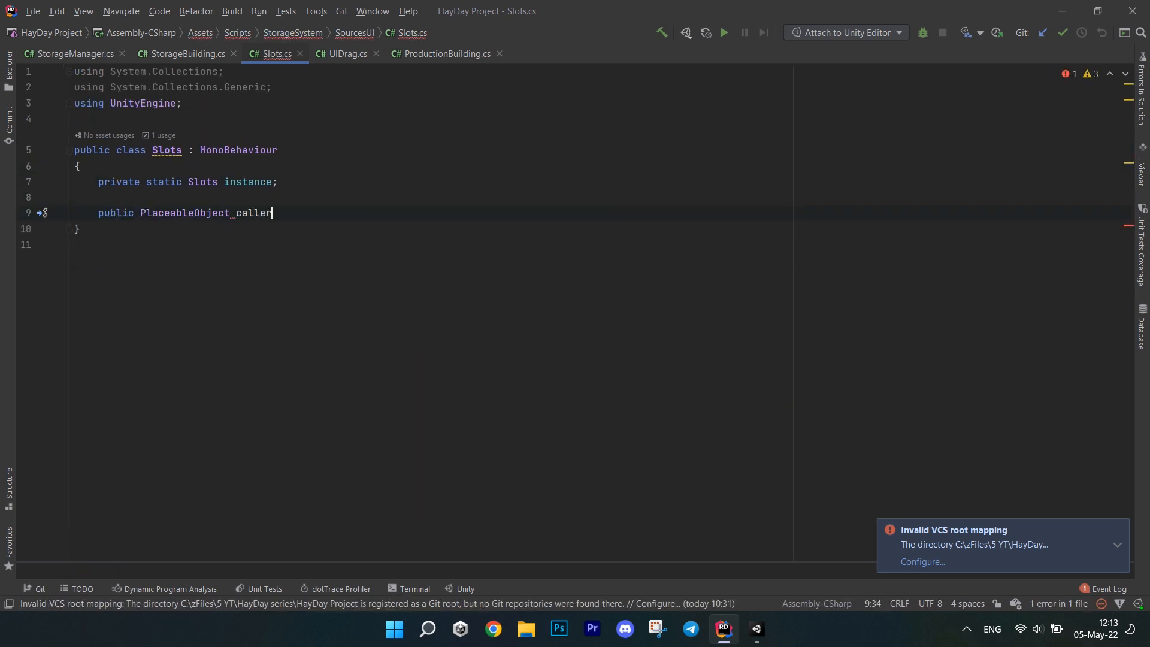
text({ get; private set; })
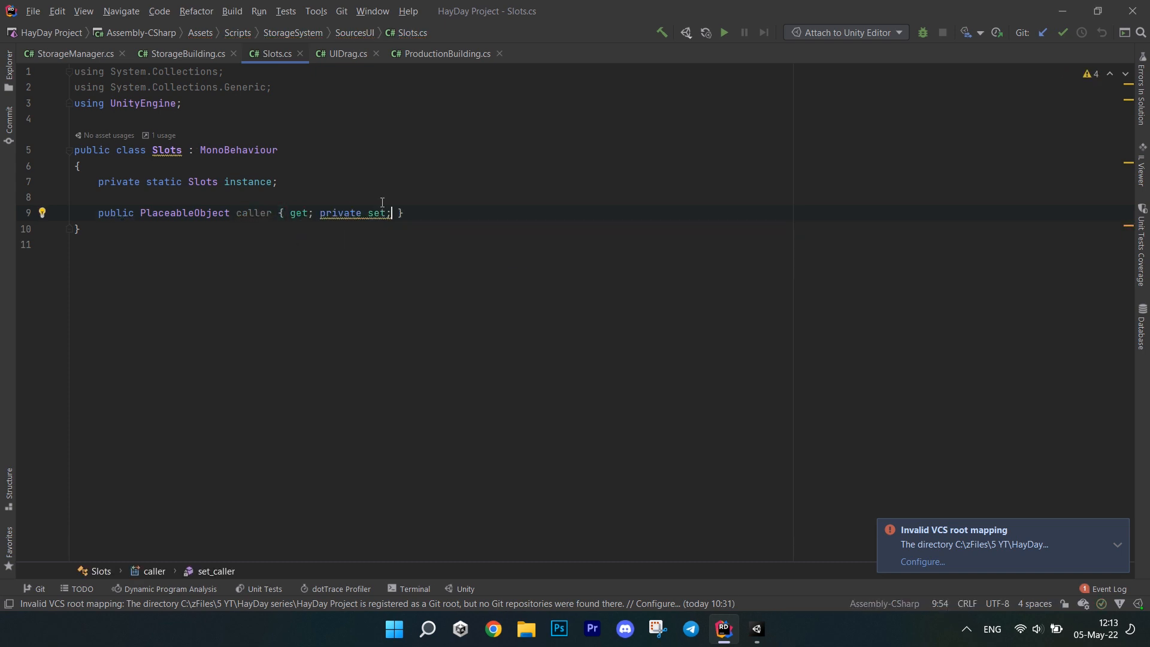
text(pr)
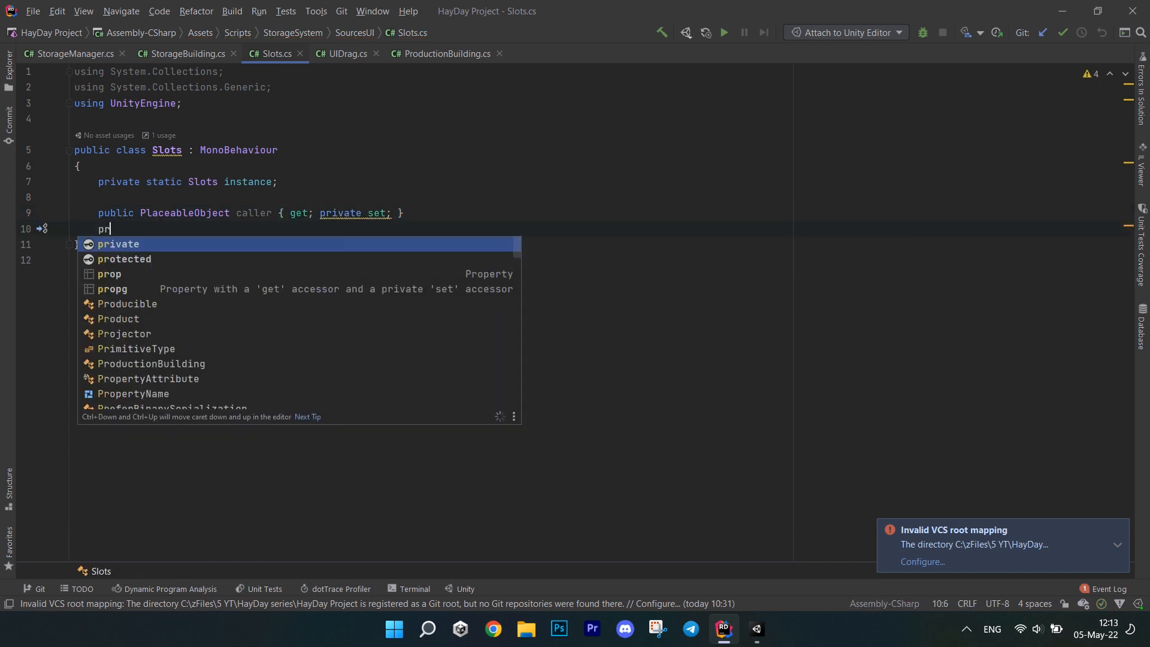
text(private Timer timer;)
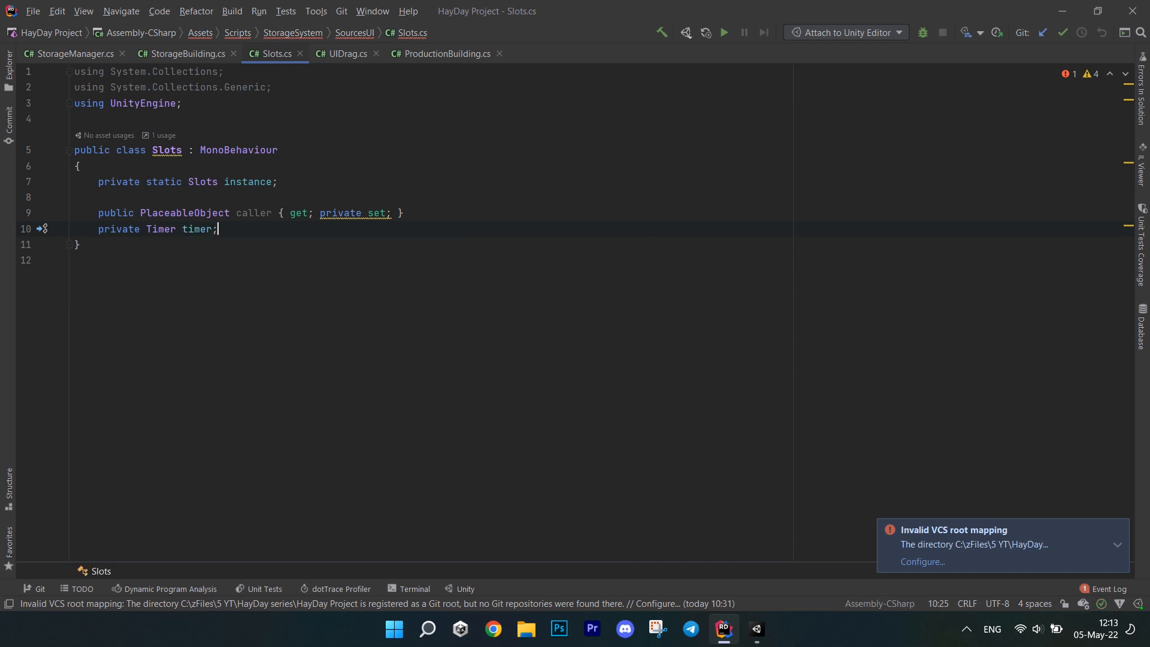
Add serialized timeLeftText and slots list, a countdown bool, and the Awake method
text([SerializeField] private TextMeshProUGUI timeLeftText;)
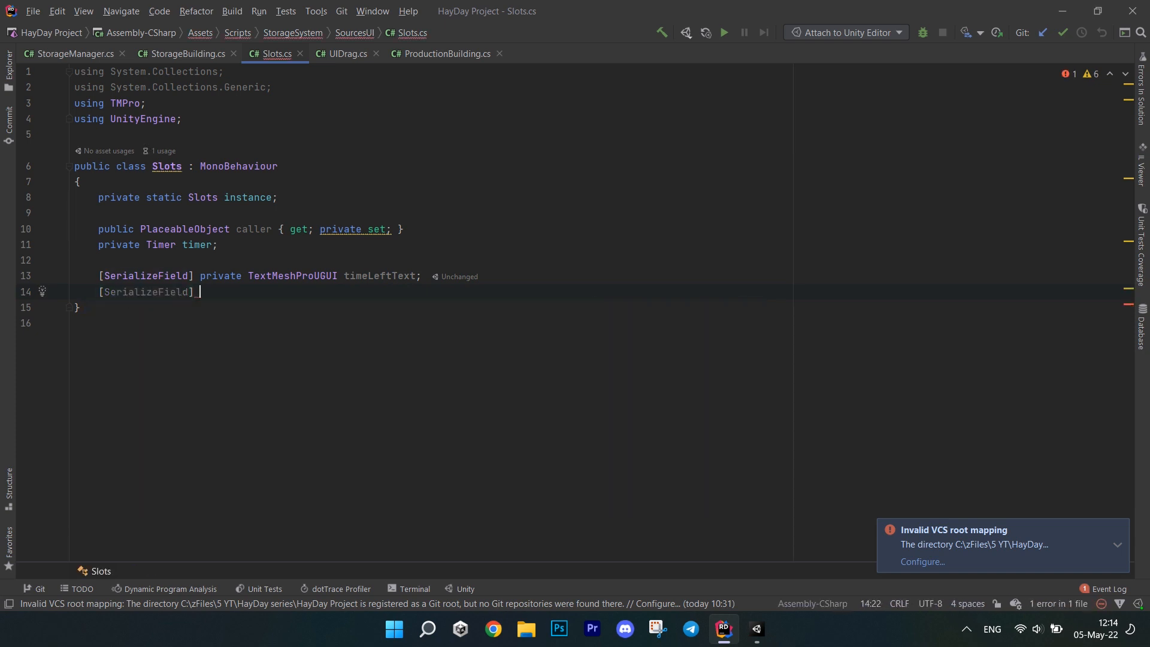
text(private Li)
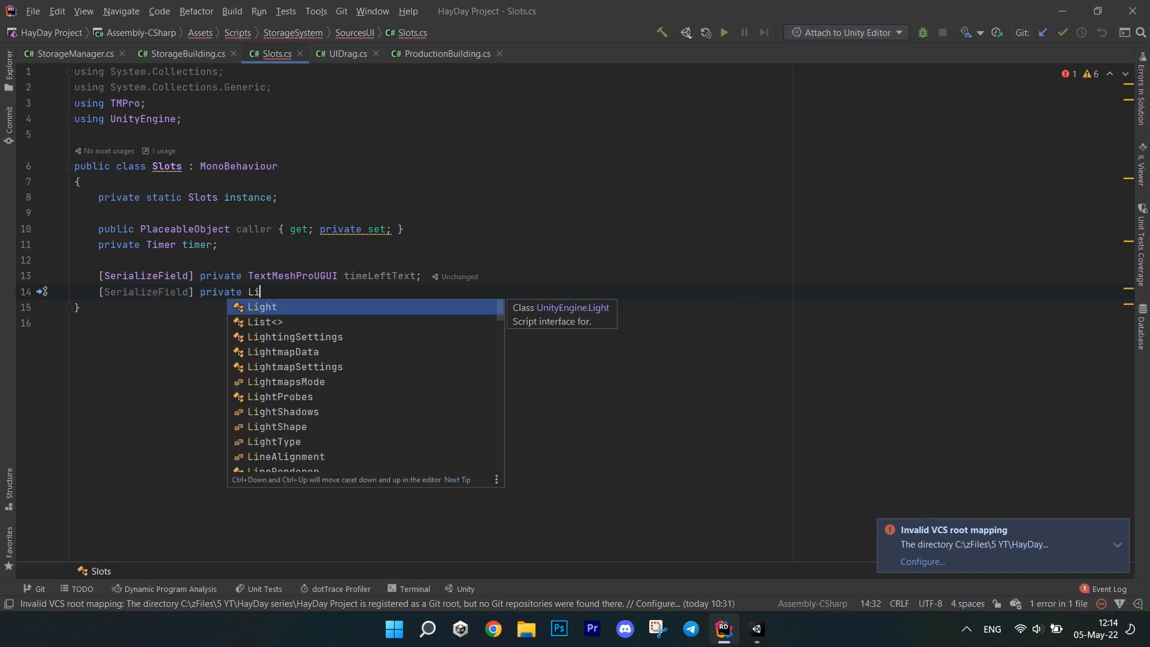
text(List<GameObject> slots;)
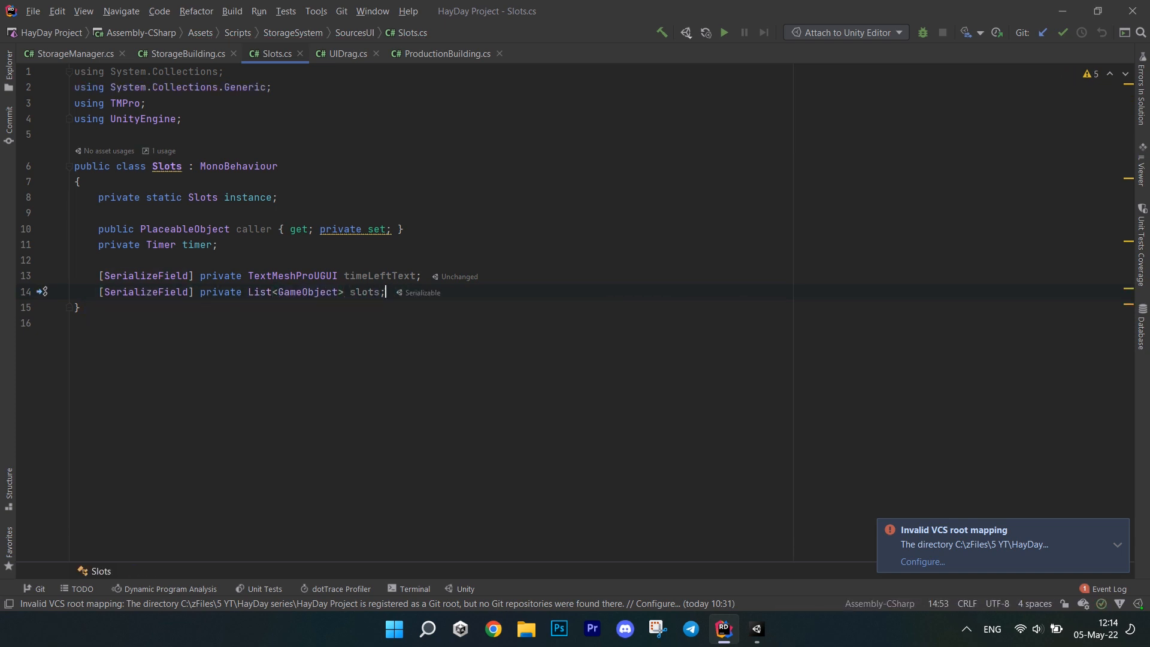
text(private bool countdown;)
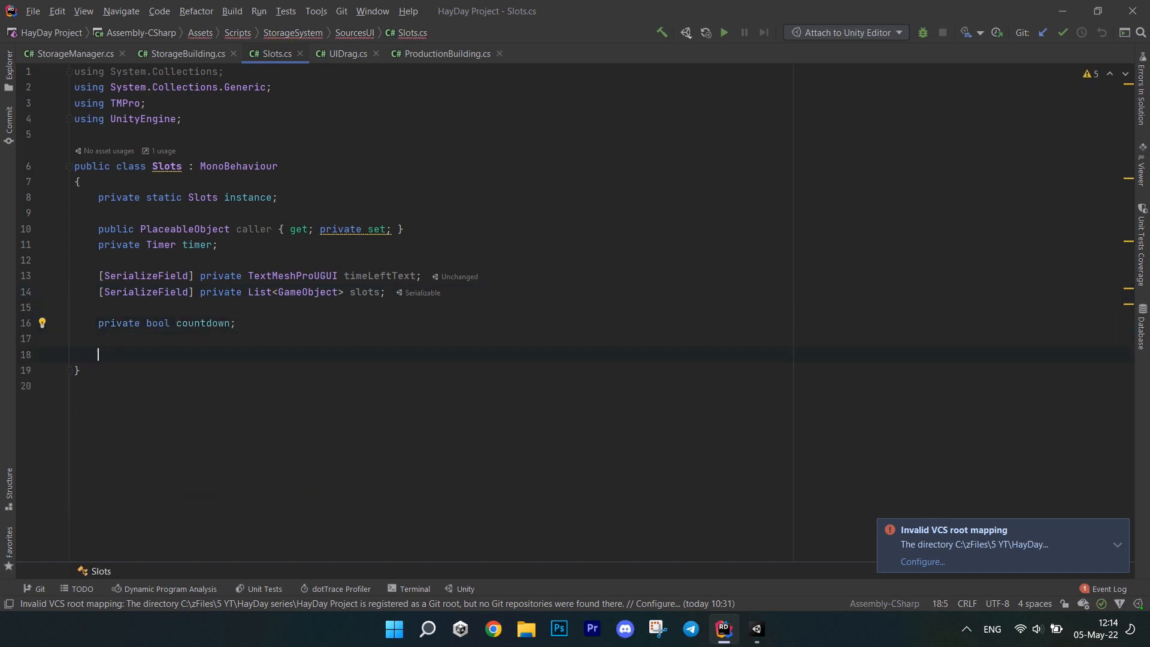
text(private void Awake()
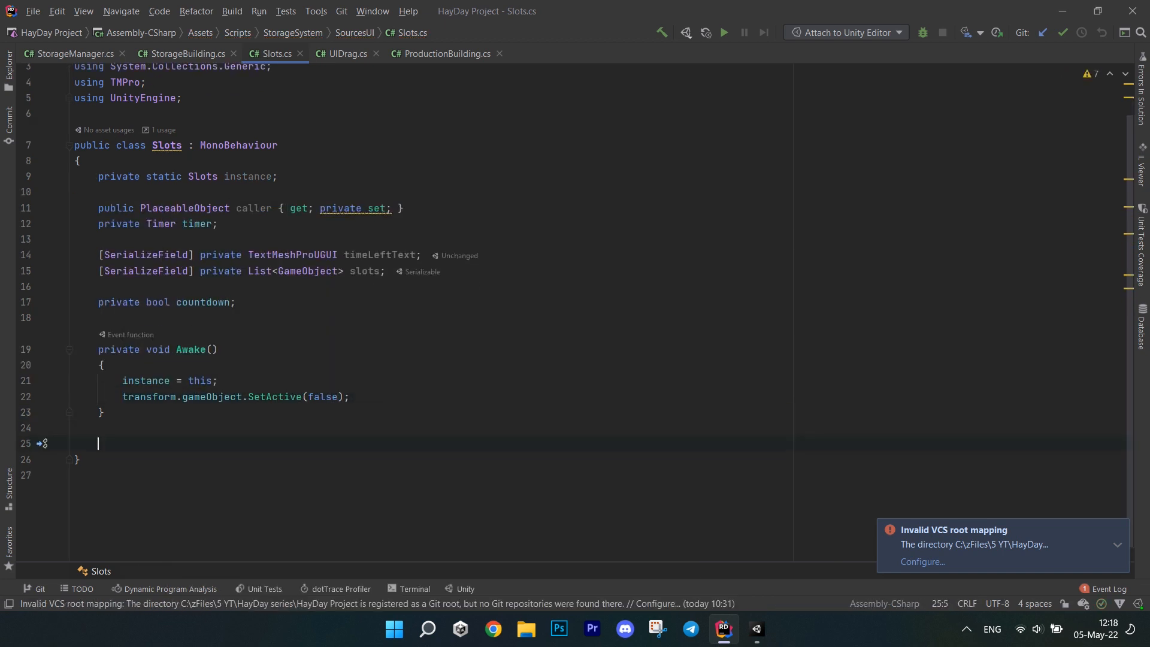
Write generic InitializeSlots<T> setting each slot's Image sprite from itemsQueue[i].Icon
text(private void InitializeSlots<T>()
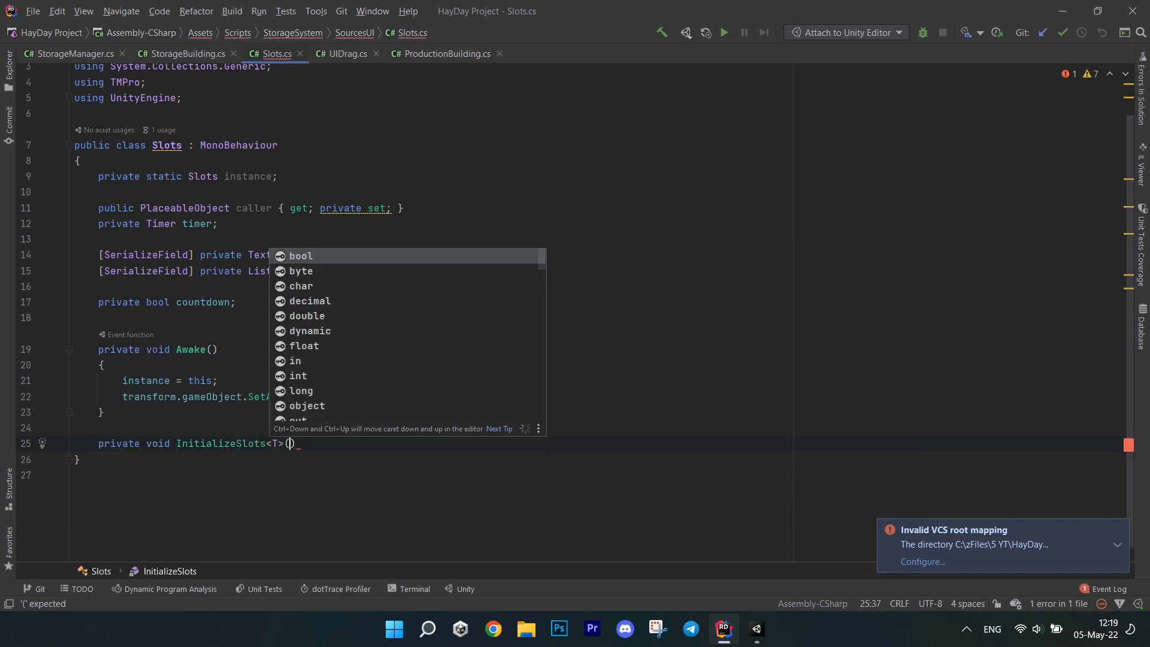
text(List<T> items)
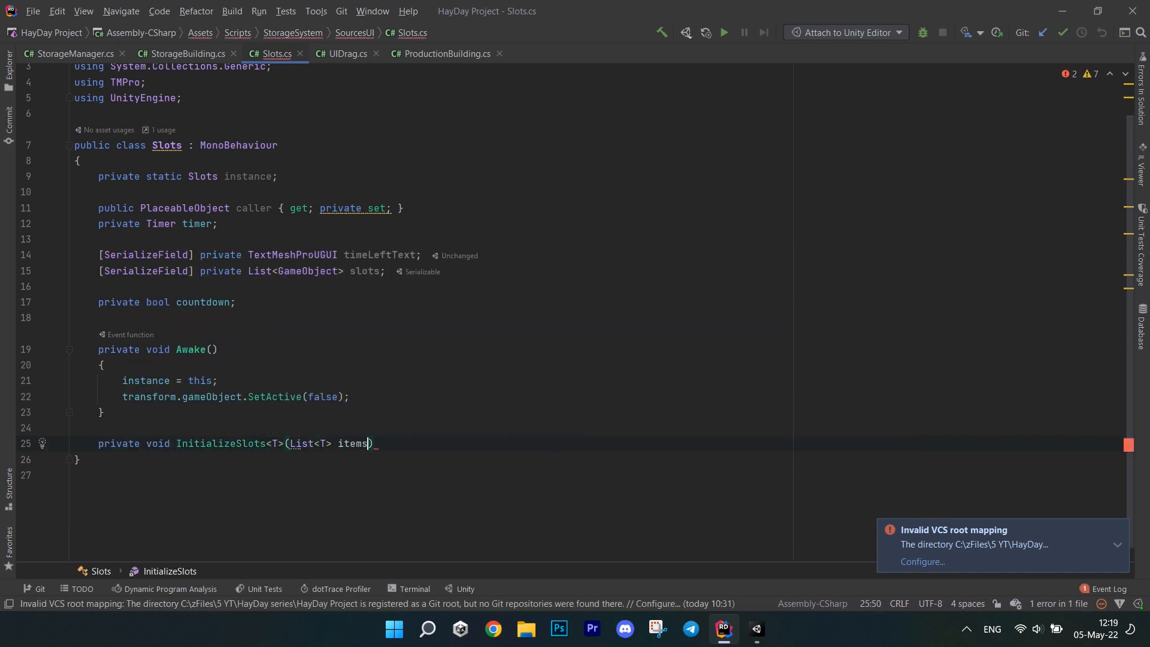
text(Queue))
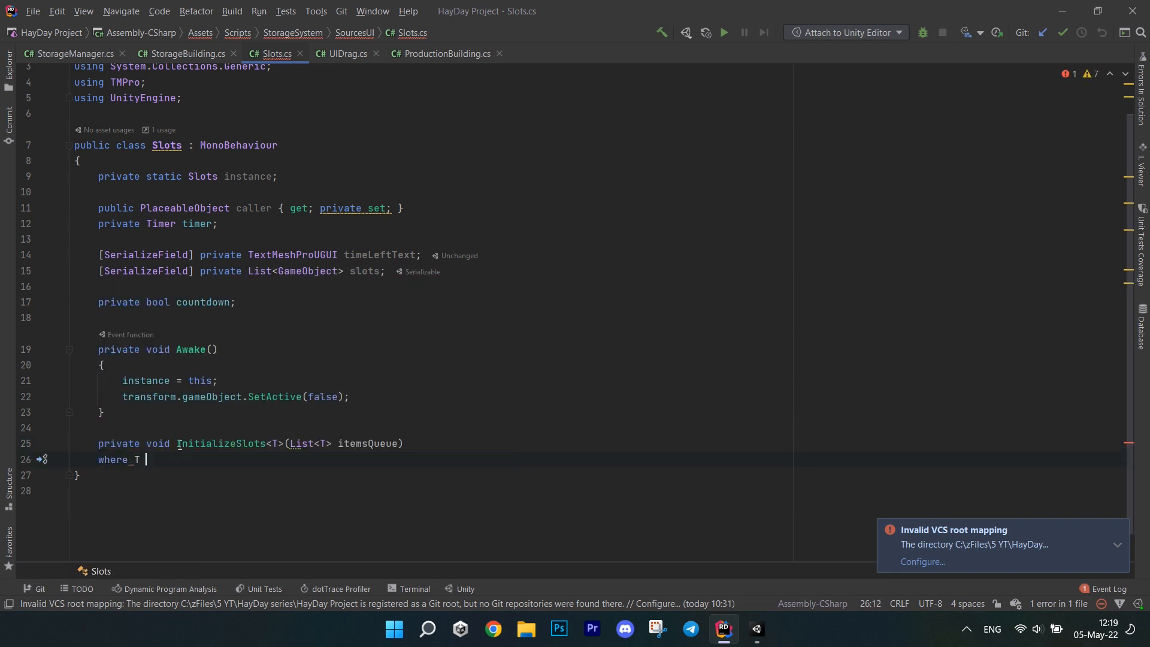
text(: Producible)
text(for(int i = 0; i < slots.Count && )
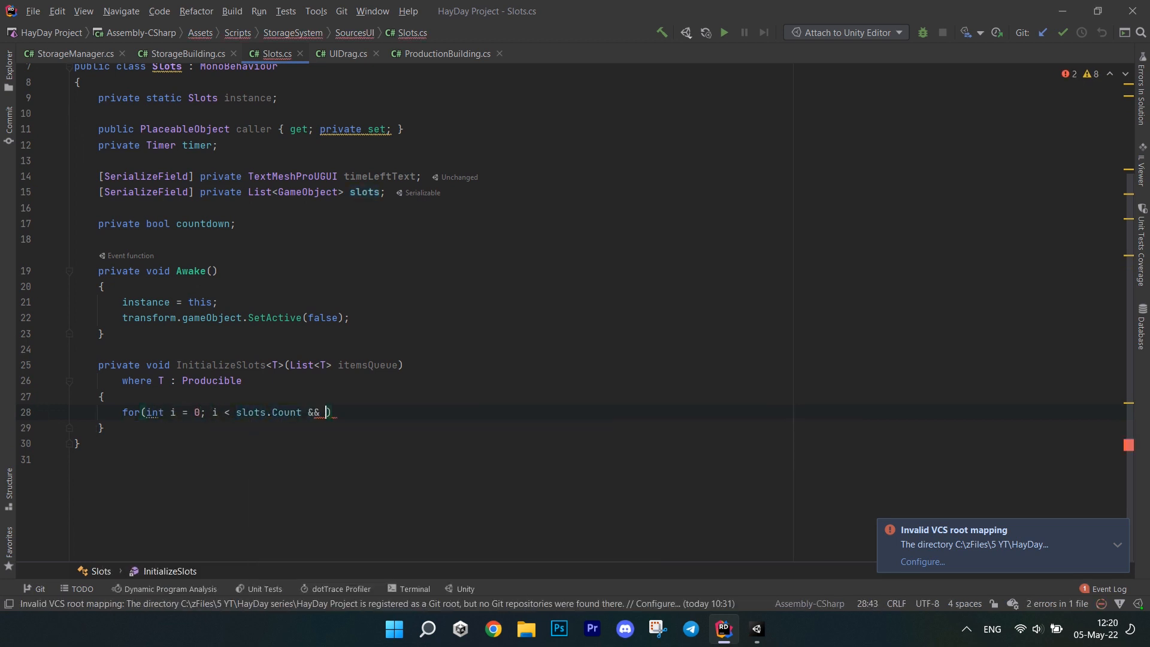
text(i < itemsQueue.Count; i++)
text(slots[i].transform.Find("Icon)
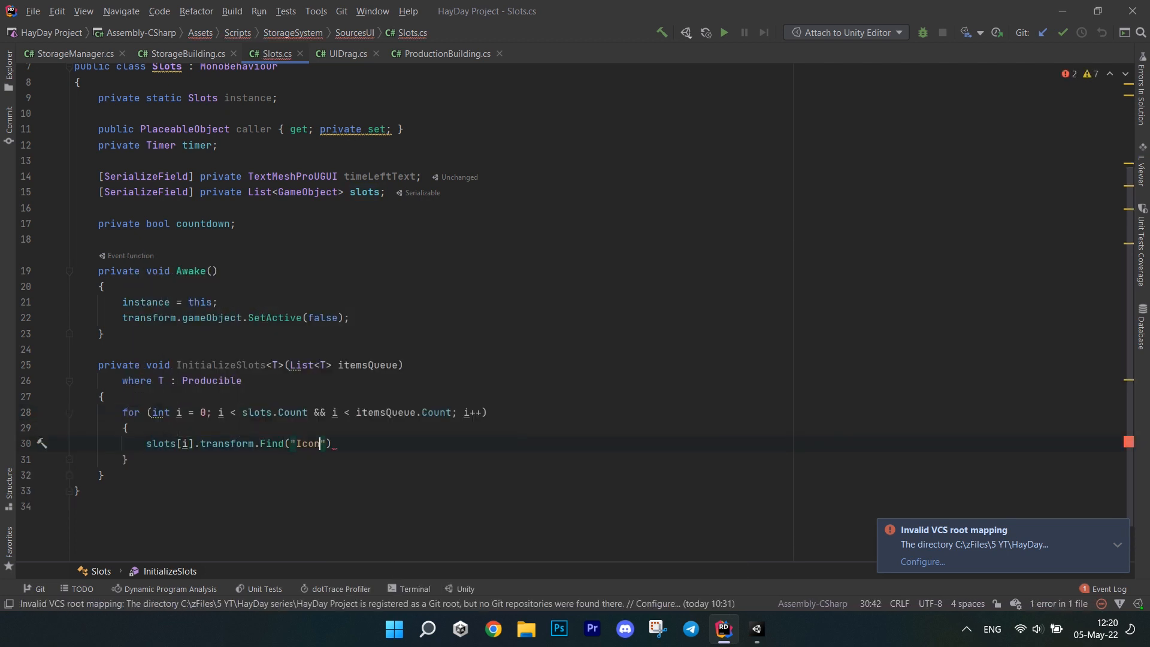
text(.GetComponent<Image>())
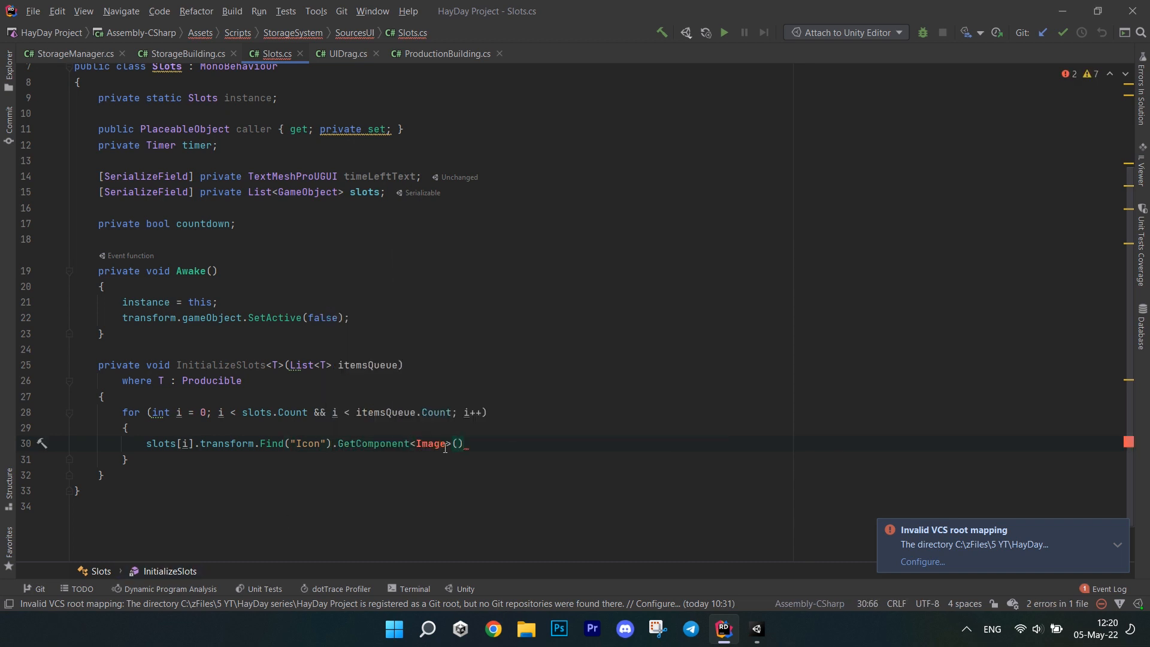
text(.sprite)
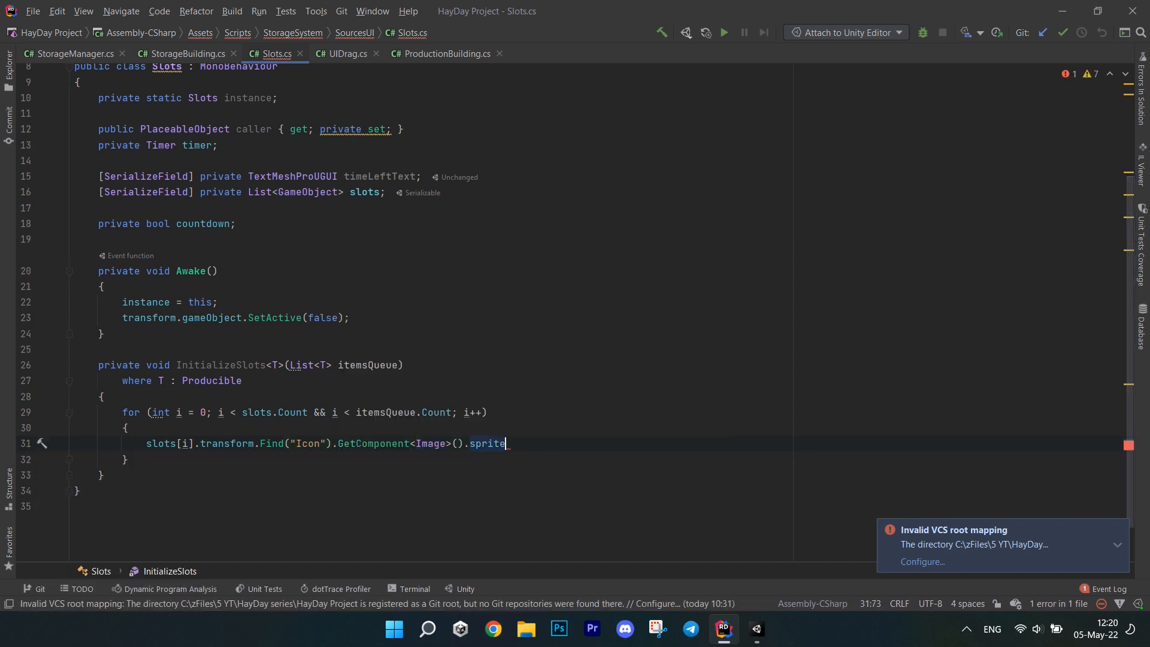
text(= itemsQueue[i].Icon;)
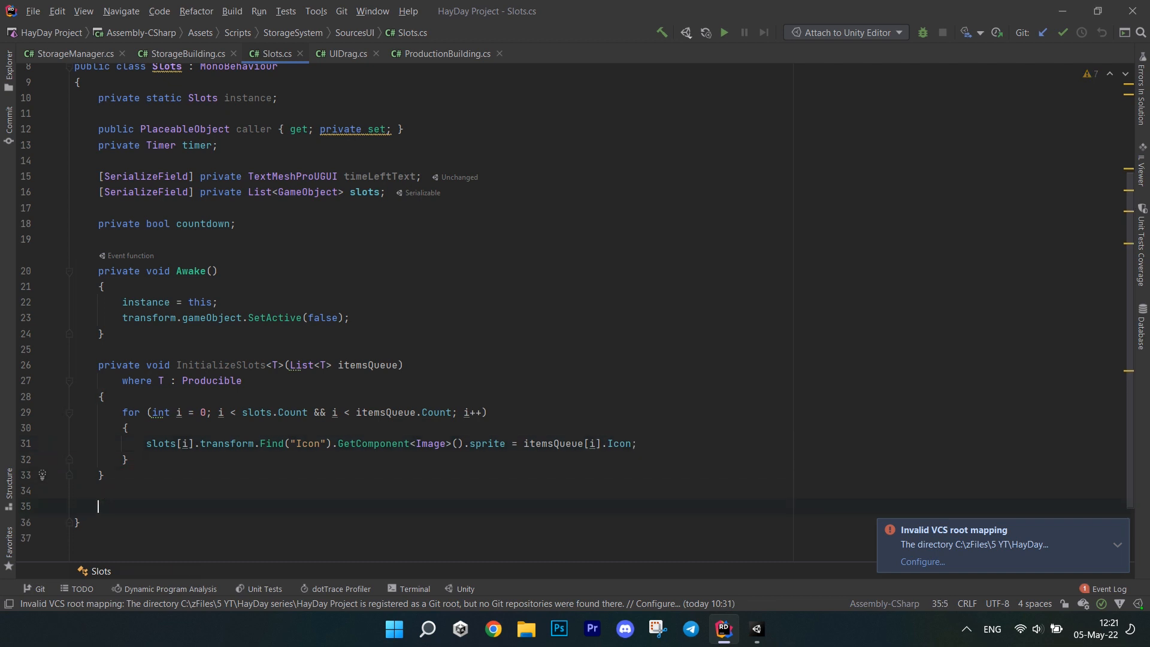
Write ClearSlots setting timeLeftText to "Empty" and nulling every icon
text(private void ClearSlots())
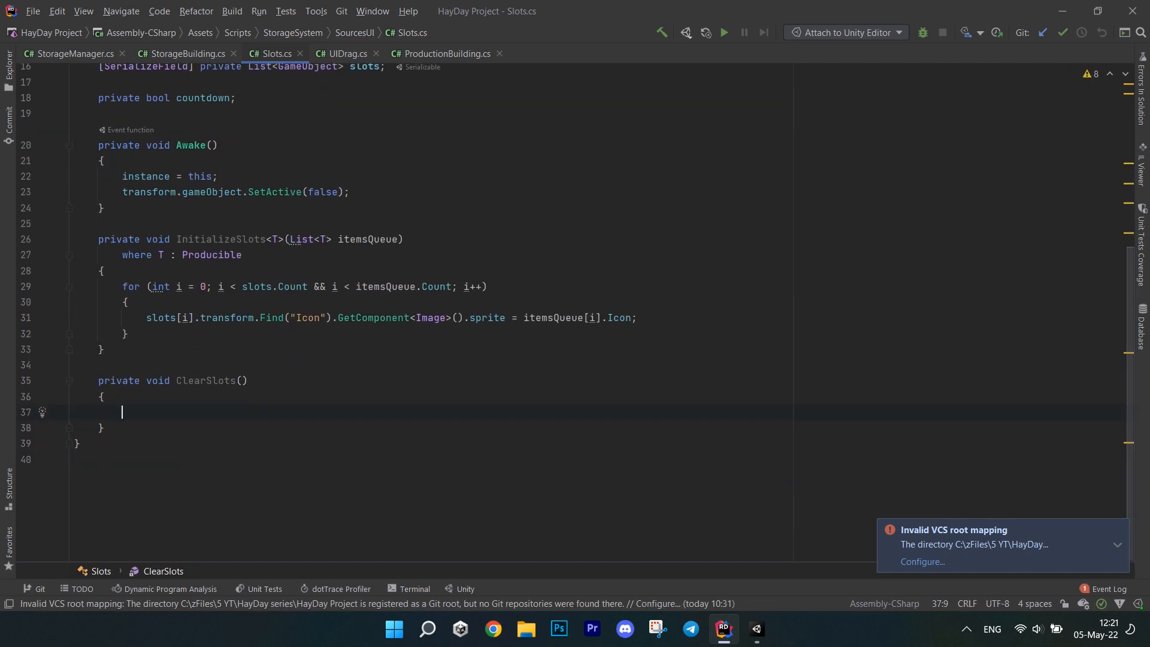
text(timeLeftText.text)
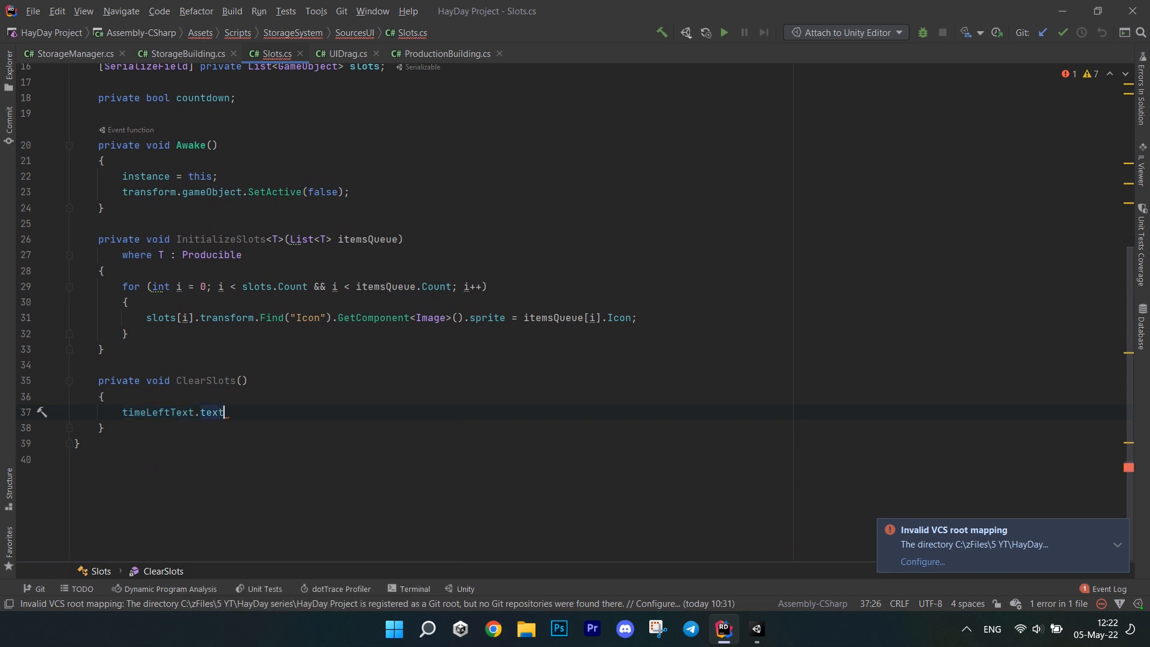
text(= "Empty";)
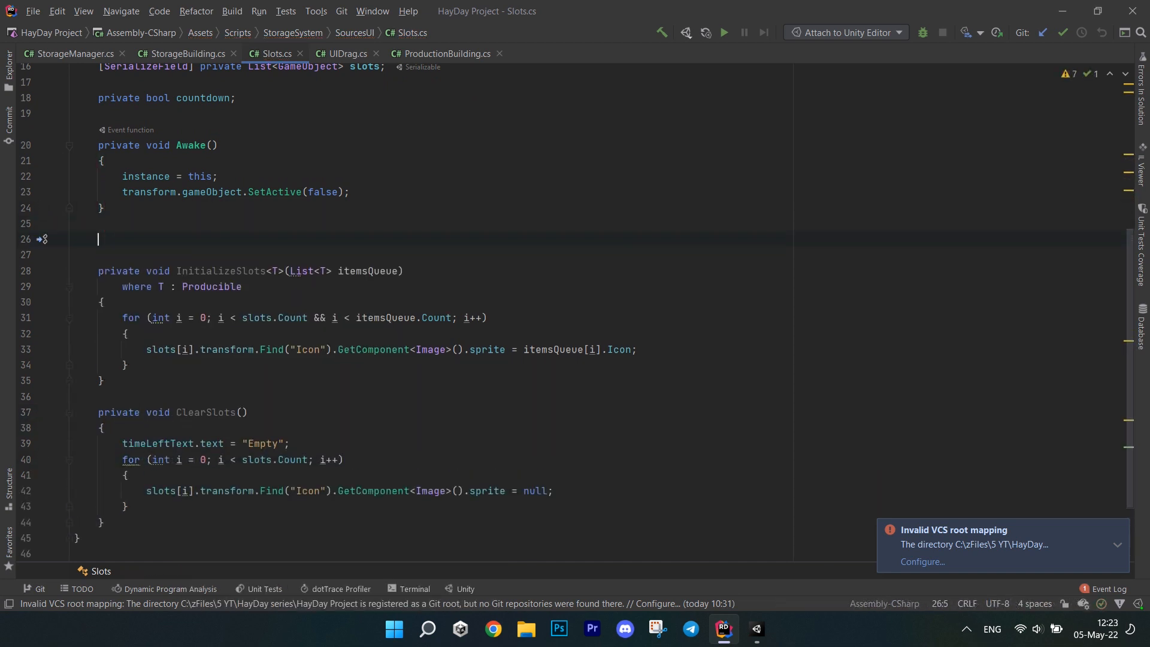
Write ShowSlots<T>(callerObj, itemsQueue) where T : Producible, filling slots, starting the countdown and activating the object
text(public void ShowSlots<)
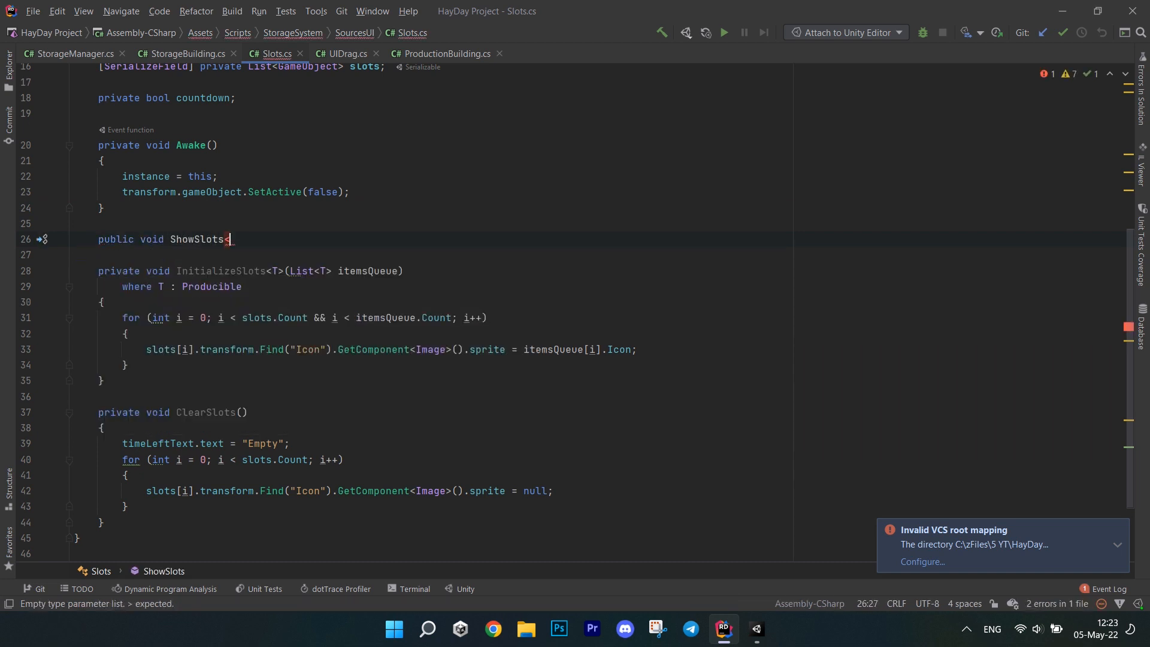
text(T>(GameObject ))
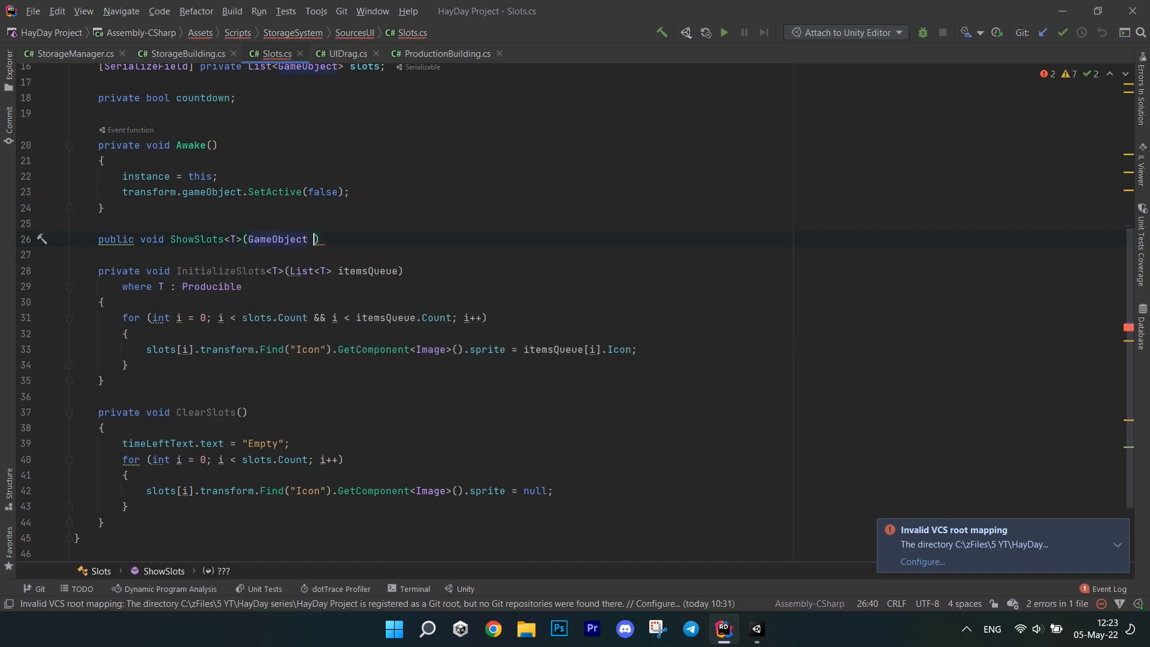
text(callerObj, List<T> itemsQueue)
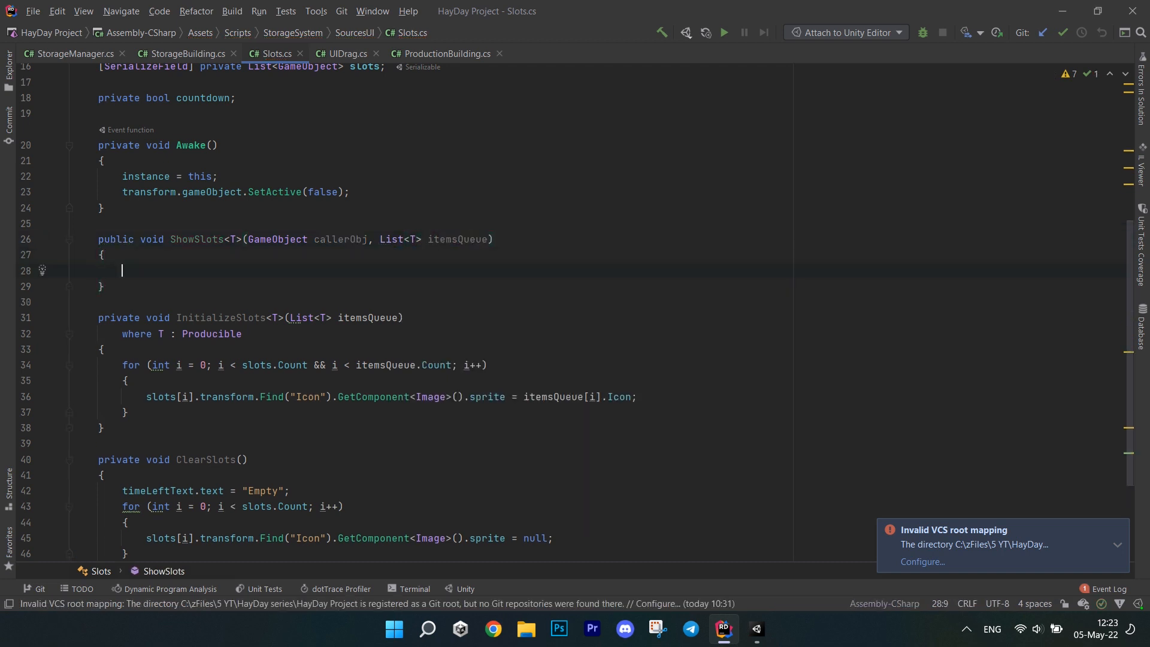
text(caller = callerObj.GetComponent<>())
text(if)
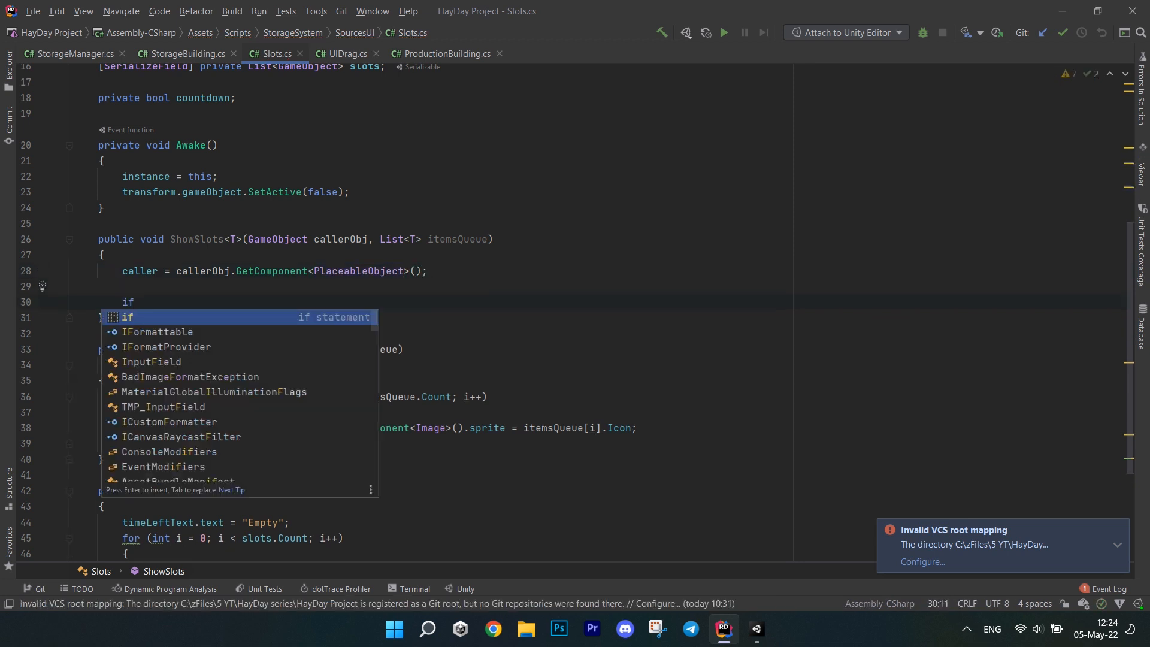
text((itemsQueue != null)
text(InitializeSlots(itemsQueue);)
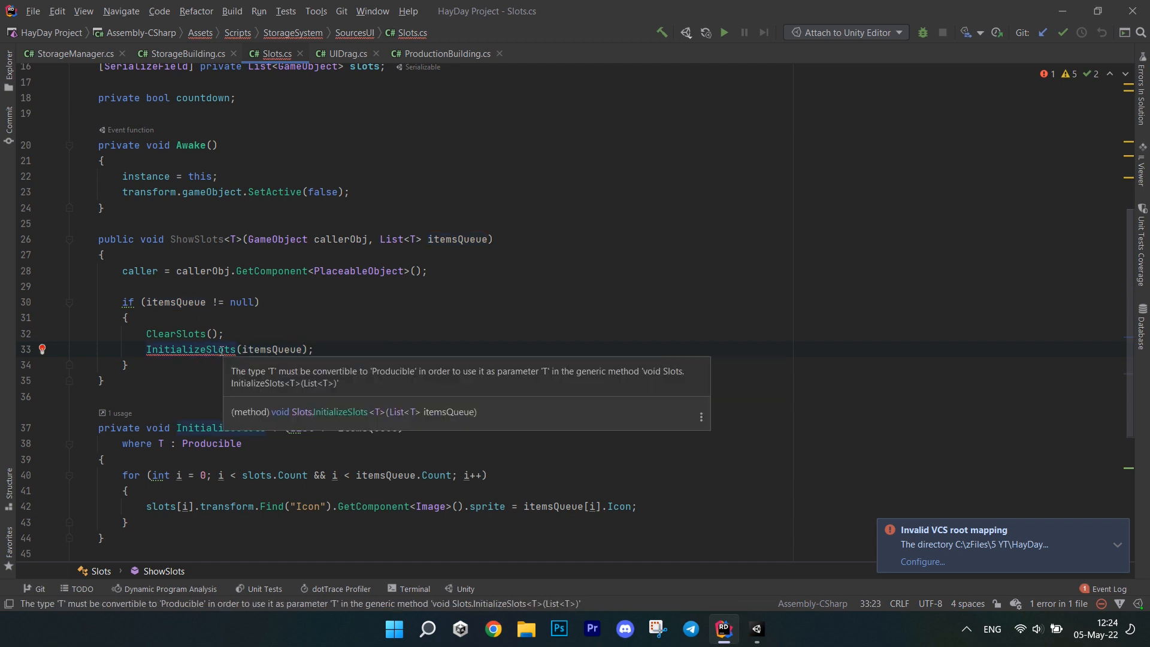
text(where T : Producible)
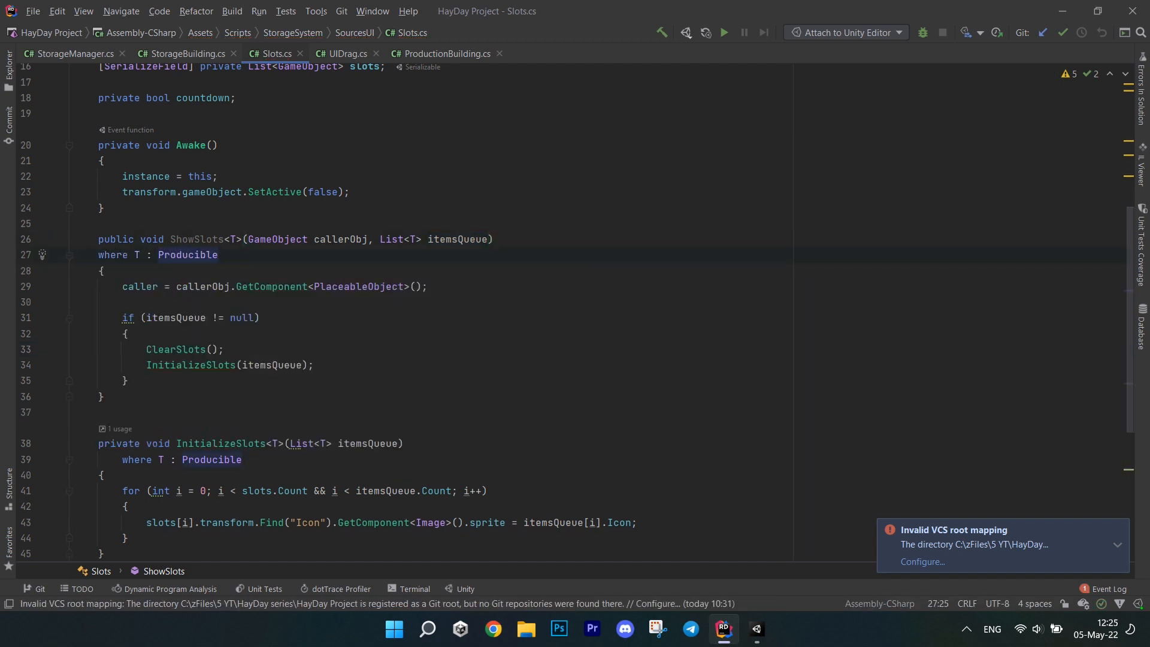
text(ti)
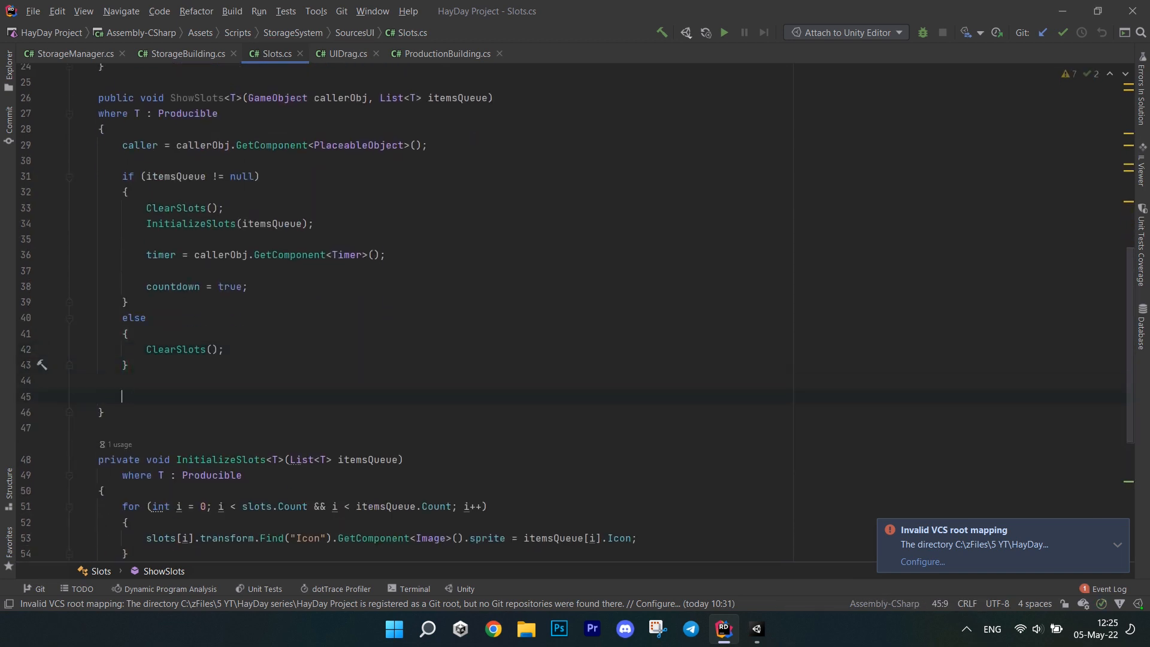
text(transform.gameObject.SetActive()
text(private void)
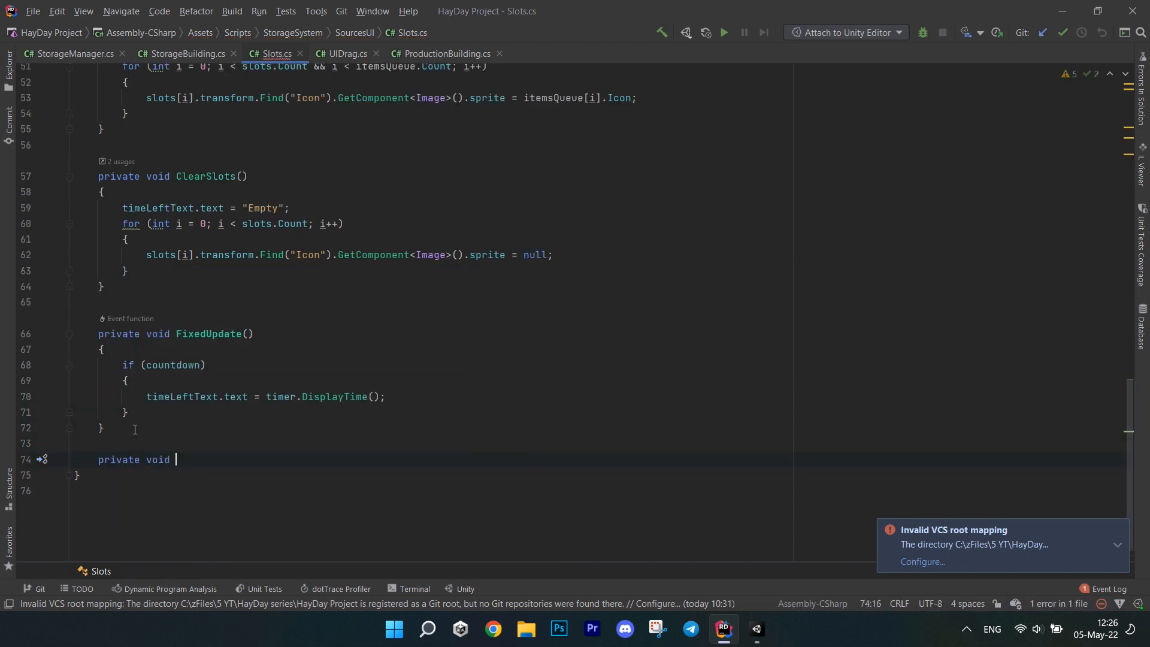
Add OnDisable setting caller and timer to null and countdown to false
text(caller = null;)
text(timer = null;)
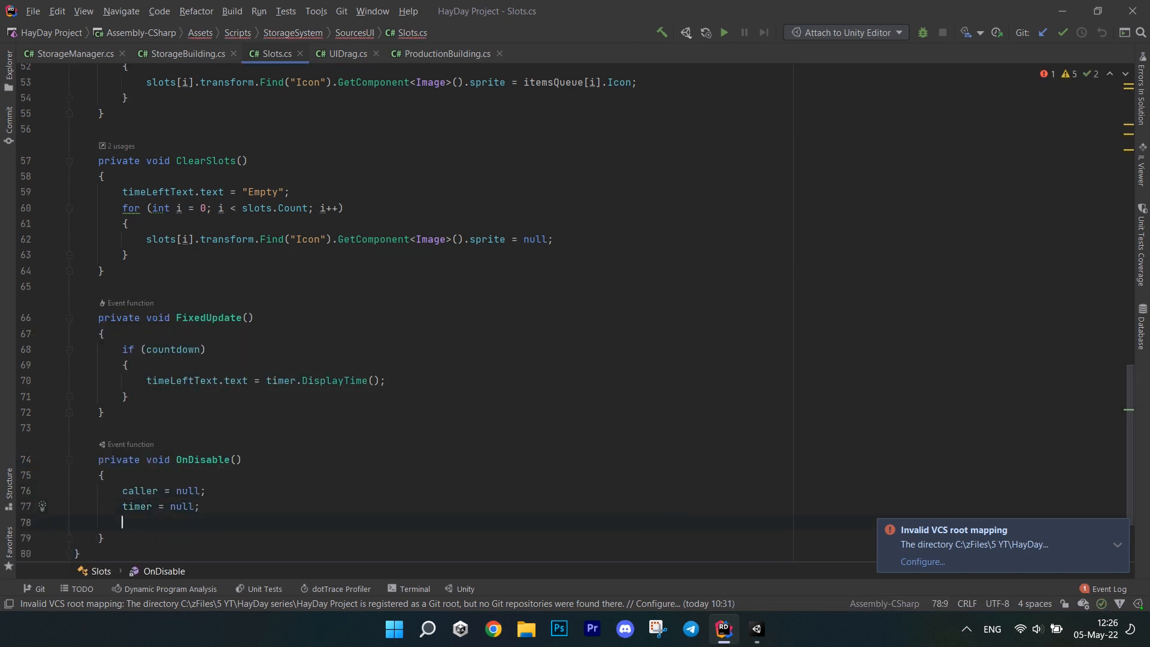
text(countdown = false;)
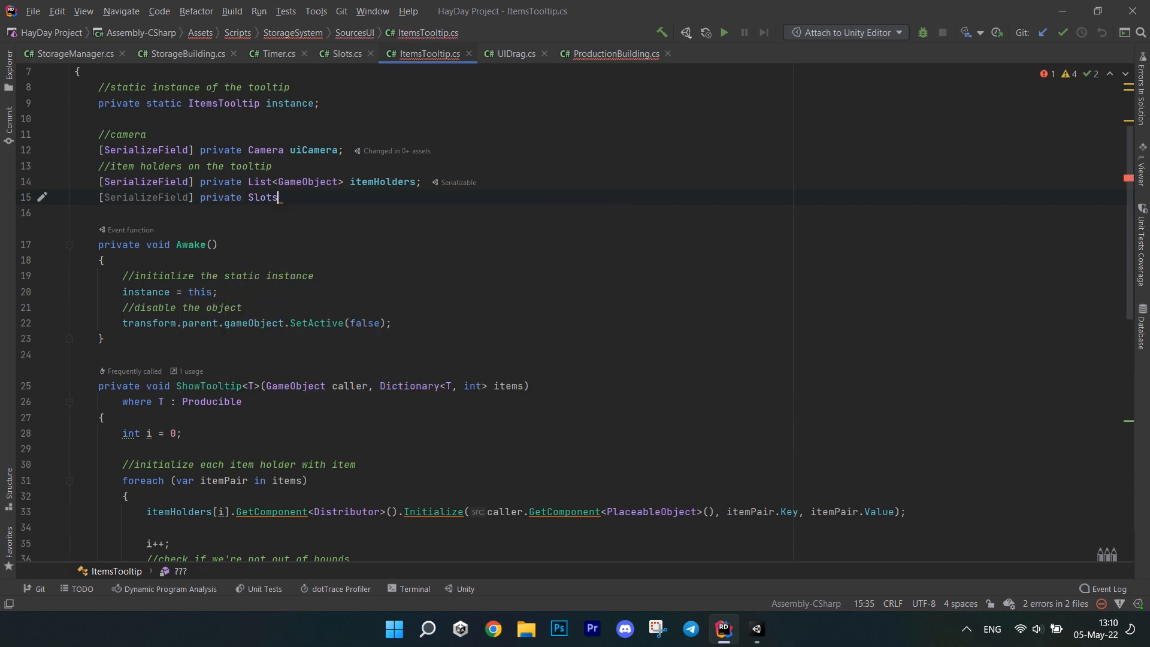
Write ShowTooltip<T>(caller, allItems, itemsQueue) initializing each item holder's Distributor
scroll(down, 3)
text(private void ShowTooltip<T>(GameObject)
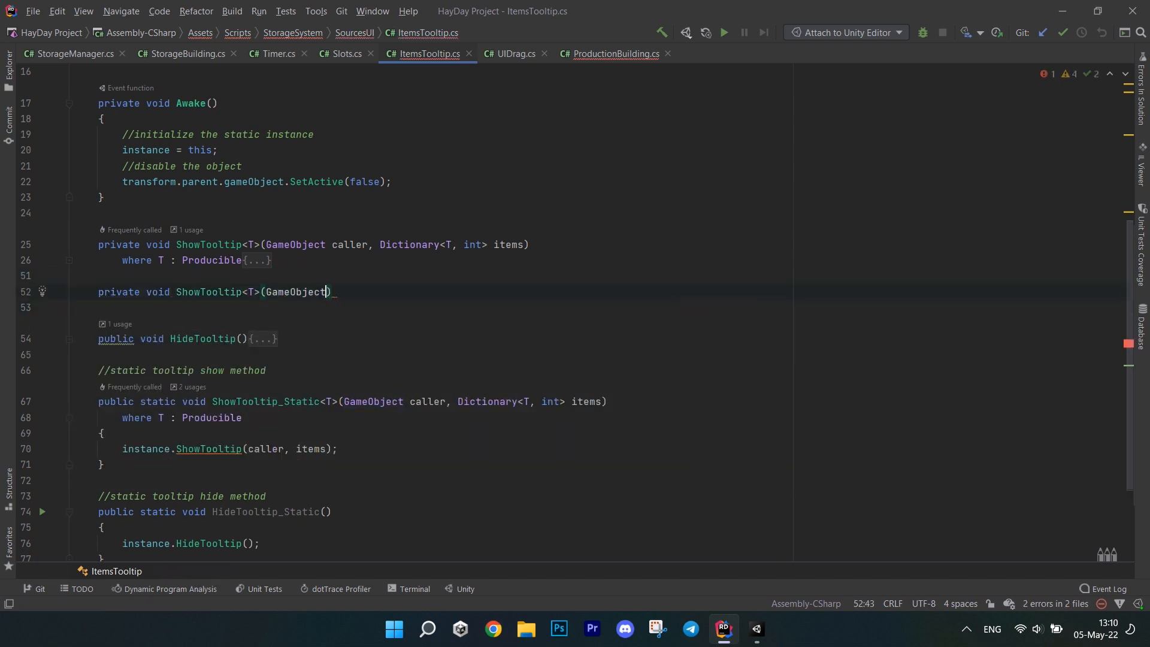
text(caller, List<T>,)
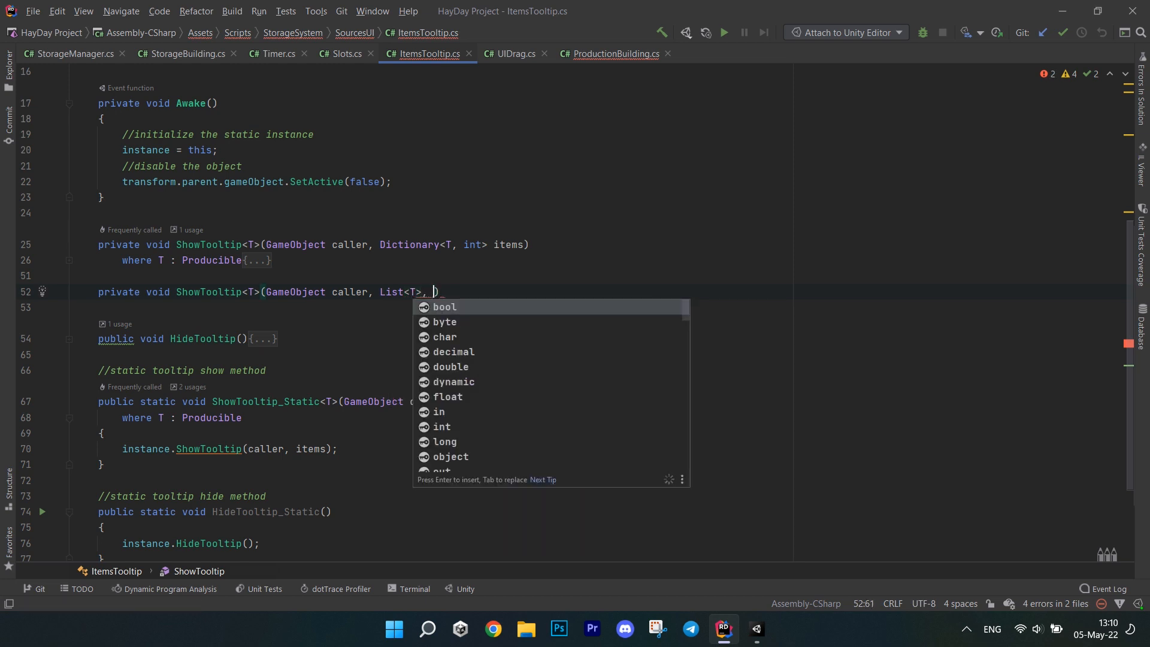
text(allItems,)
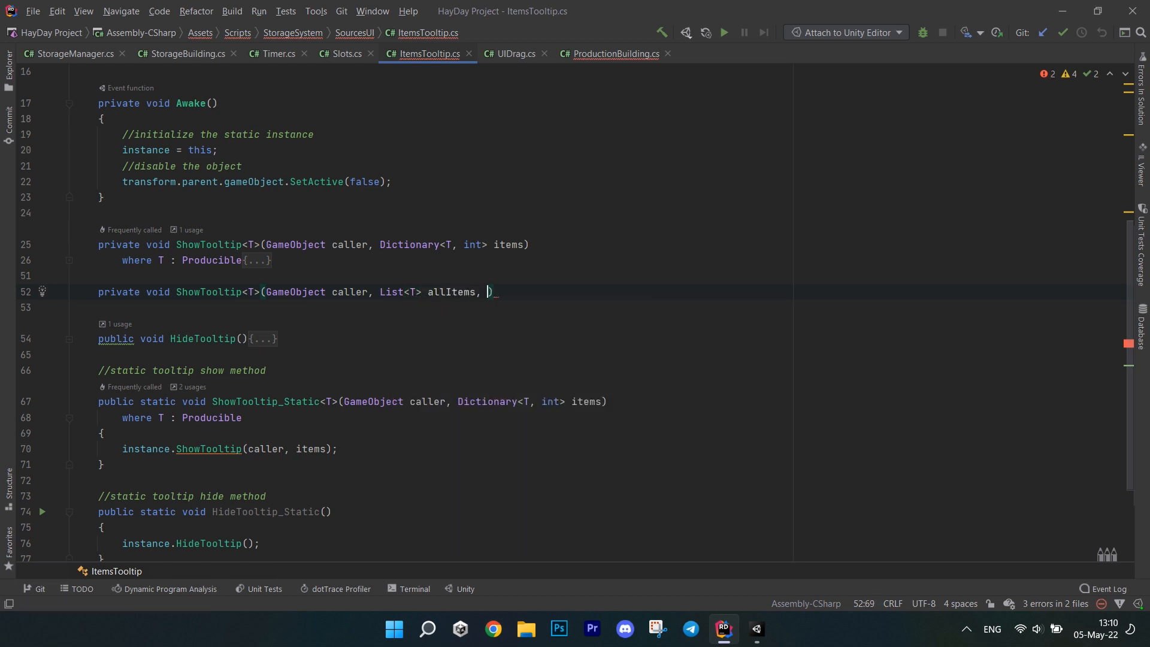
text(List<T> itemsQueue)
text(foreach (var item in allItems)
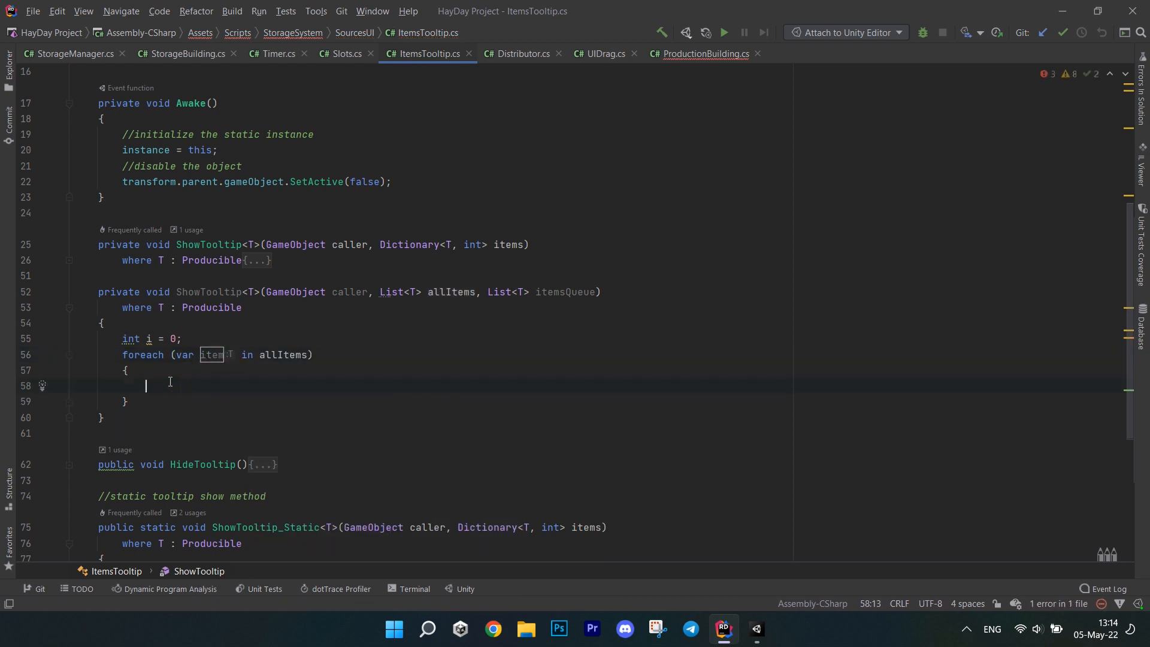
text(itemHolders[i].GetComponent<Distributor>().Initialize();)
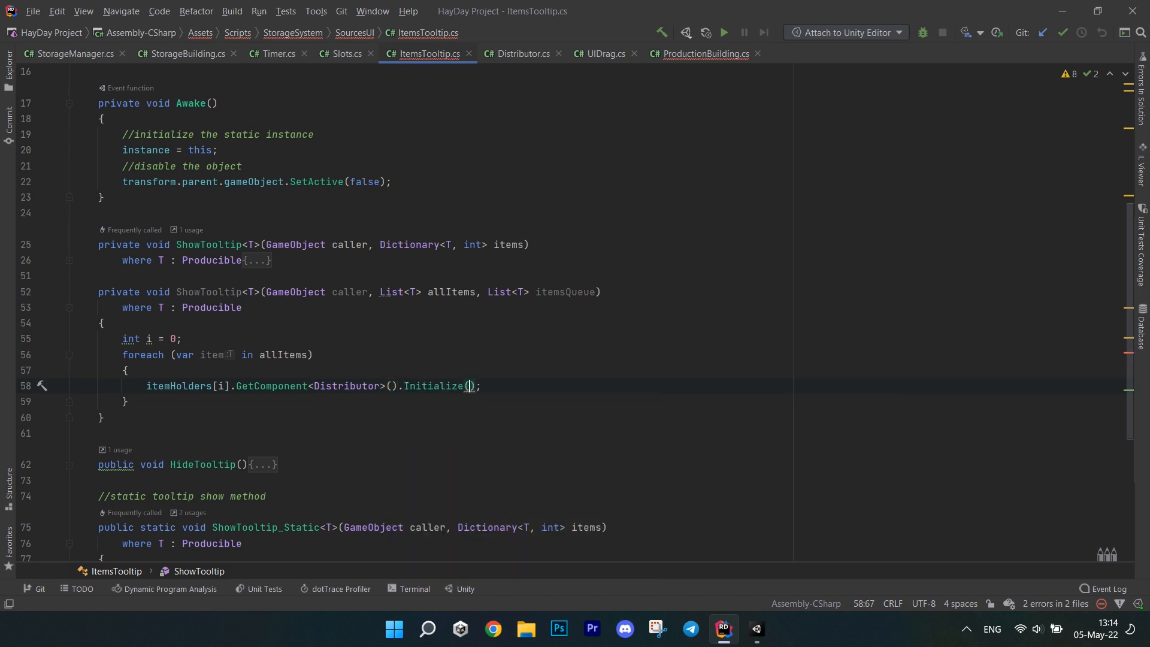
text(caller.GetComponent<PlaceableObject>(), item)
text(i++;)
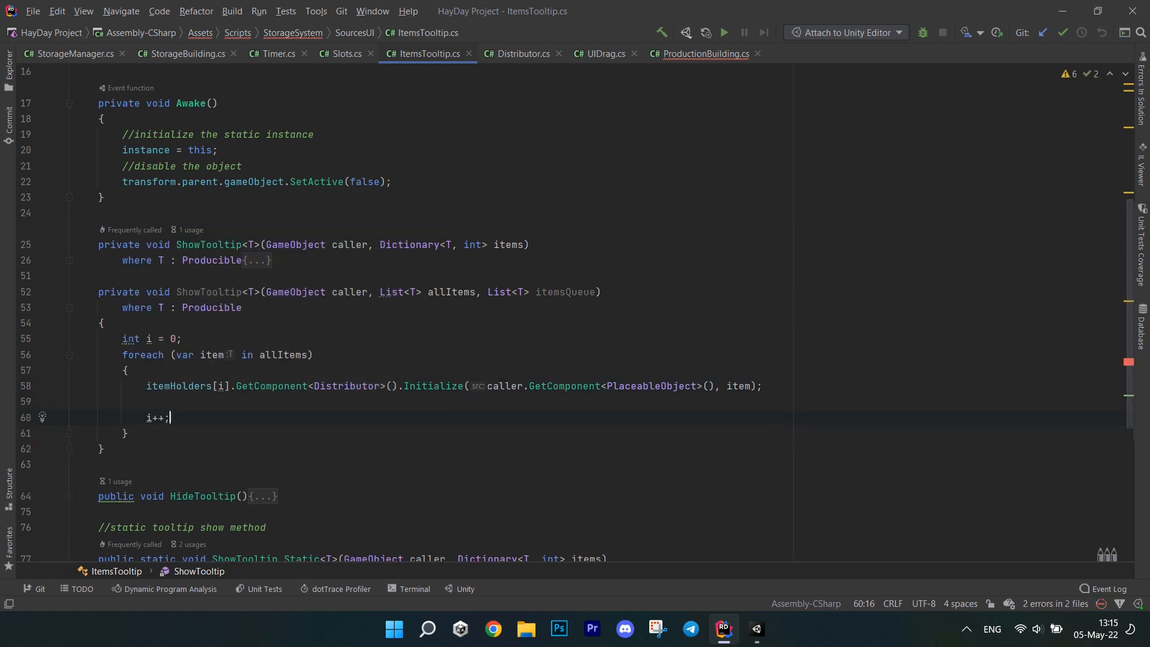
text(if(i >= itemHolders.Count)
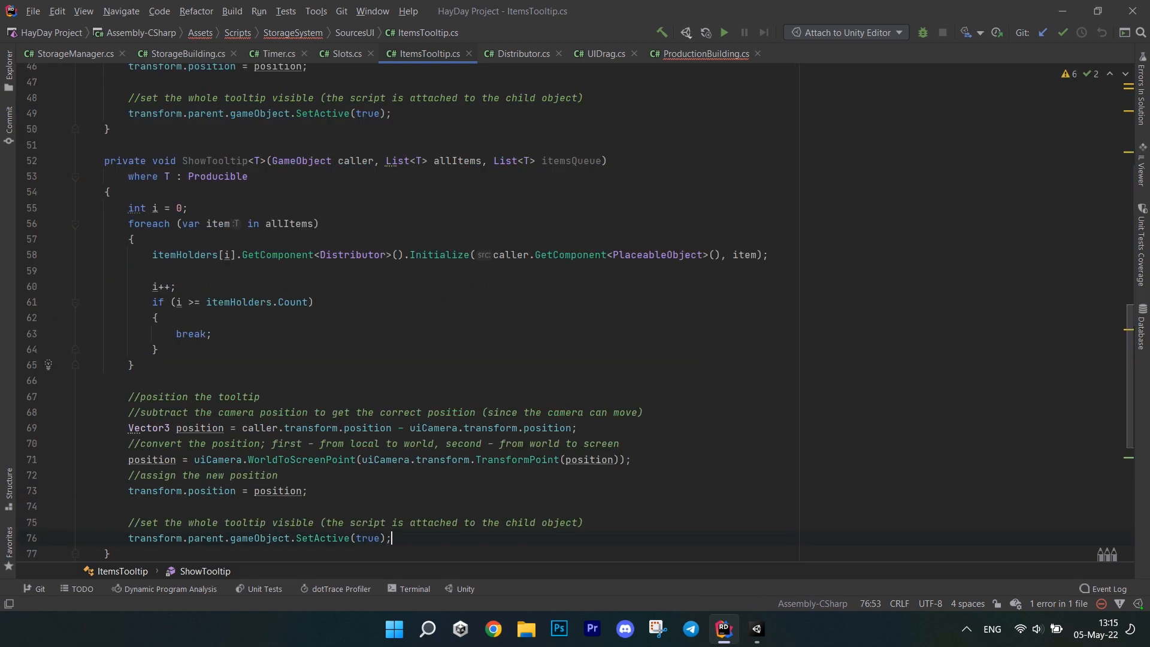
Call slots.ShowSlots(caller, itemsQueue) and begin a new public static method
text(slots.ShowSlots(caller, itemsQueue);)
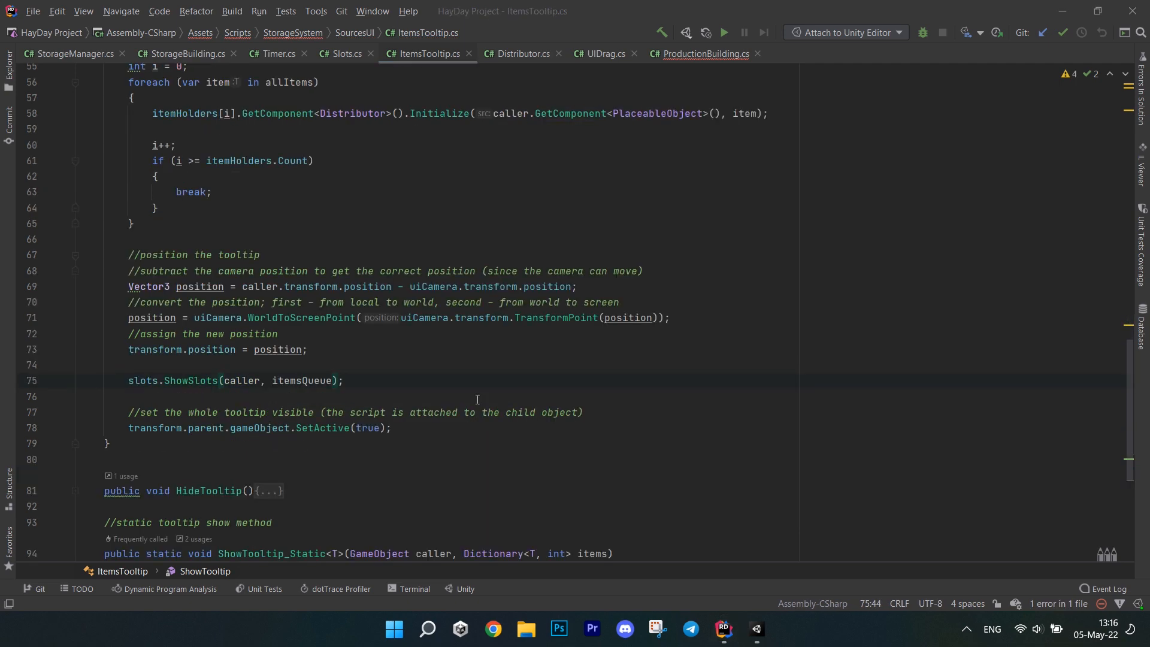
scroll(down, 3)
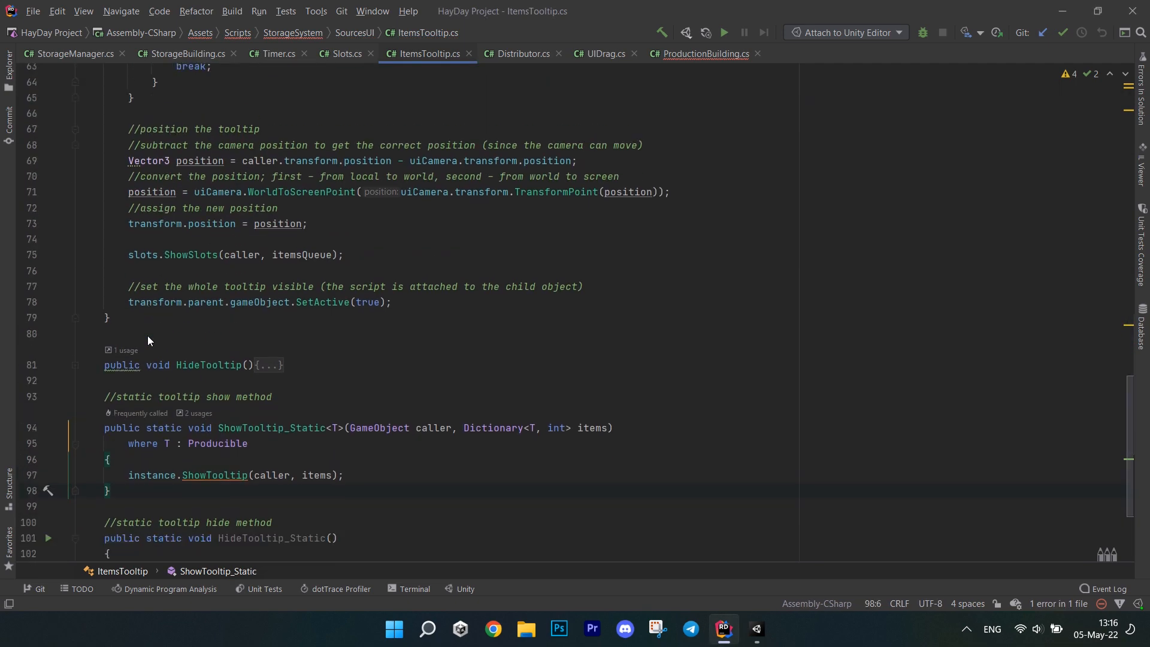
text(public static)
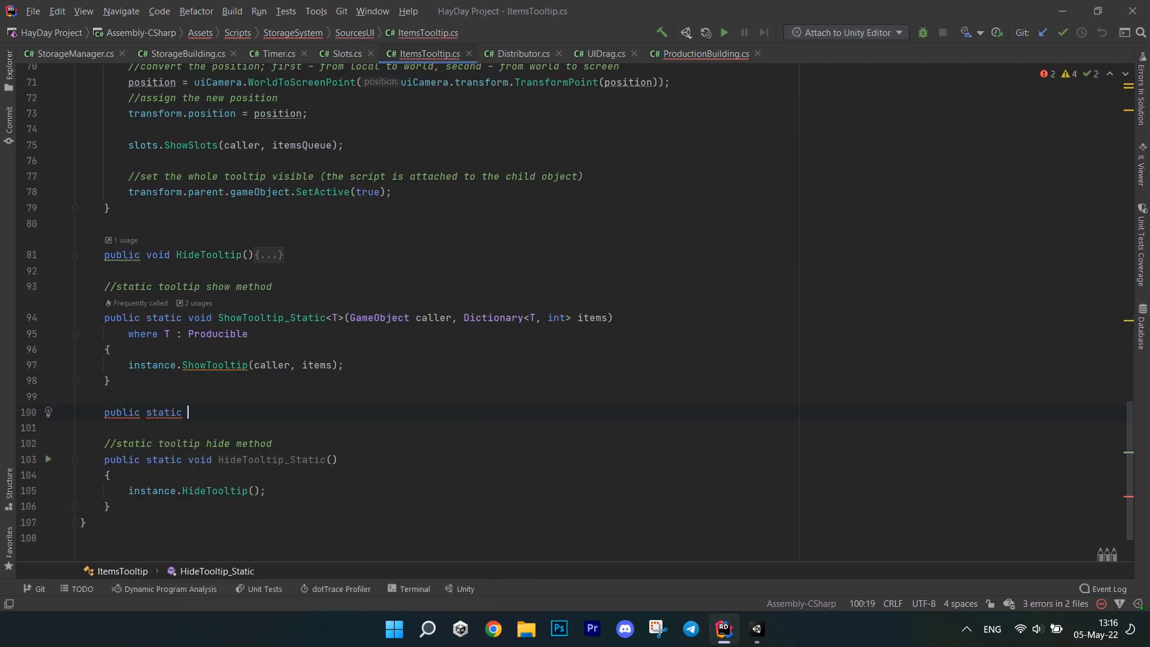
Add a ShowTooltip_Static overload forwarding caller, items list and optional queue to instance.ShowTooltip, then move to StorageManager.cs
text(void ShowTooltip_Stat)
text(instance.ShowTooltip(caller, items, i);)
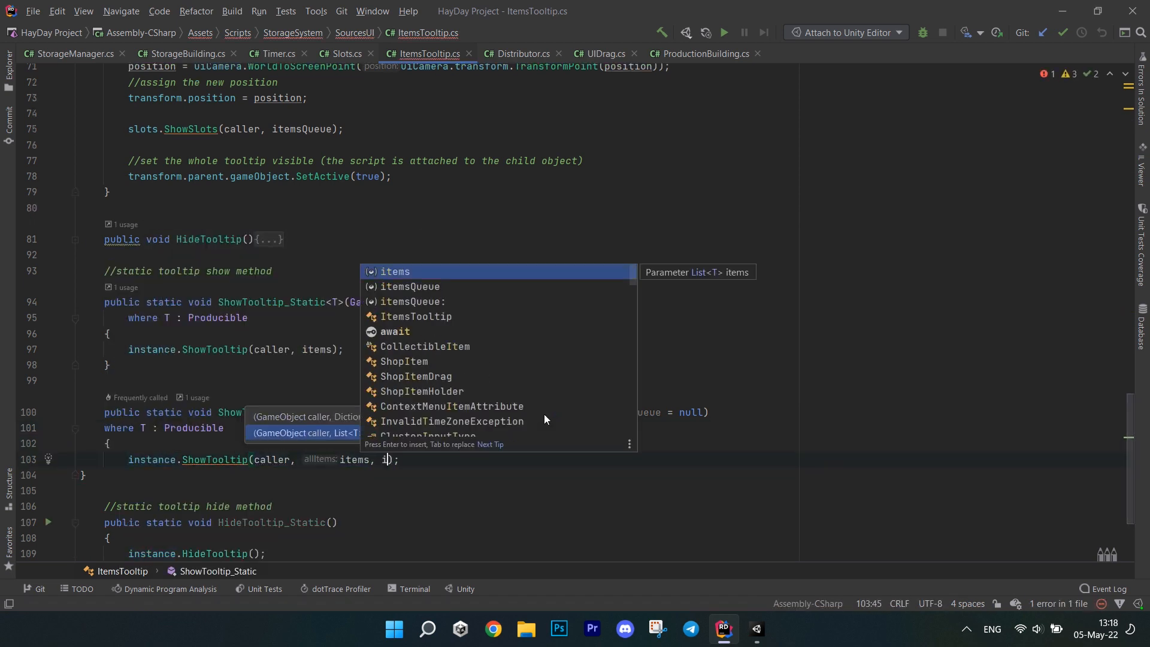
click(69, 54)
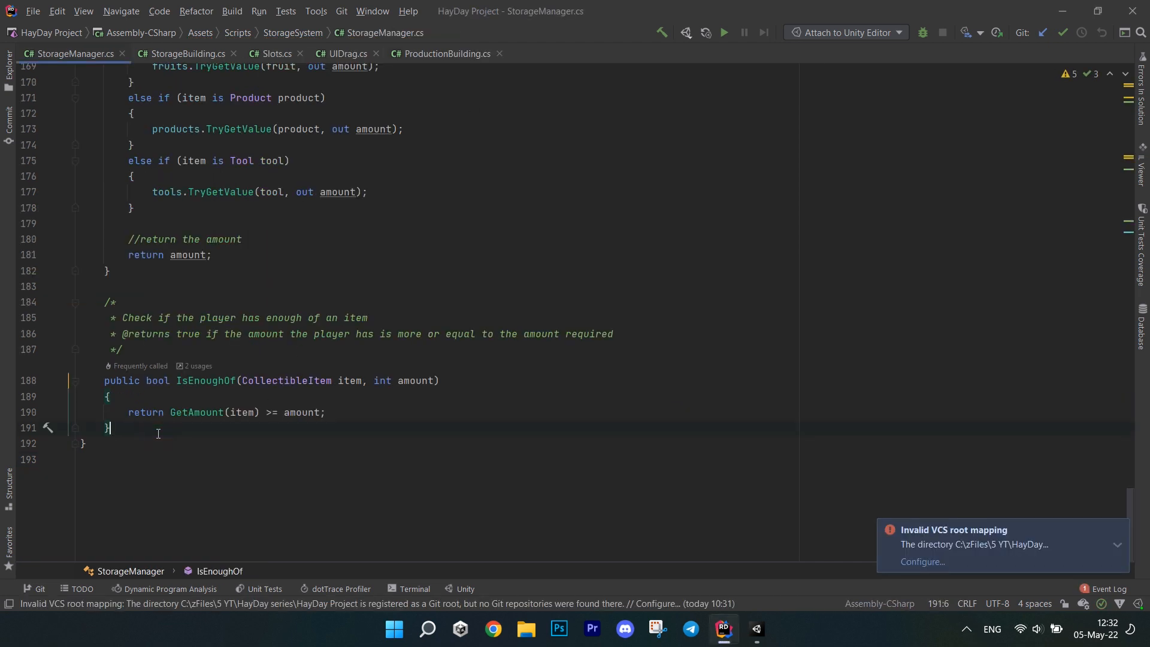
Declare public void UpdateItems(Dictionary<CollectibleItem, int> items, bool add)
text(public void)
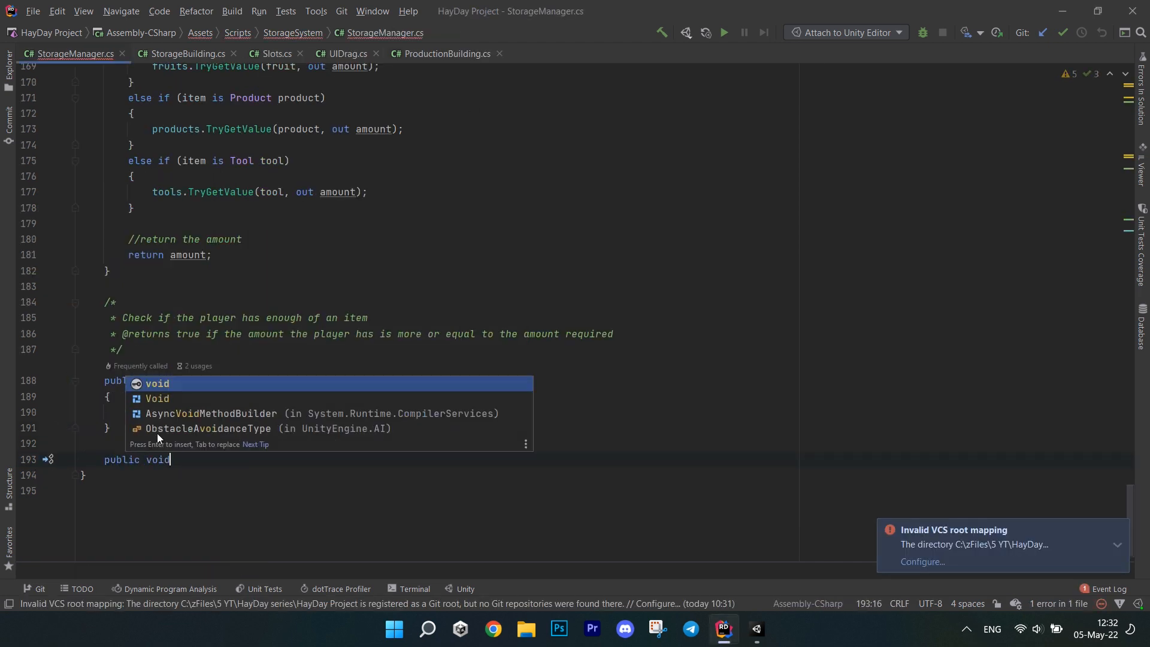
text(UpdateItems)
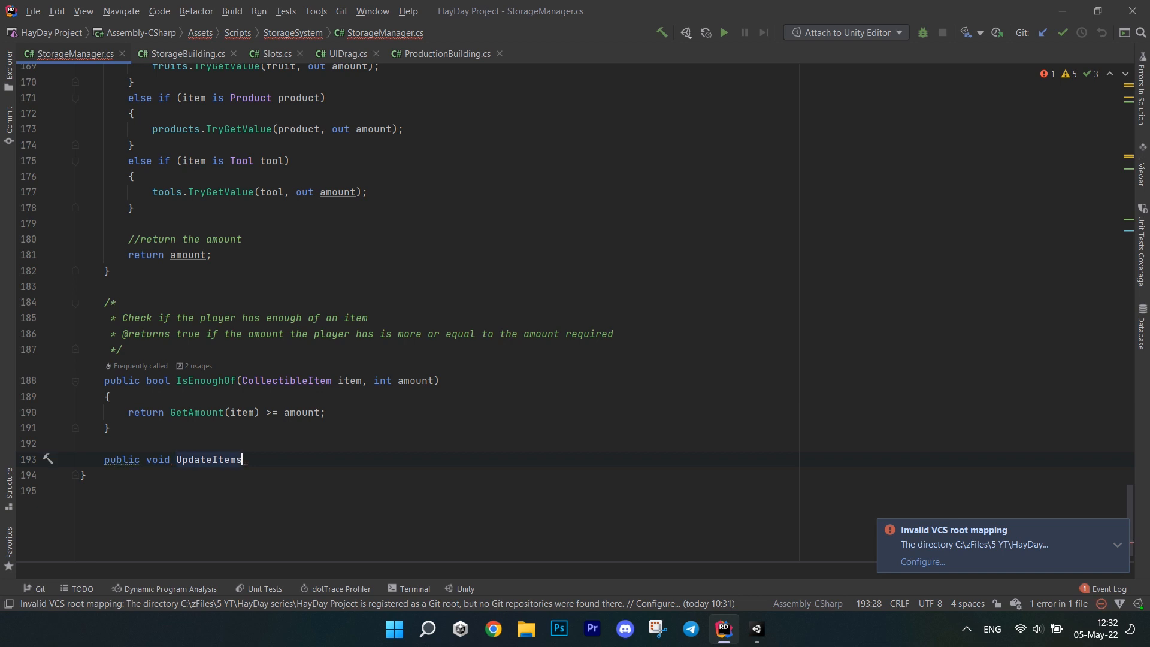
text((Dictionary<CollectibleItem>))
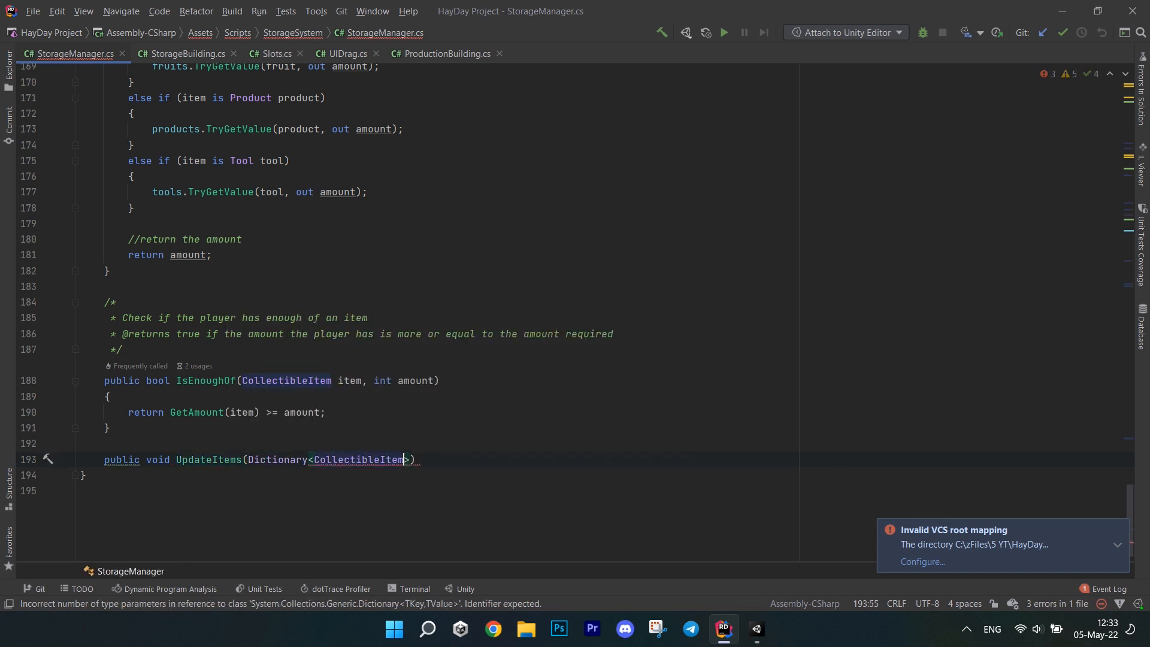
text(, int> items, bool add)
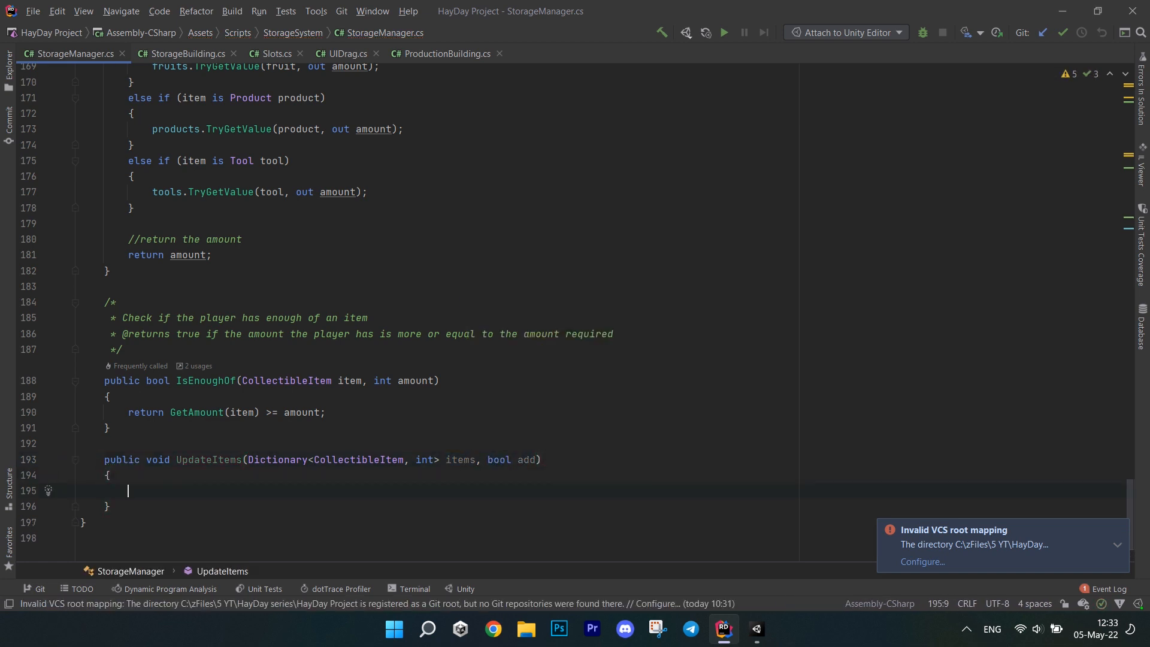
Loop over item pairs reading item and amount, negate amount when not adding, and begin the 'item is AnimalProduct' check
text(var item = i)
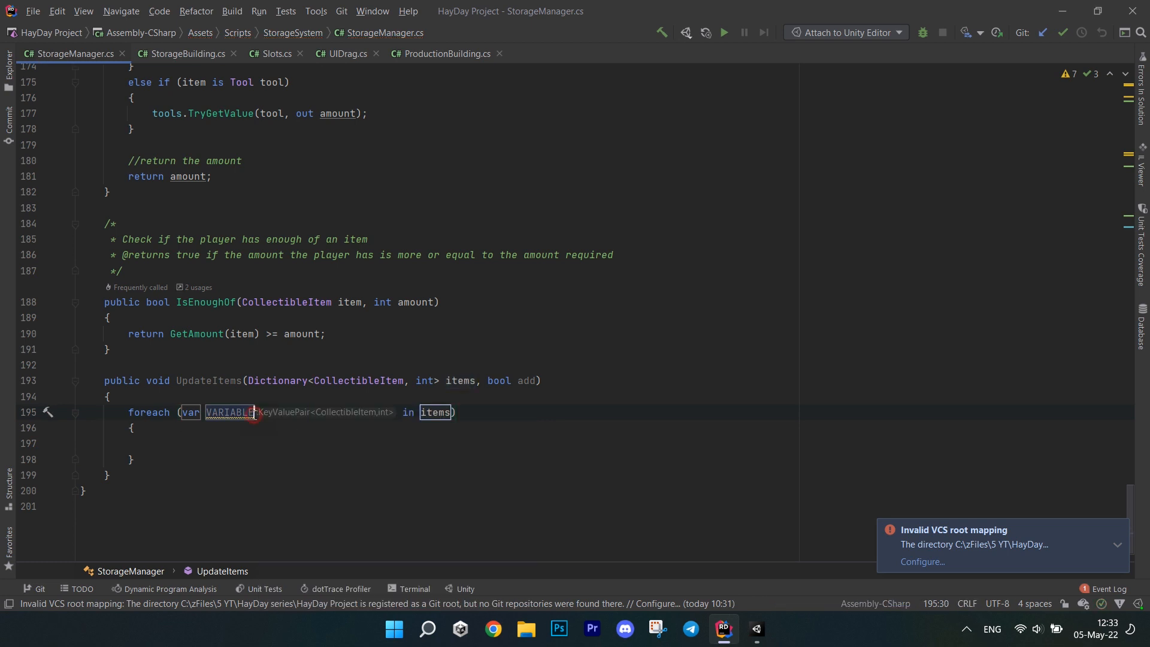
text(itemPair)
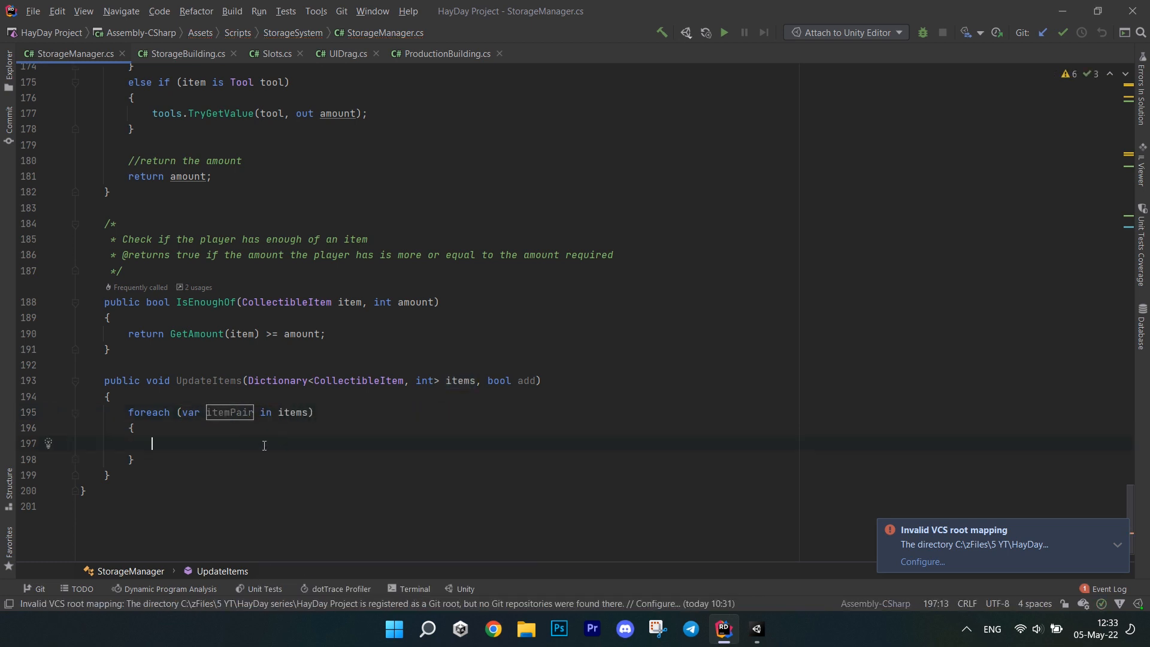
text(var item)
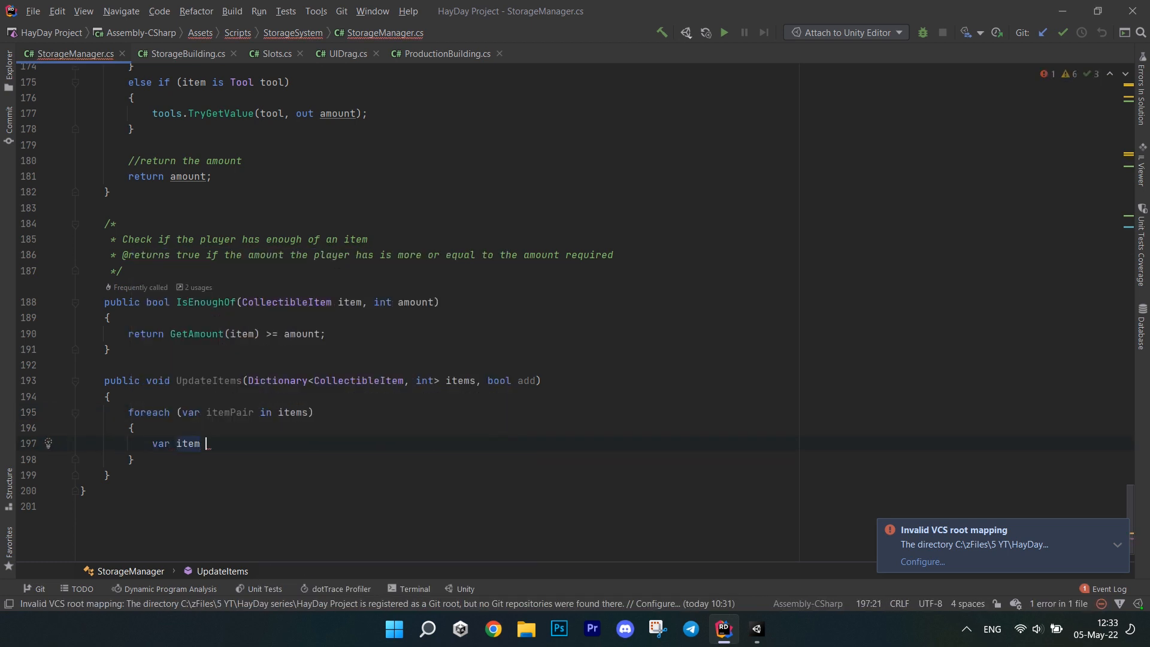
text(var amount = itemPair)
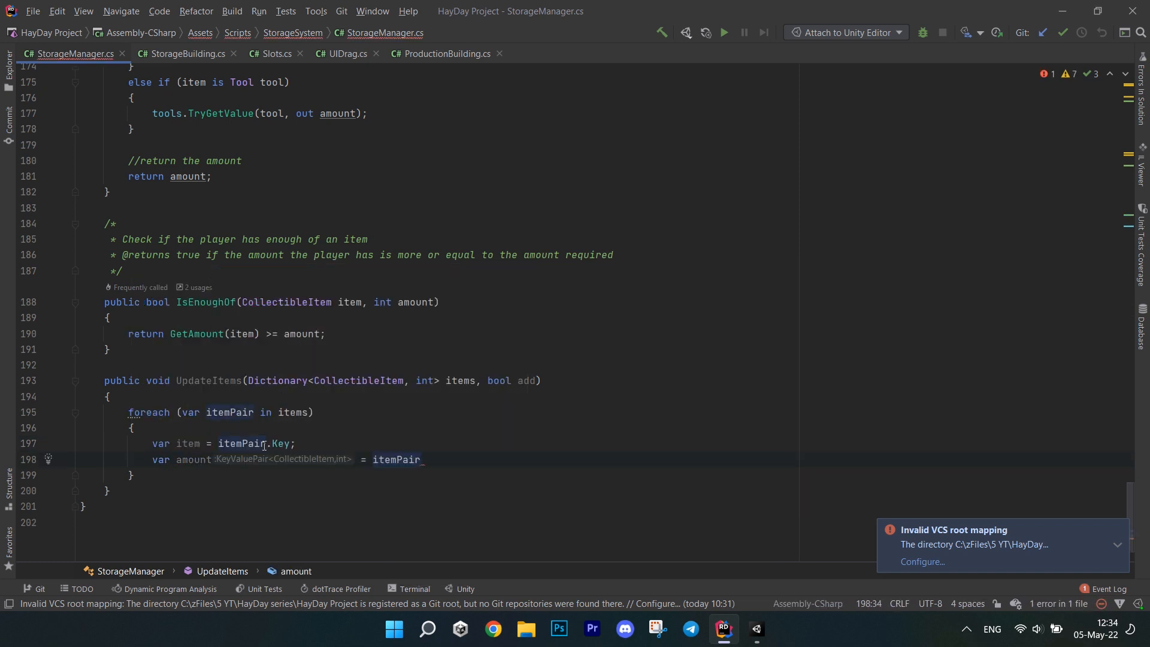
text(if (!add)
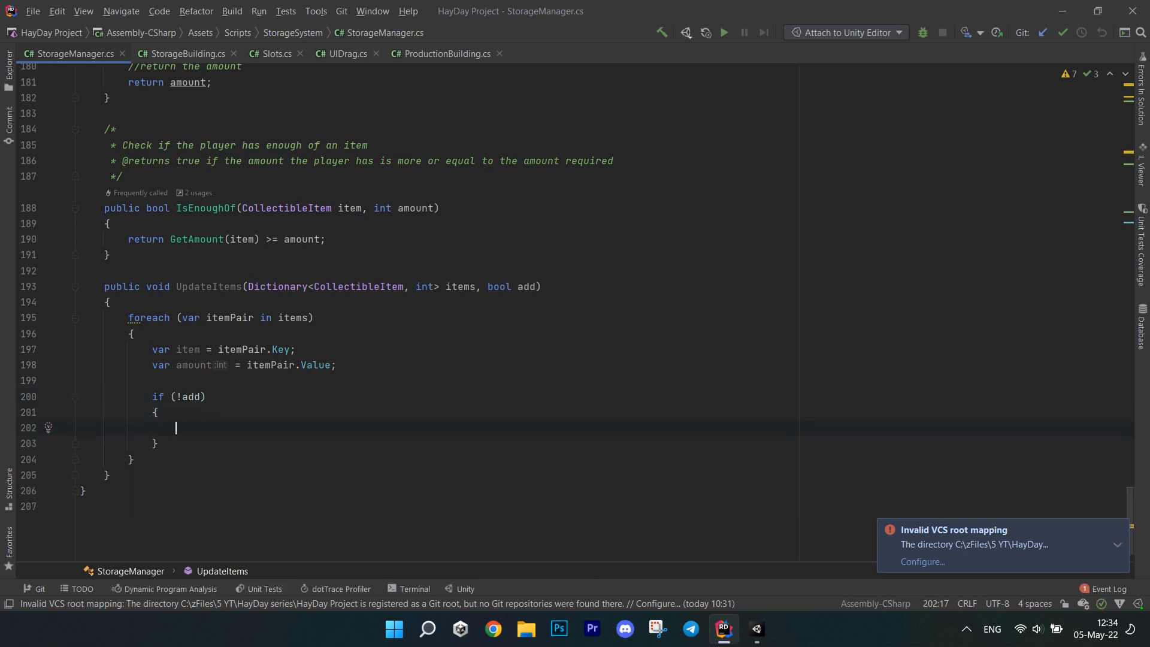
text(amount = -amount;)
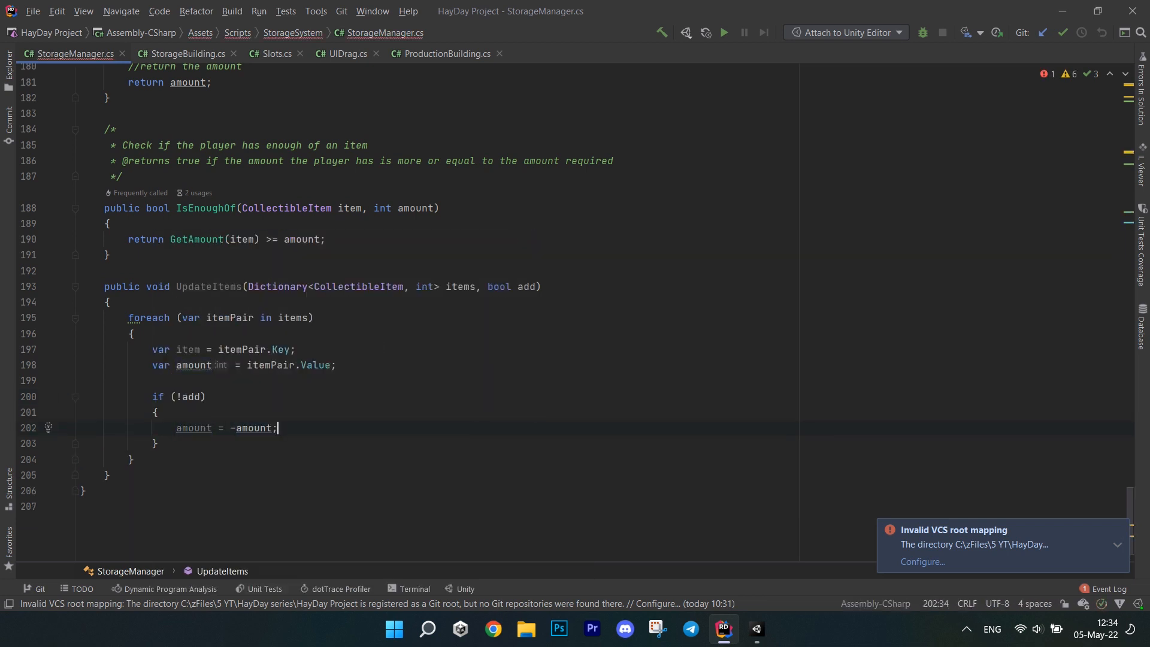
click(163, 443)
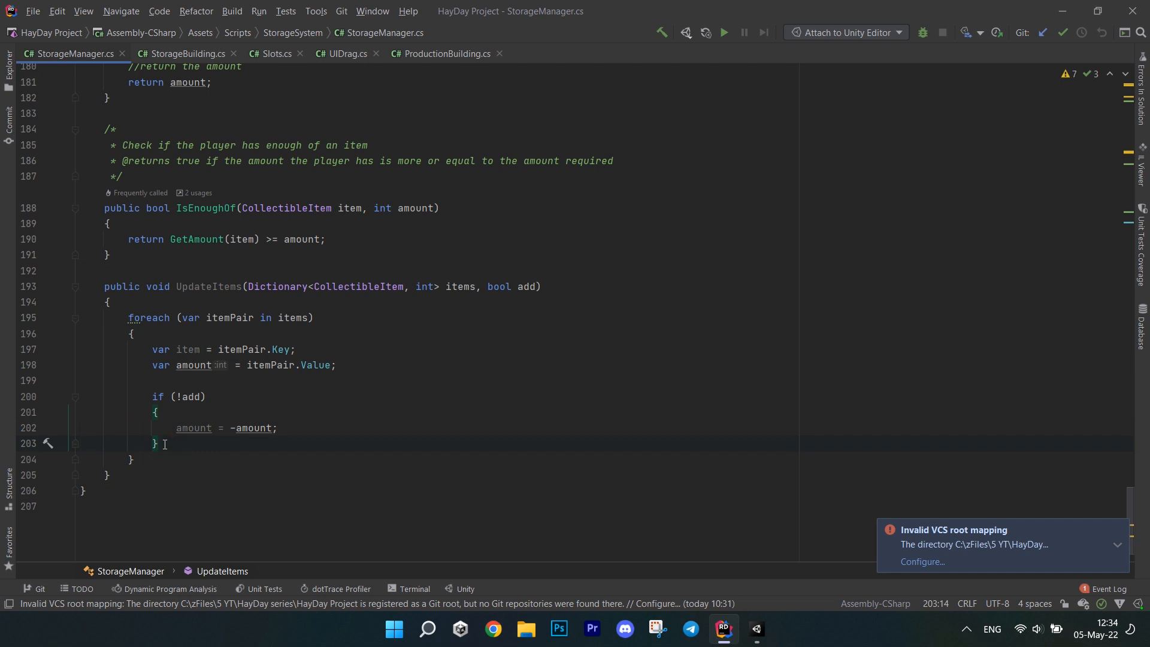
text(if(item is AnimalProduct)
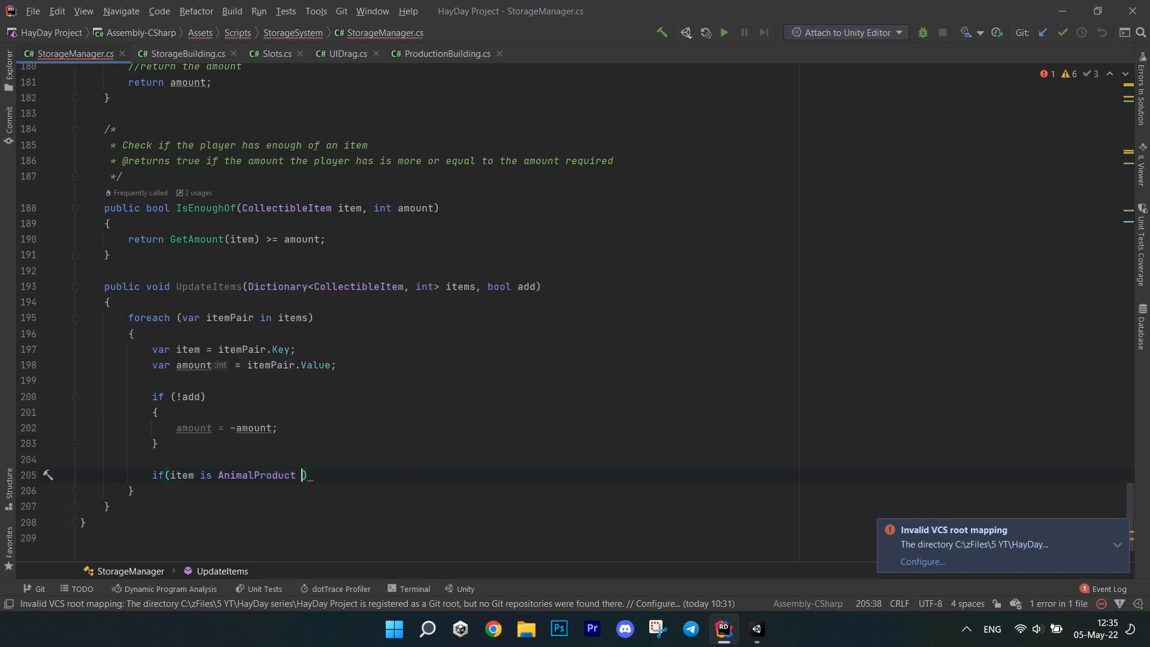
Branch on item type, adding amount to animalProducts and the other category dictionaries plus barnItems or siloItems
text(a)
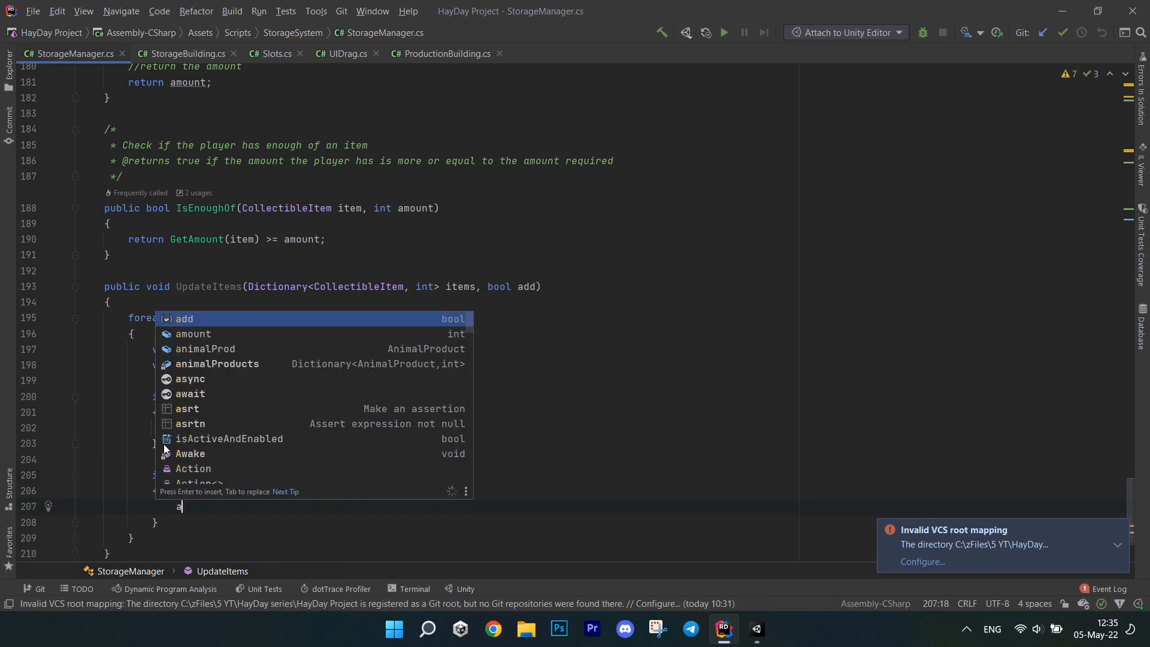
text(animalProducts[animalProd] += amount;)
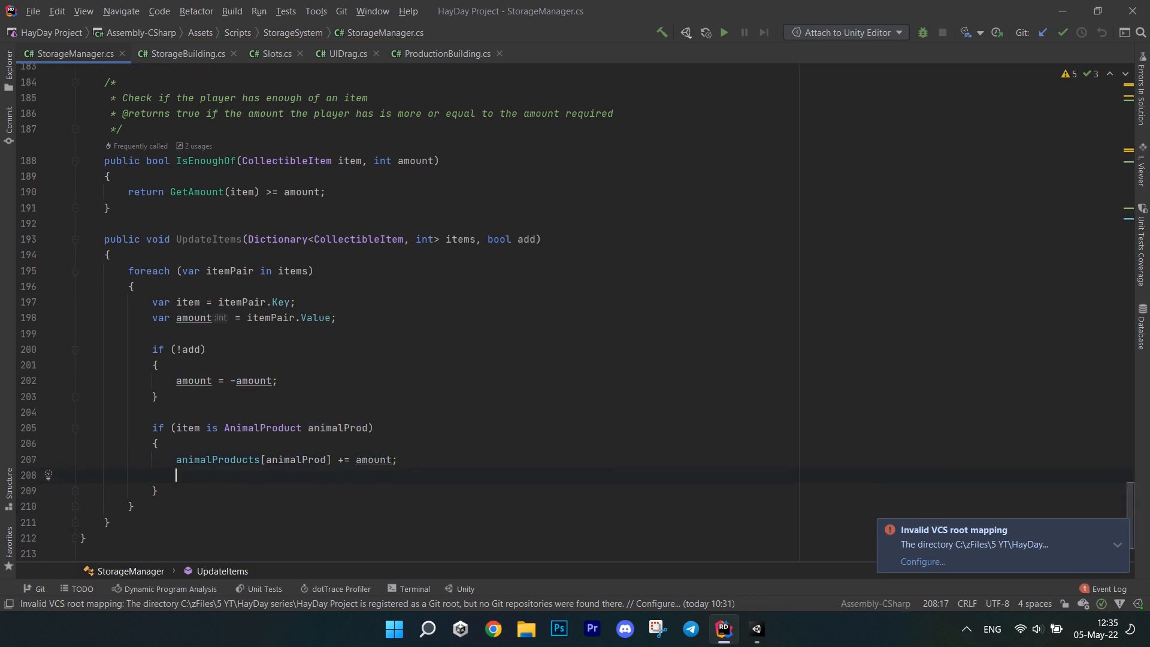
text(barnItems[item])
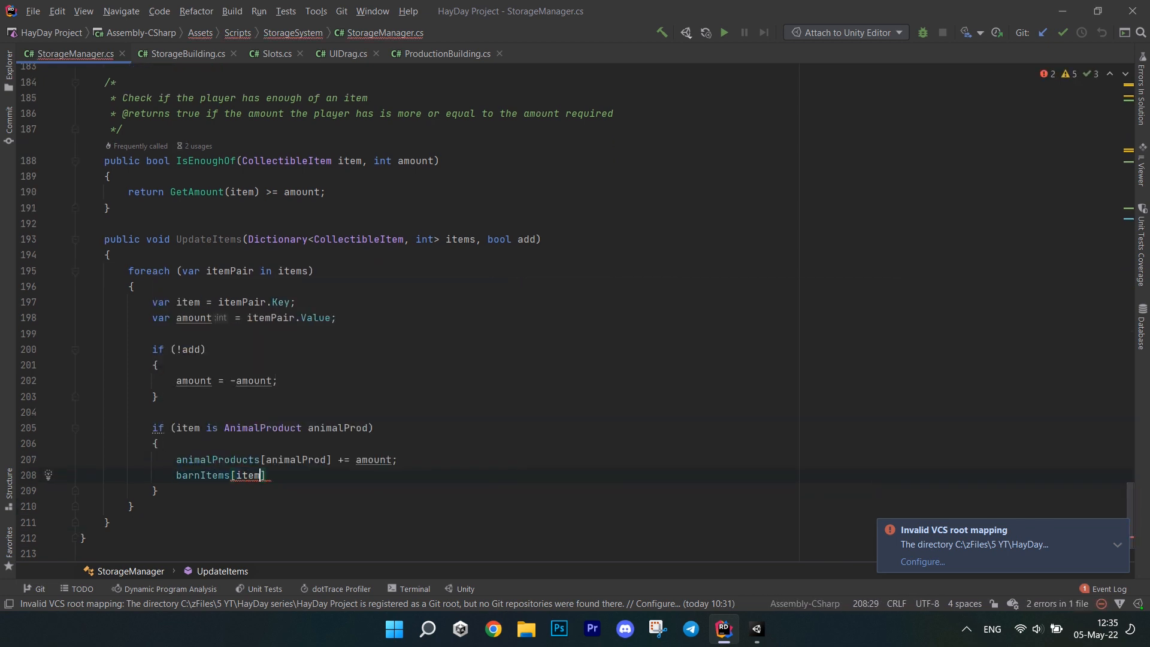
text(+= amount;)
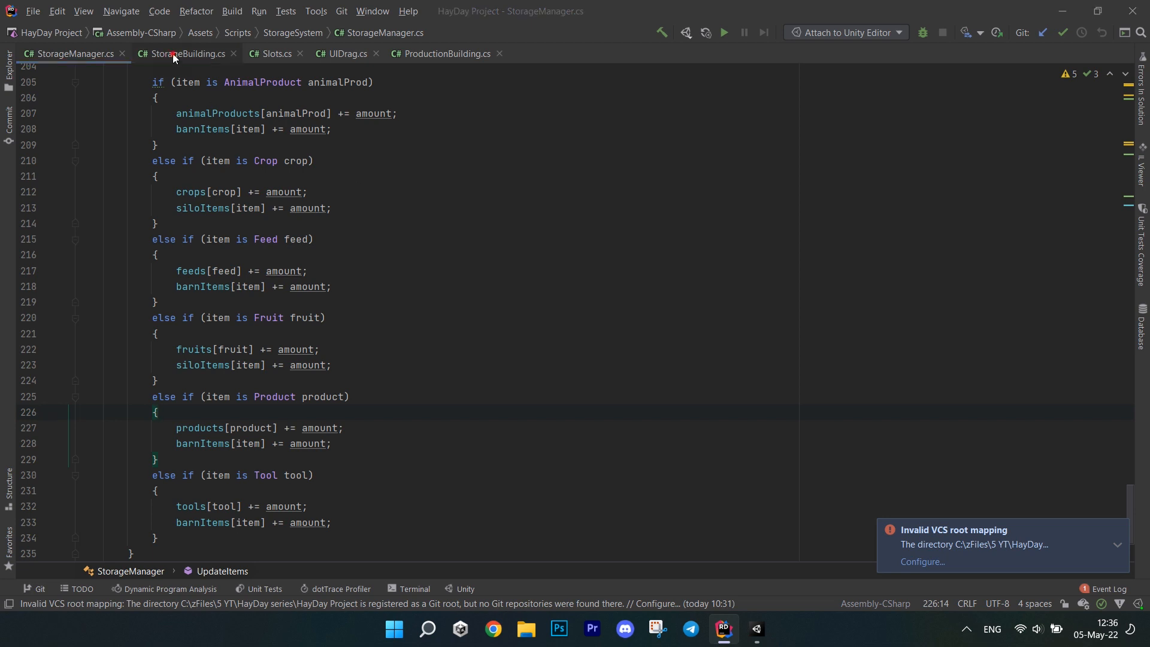
In StorageBuilding.cs, call storageUI.Initialize(...) at the start of onClick before showing the UI
click(188, 54)
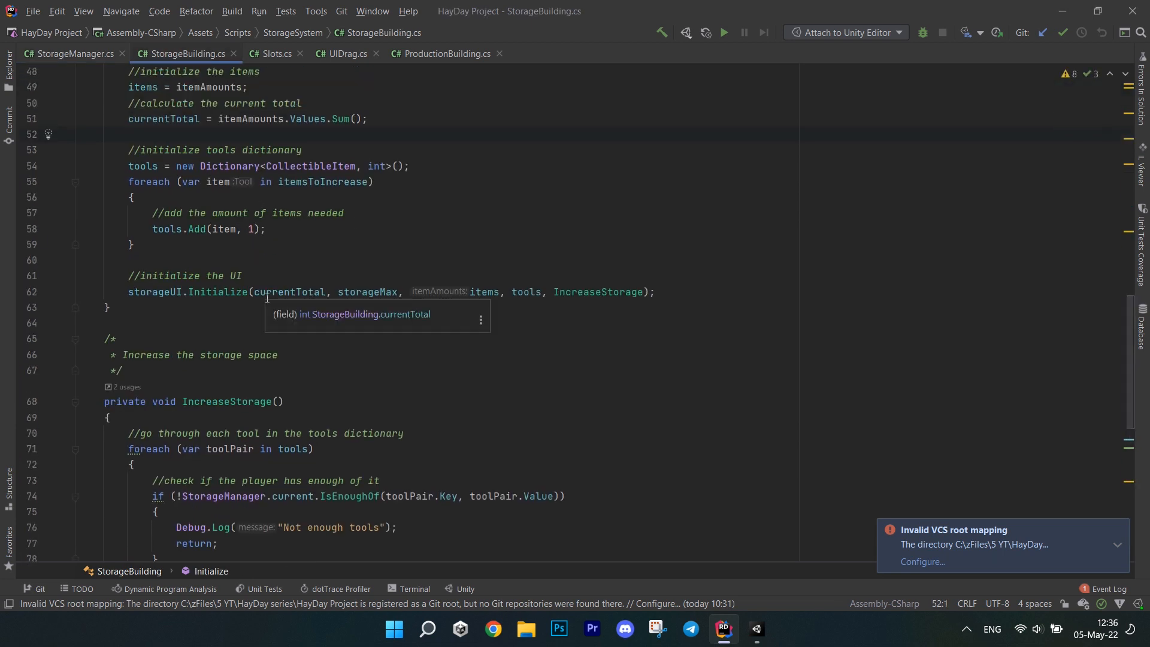
scroll(down, 3)
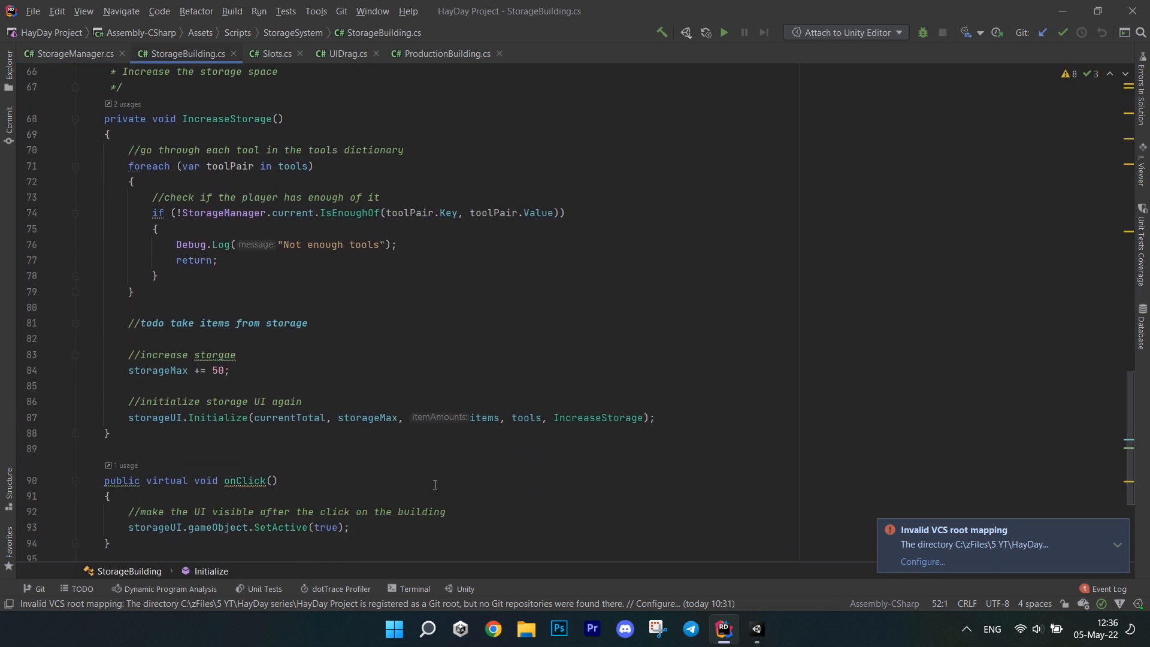
scroll(down, 3)
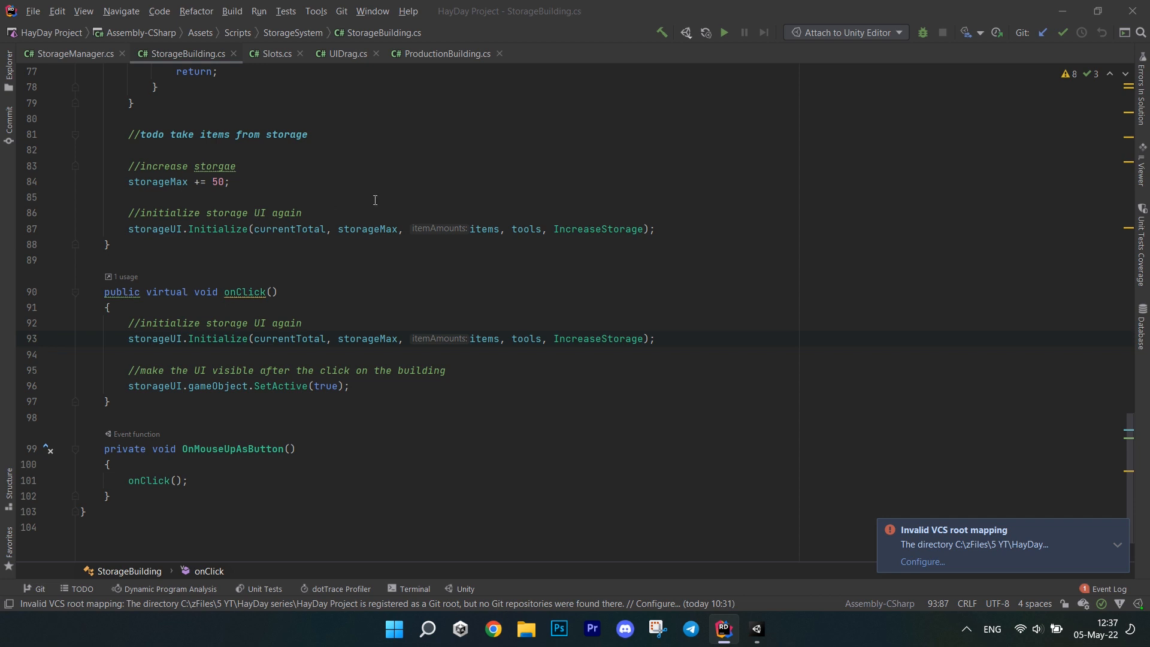
In Timer.cs Update, move TimerFinishedEvent.Invoke below the secondsLeft and isRunning resets, then go to ProductionBuilding.cs
click(277, 53)
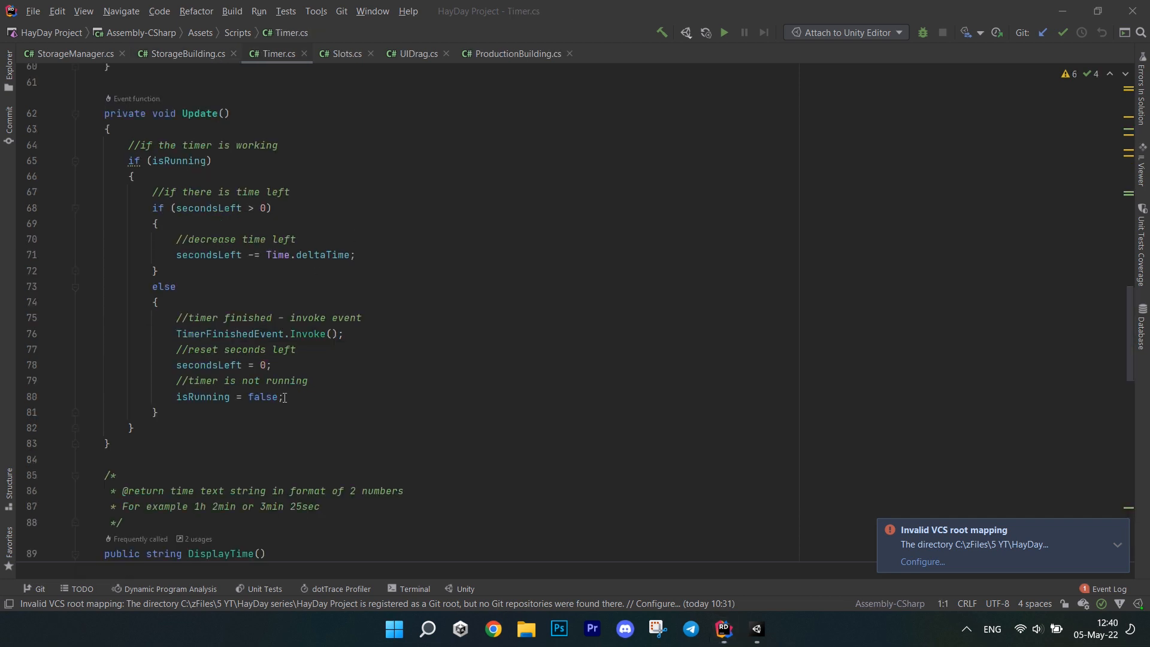
click(285, 397)
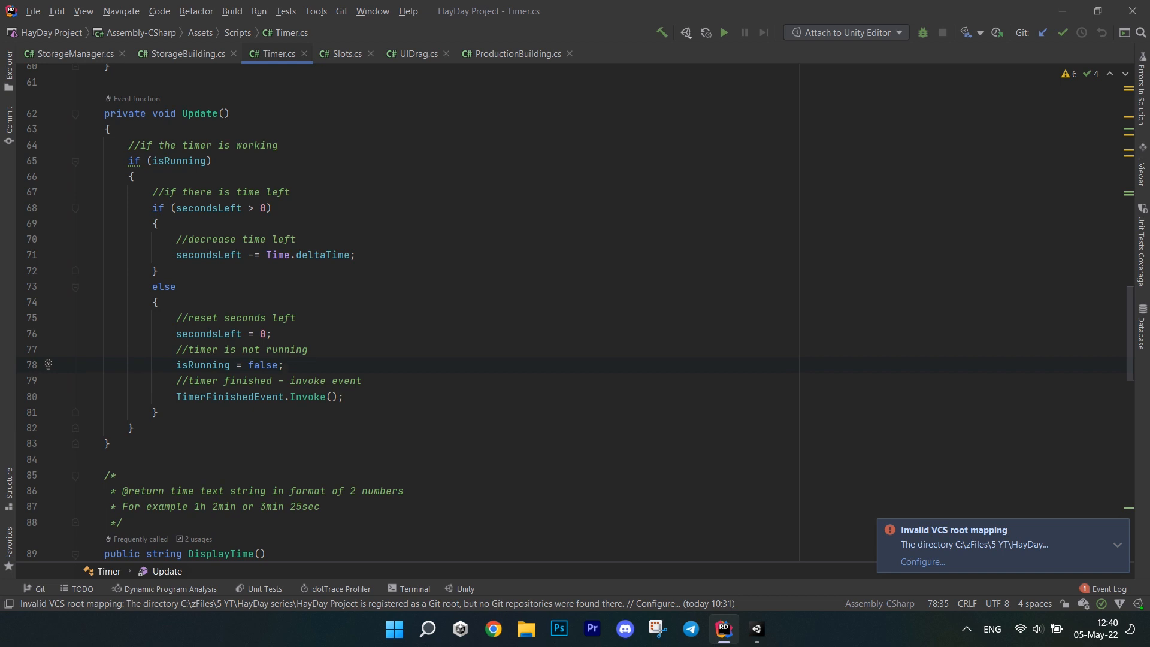
click(285, 364)
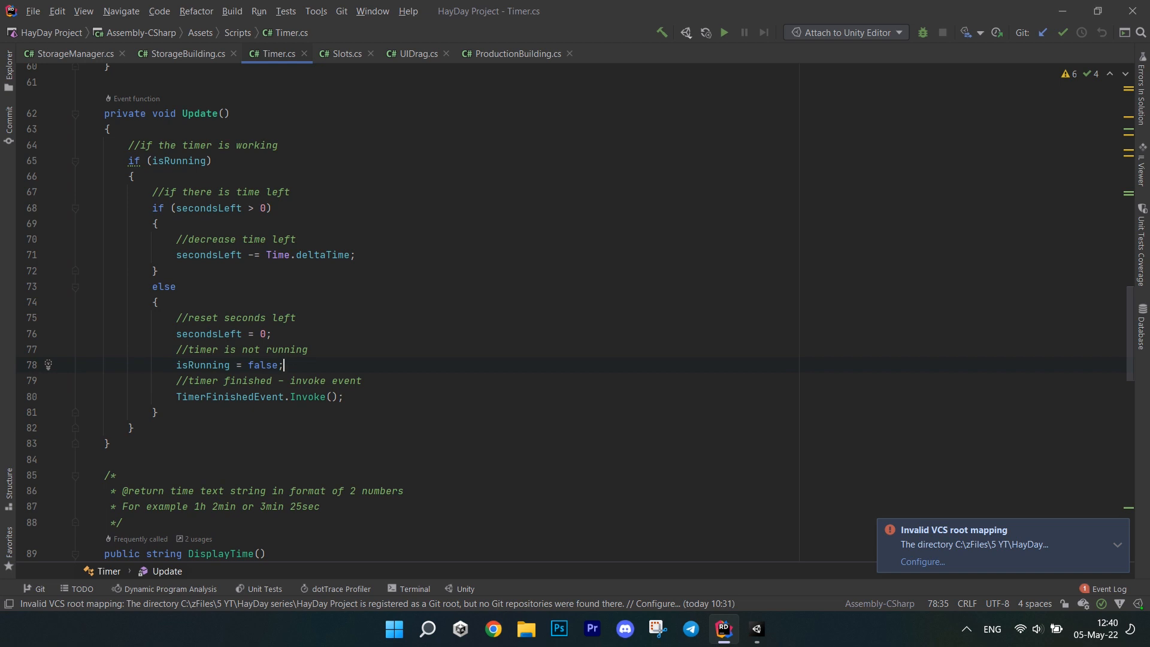
click(516, 54)
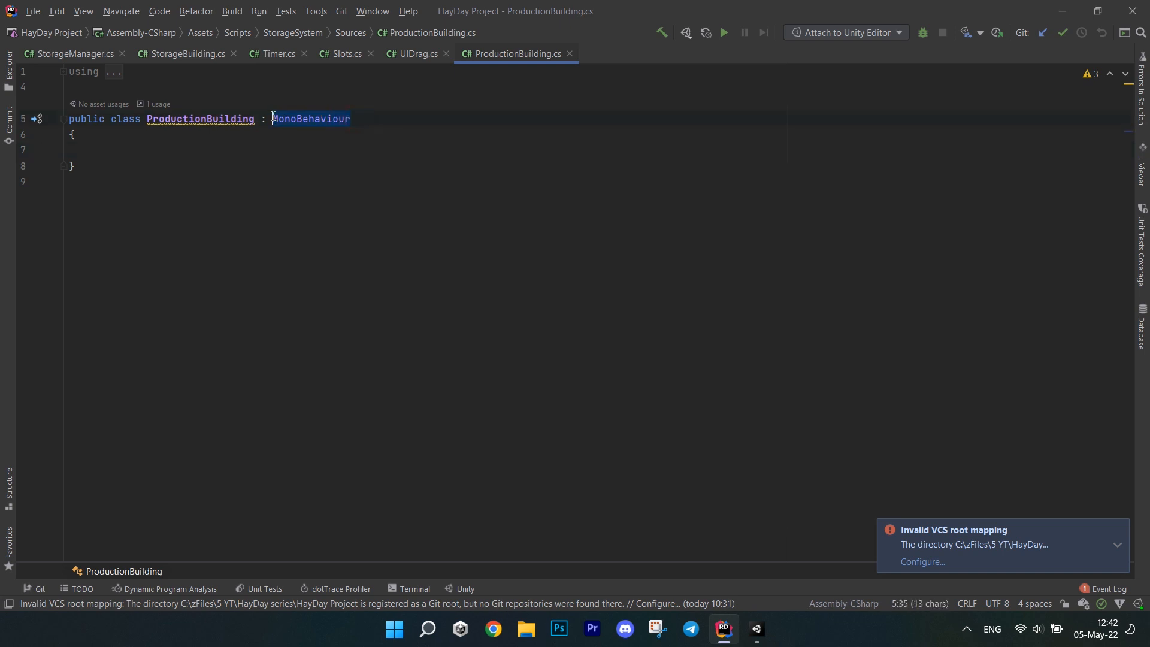
Make ProductionBuilding inherit Building, ISource and generate the currentState, Produce and Collect stubs
text(B)
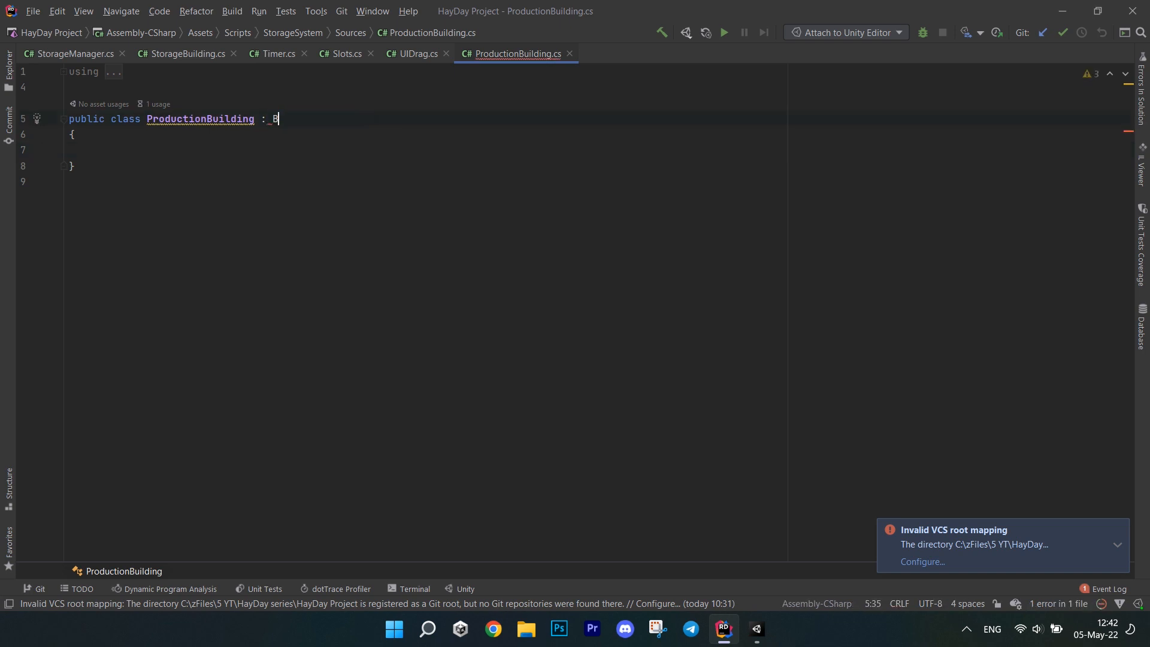
text(uilding, ISource)
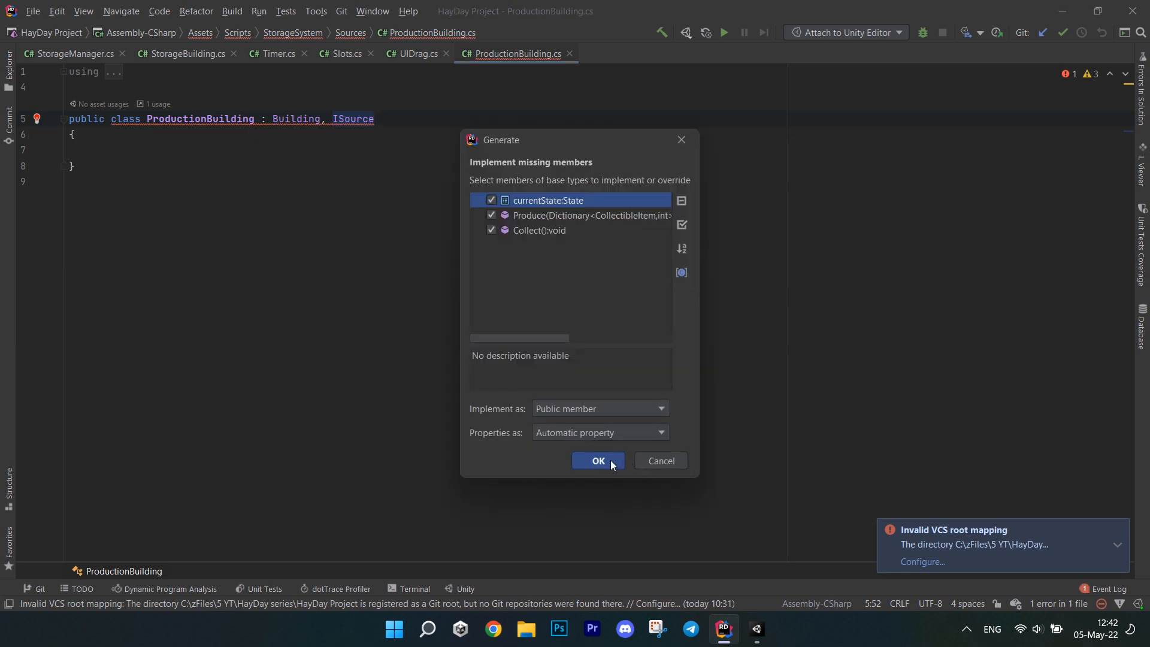
click(597, 460)
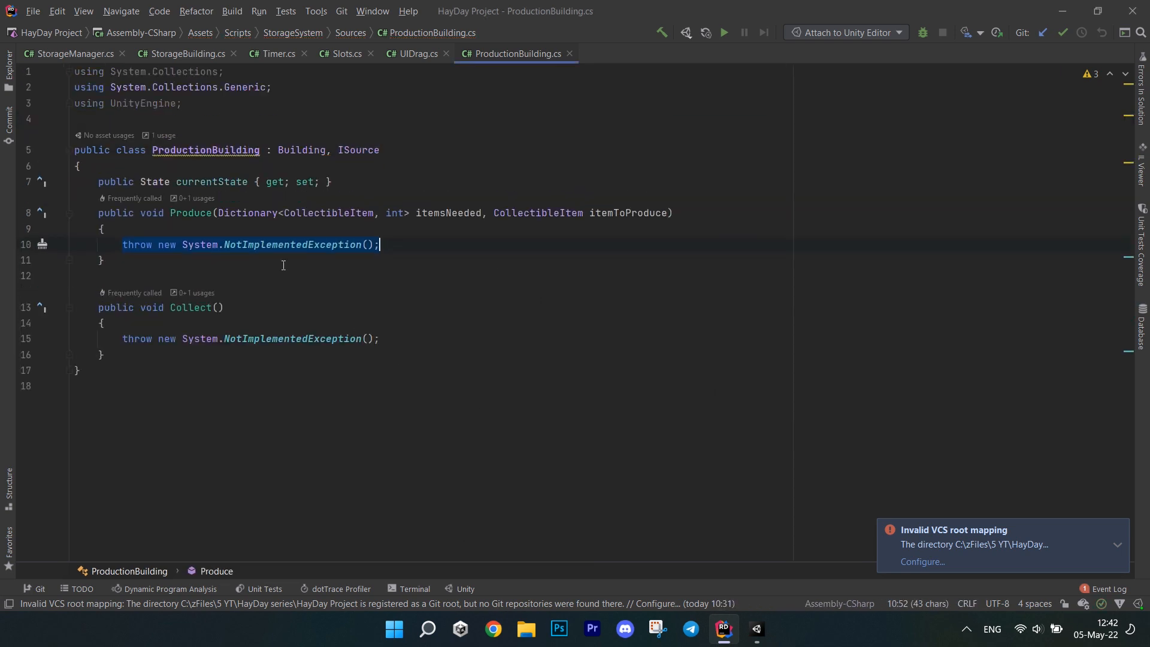
Above currentState, add a [SerializeField] private List allProducts field
click(330, 182)
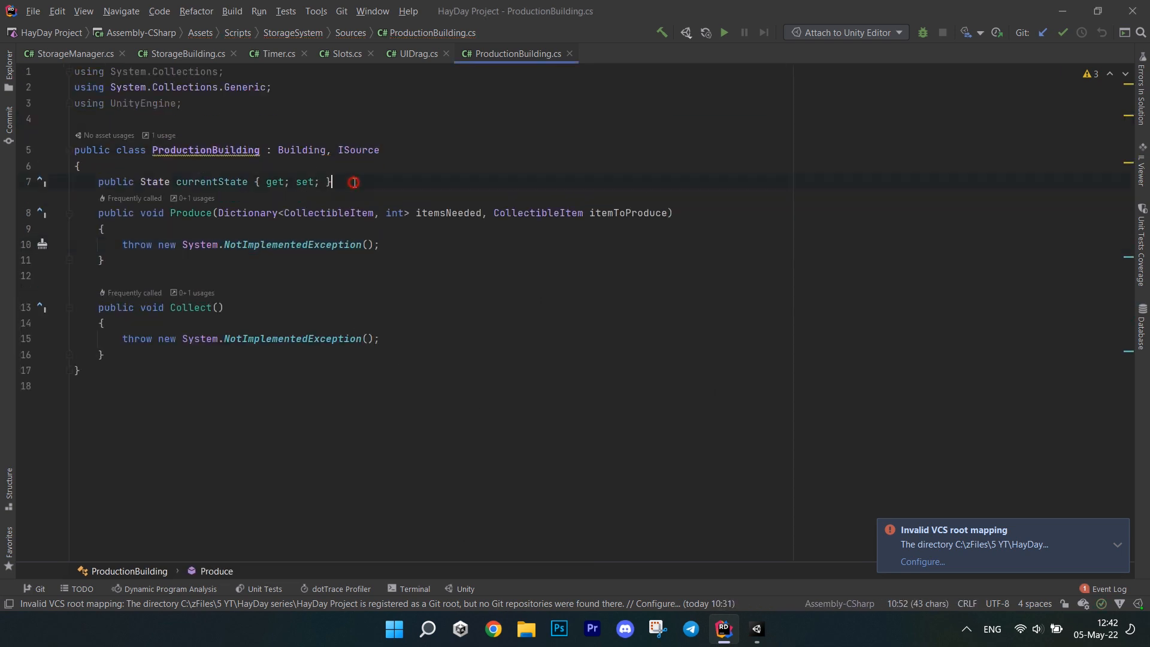
key(enter)
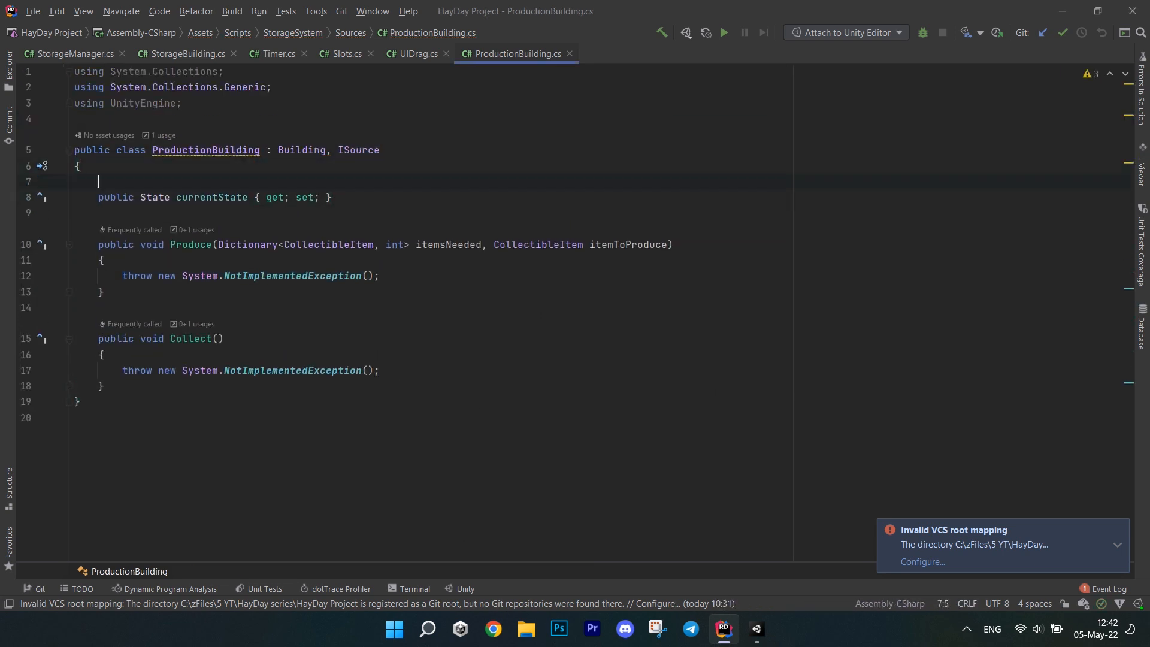
text([SerializeField])
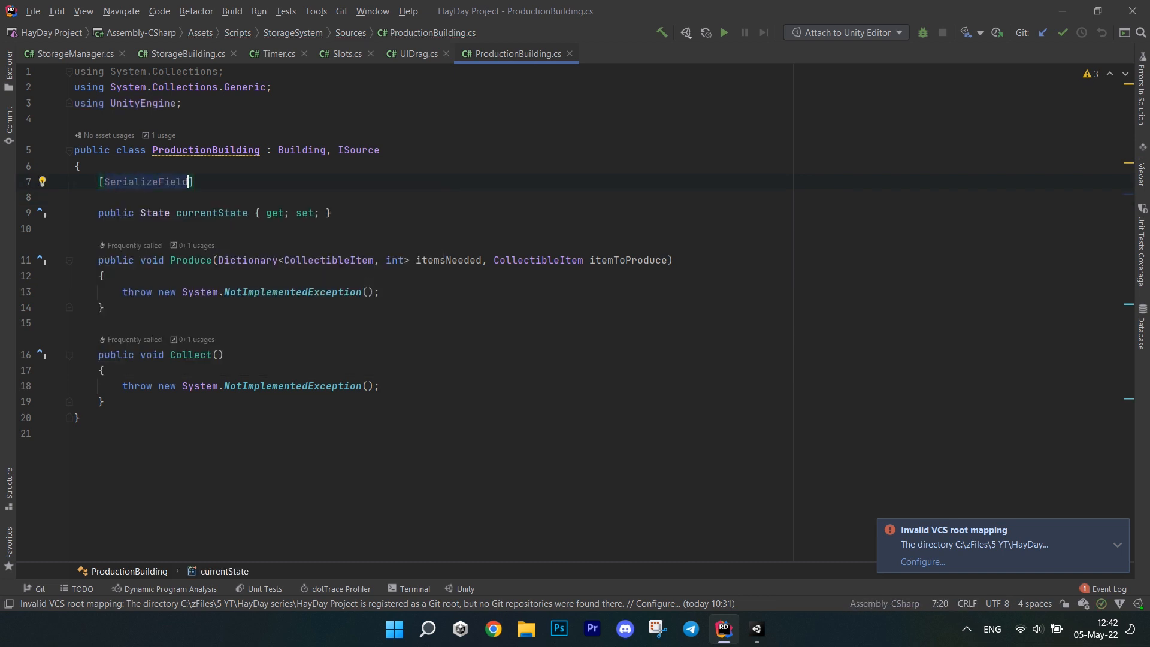
text(private List<Producible>)
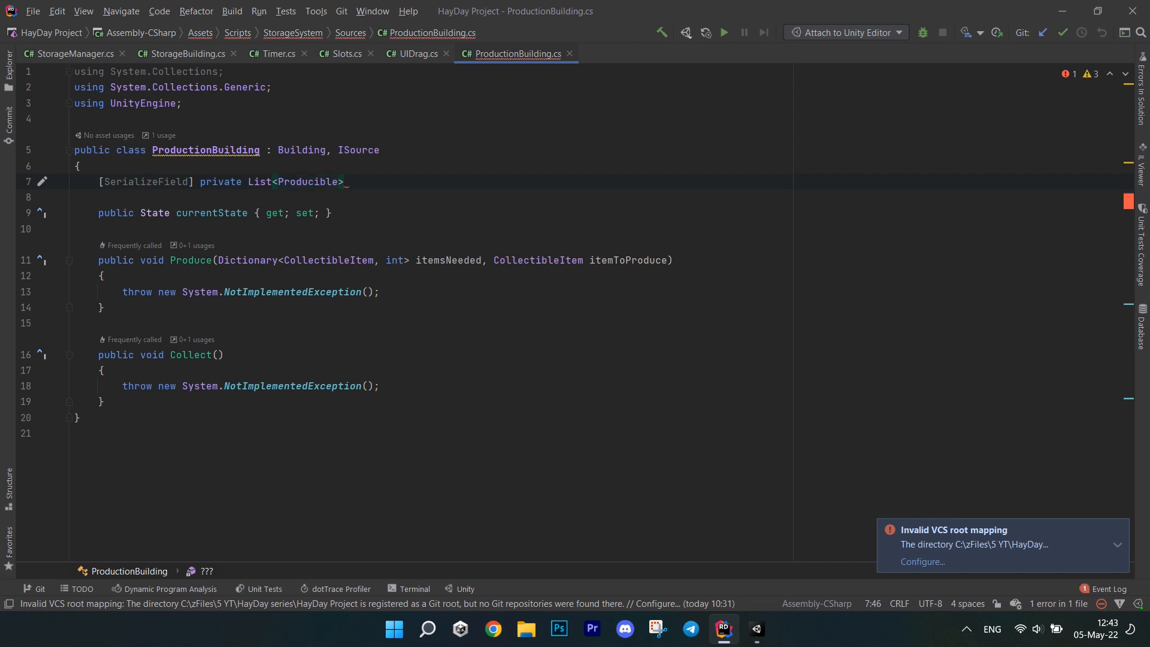
text(allProducts;)
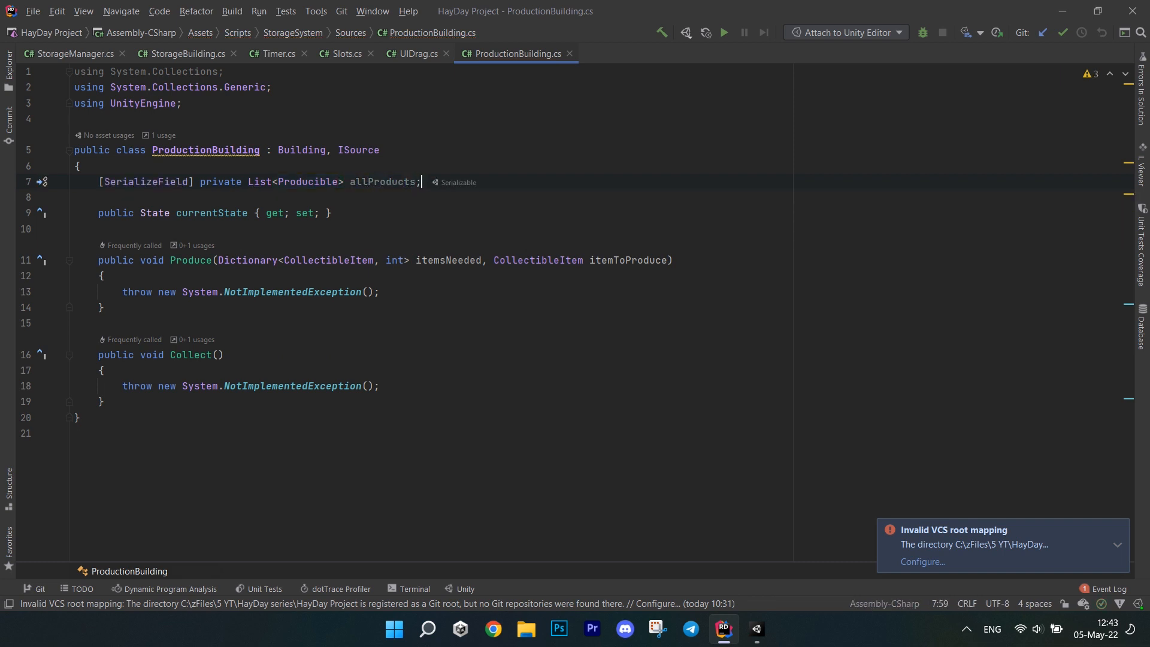
Add private int maxSlots = 3 and prodAmount = 1 fields
text(private int _maxSlots)
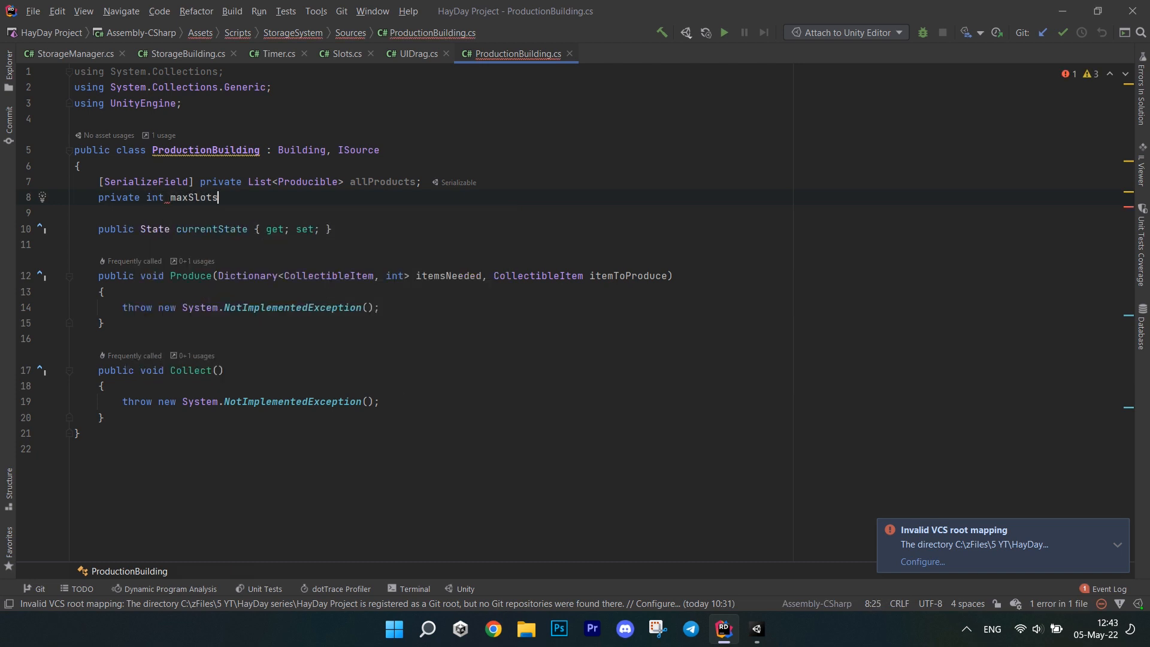
text(= 3;)
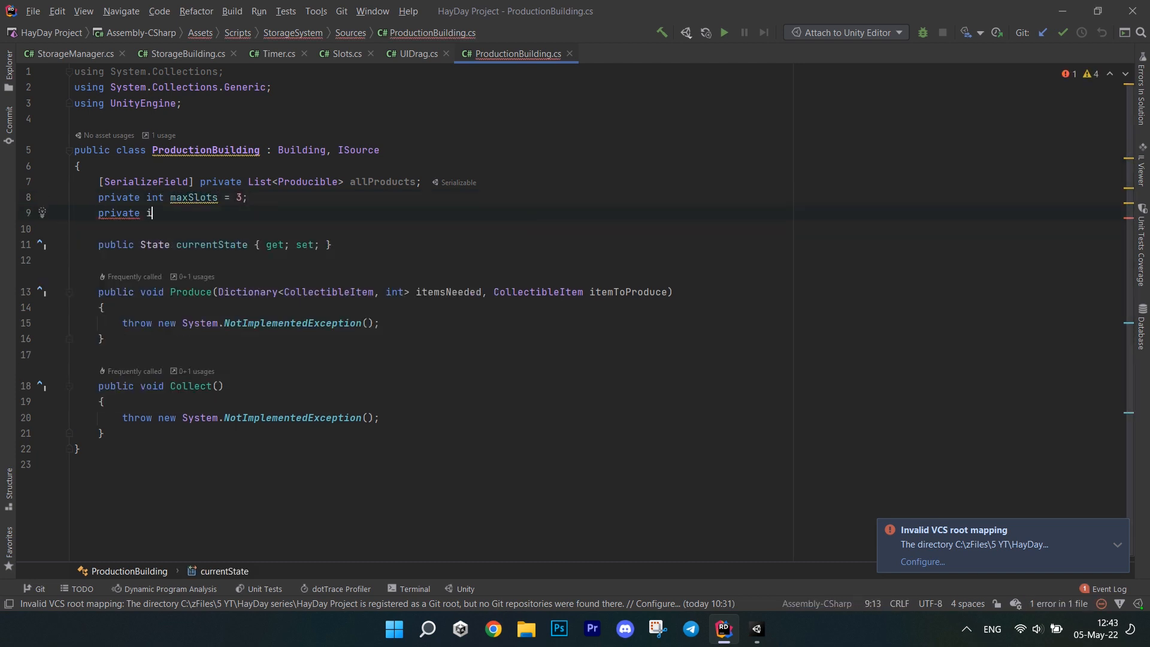
text(nt prodAmount)
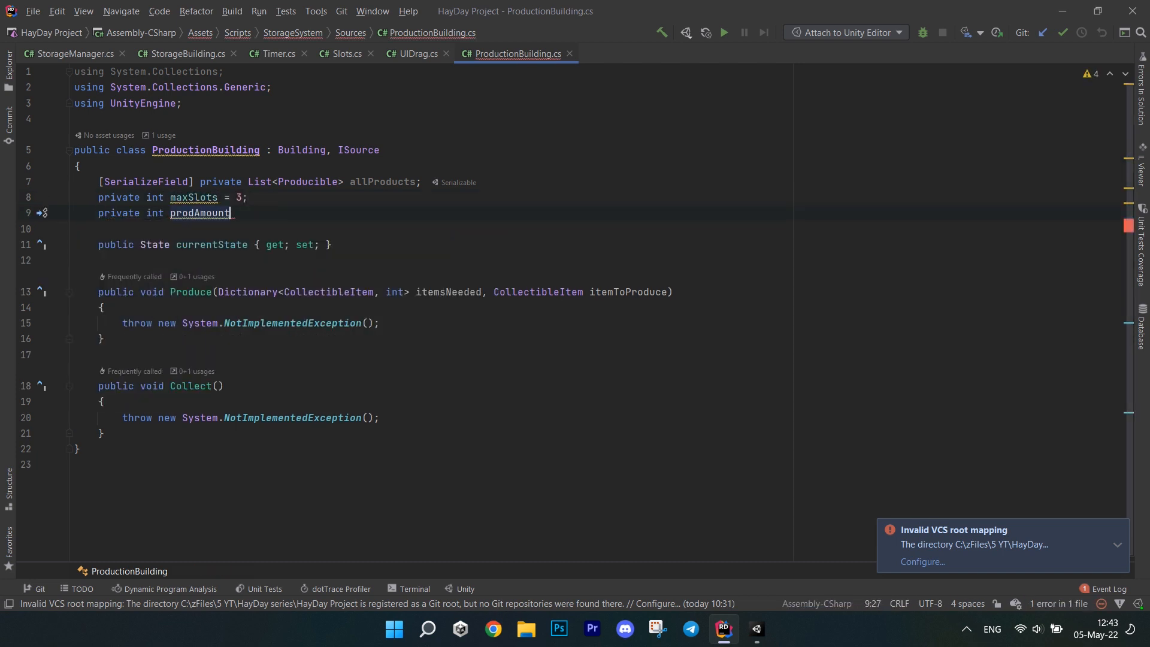
text(= 1;)
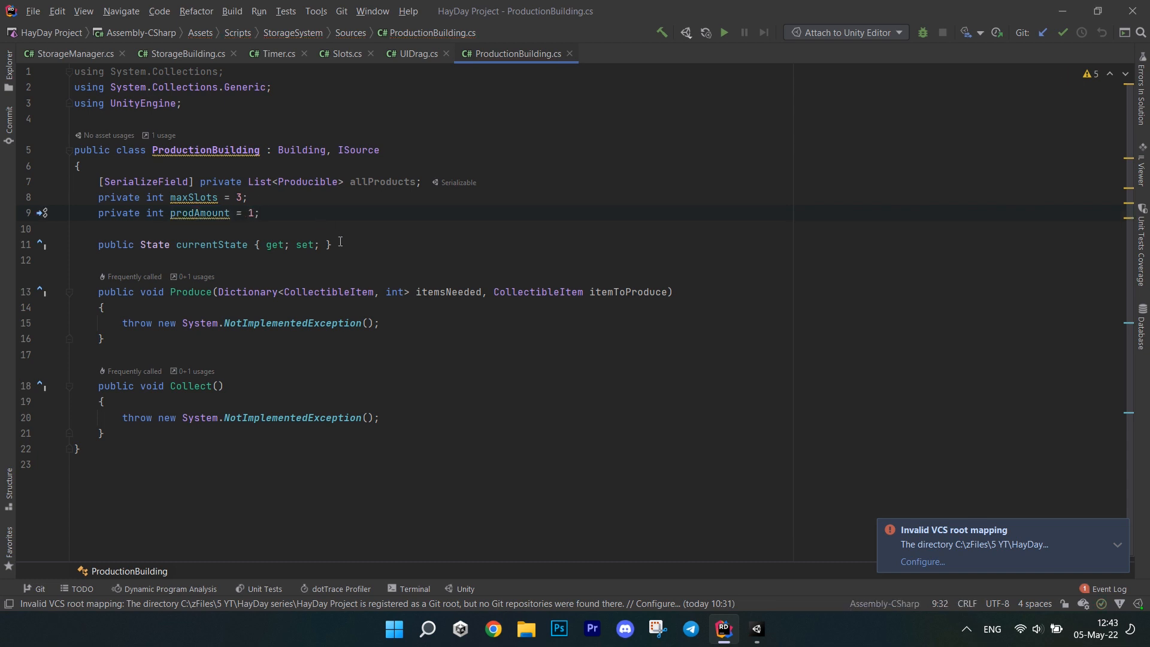
Add Queue<Producible> currentQueue and produced fields, currentProd, and a private Timer timer
text(private)
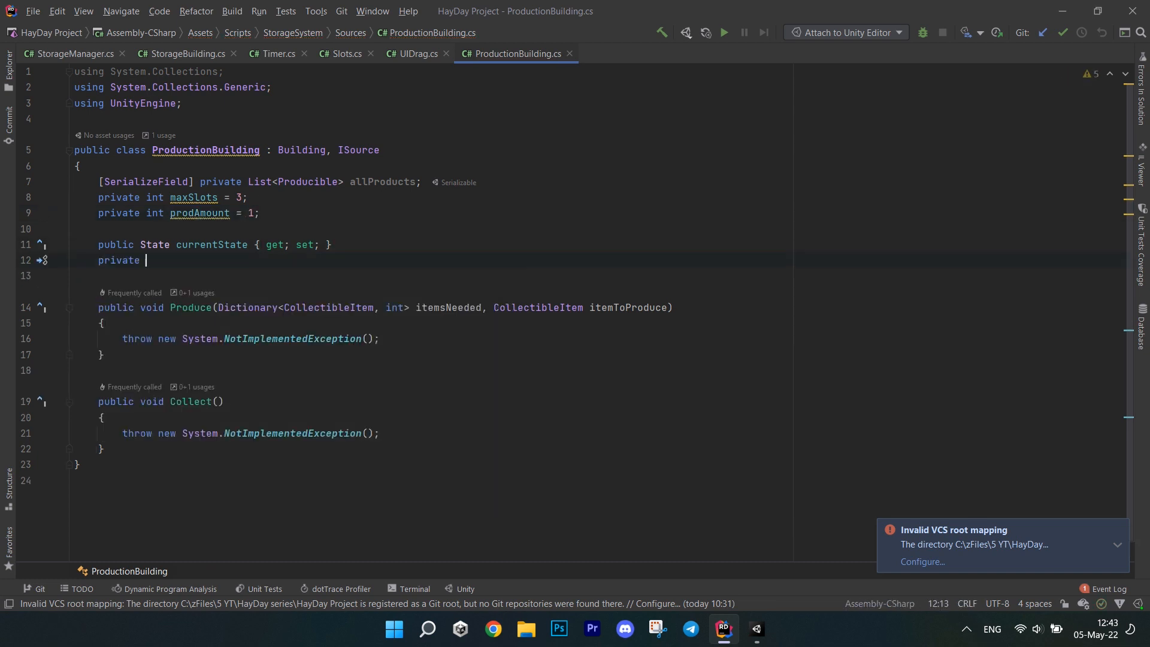
text(Queue<Producible> currentQueue = new Queue<Producible>();)
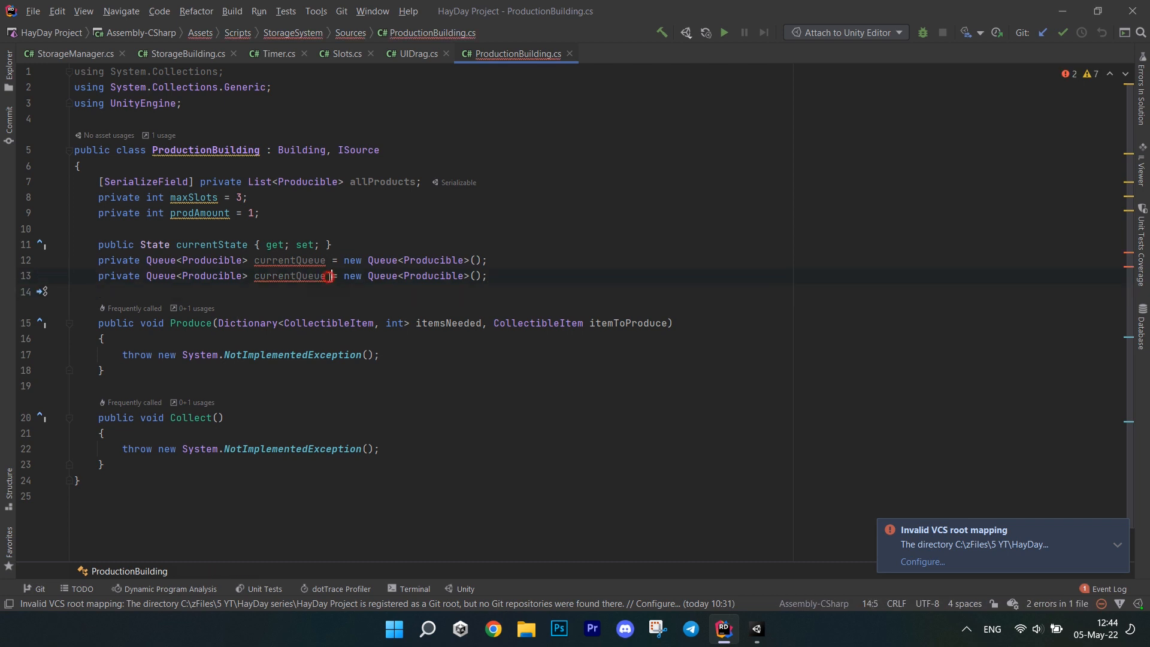
text(produced)
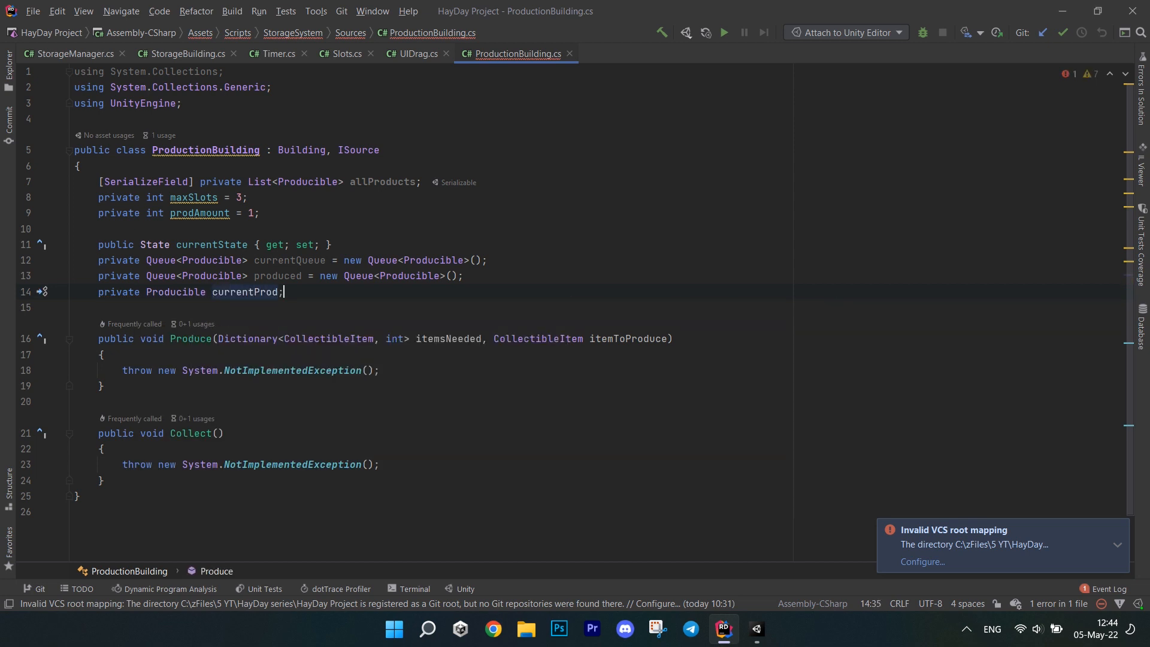
text(private Timer timer;)
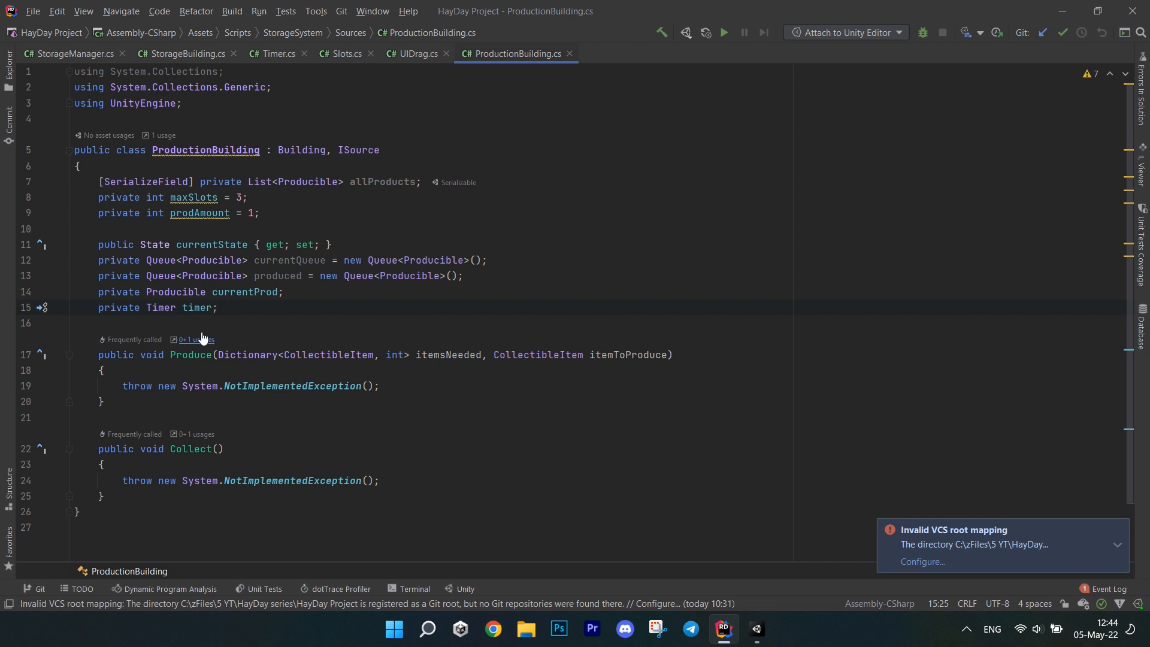
key(enter)
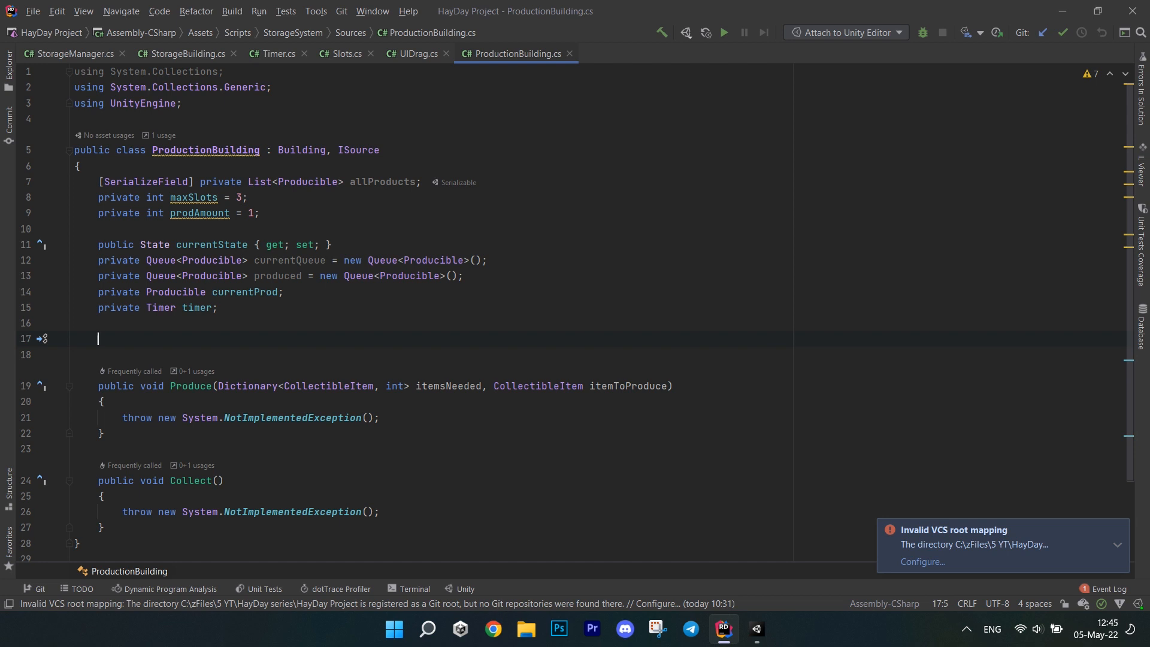
Write StartNextProduction: peek currentQueue into currentProd, initialize timer with its productionTime and listen to TimerFinishedEvent
text(private void StartNextProduction()
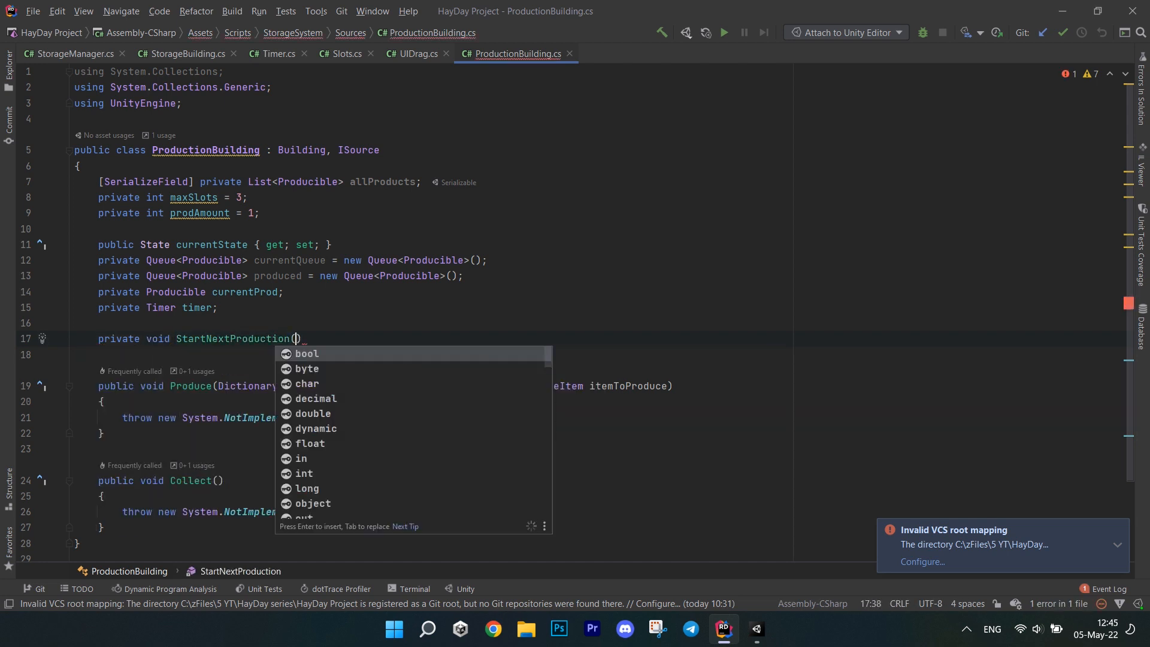
text(currentProd = currentQueue.Peek();)
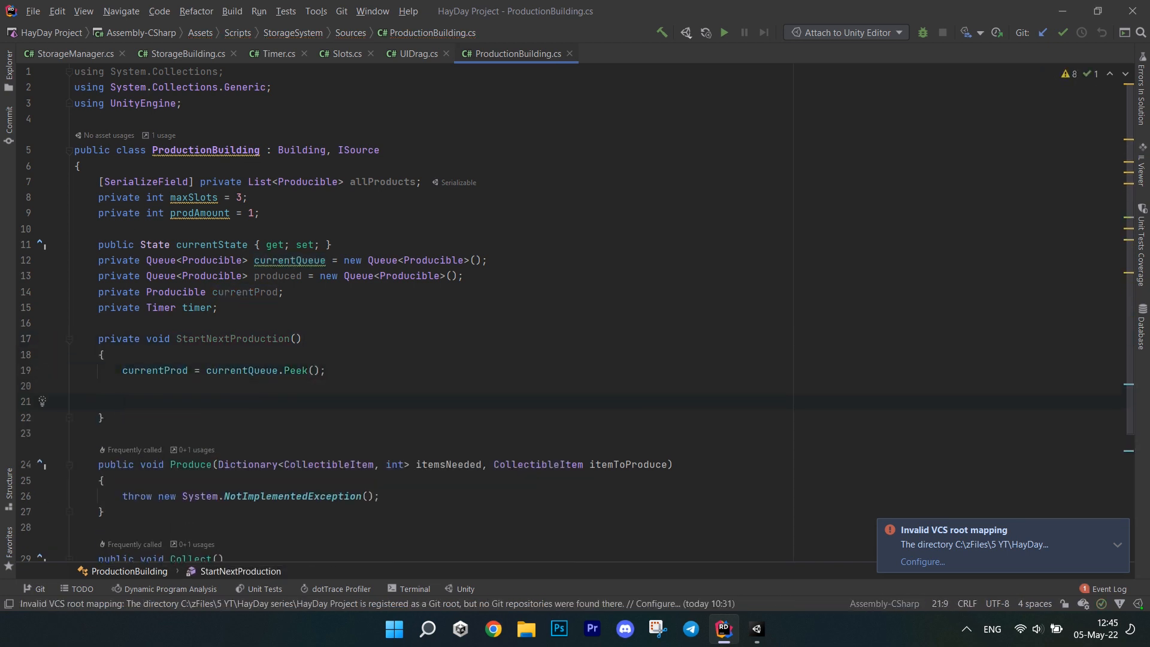
text(timer.Initialize(currentProd.name, DateTime.Now, );)
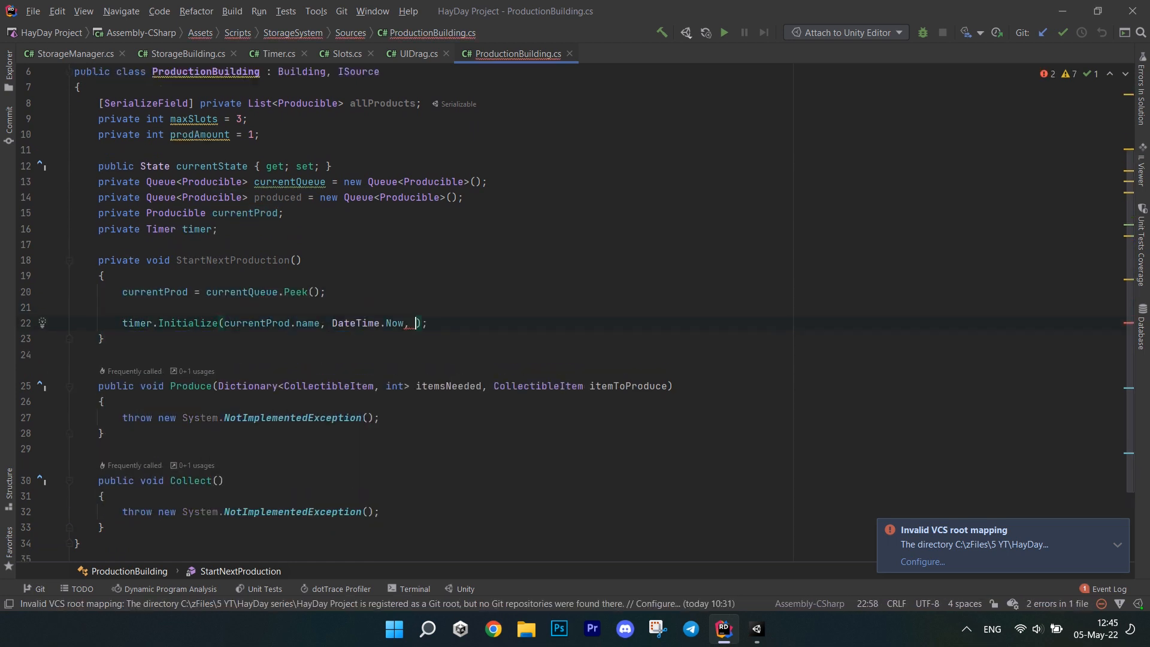
text(currentProd.productionTime)
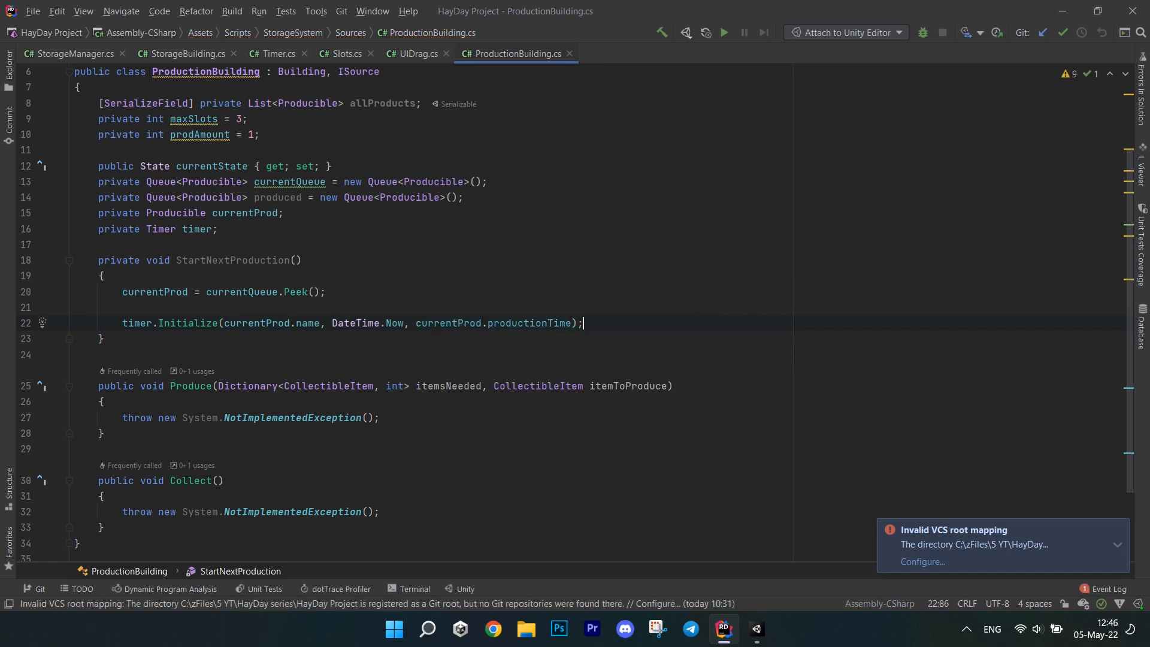
text(timer.TimerFinishedEvent)
text(currentQueue)
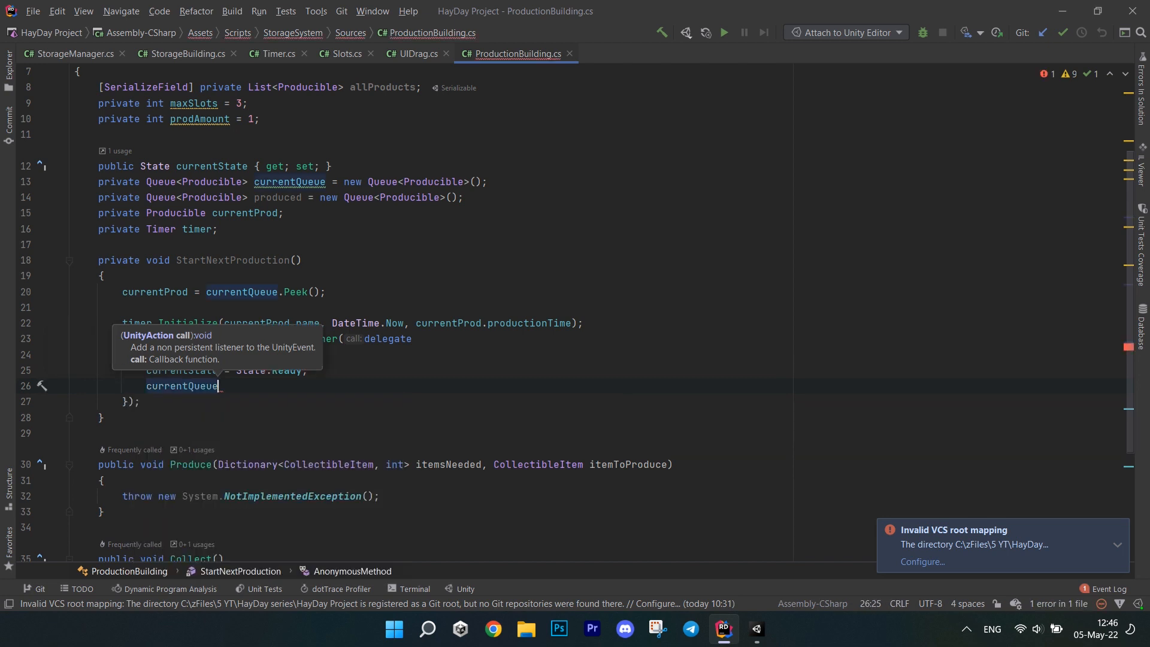
In the finish listener, enqueue the product into produced and check whether currentQueue has more items
text(produced.Enqueue()
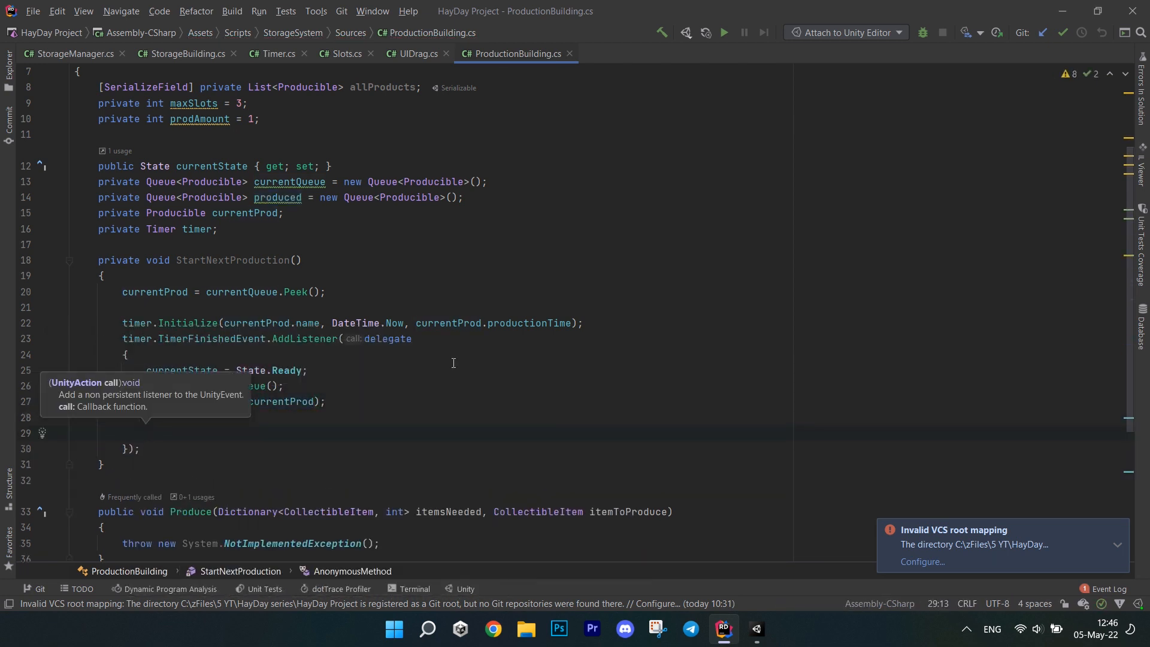
text(if()
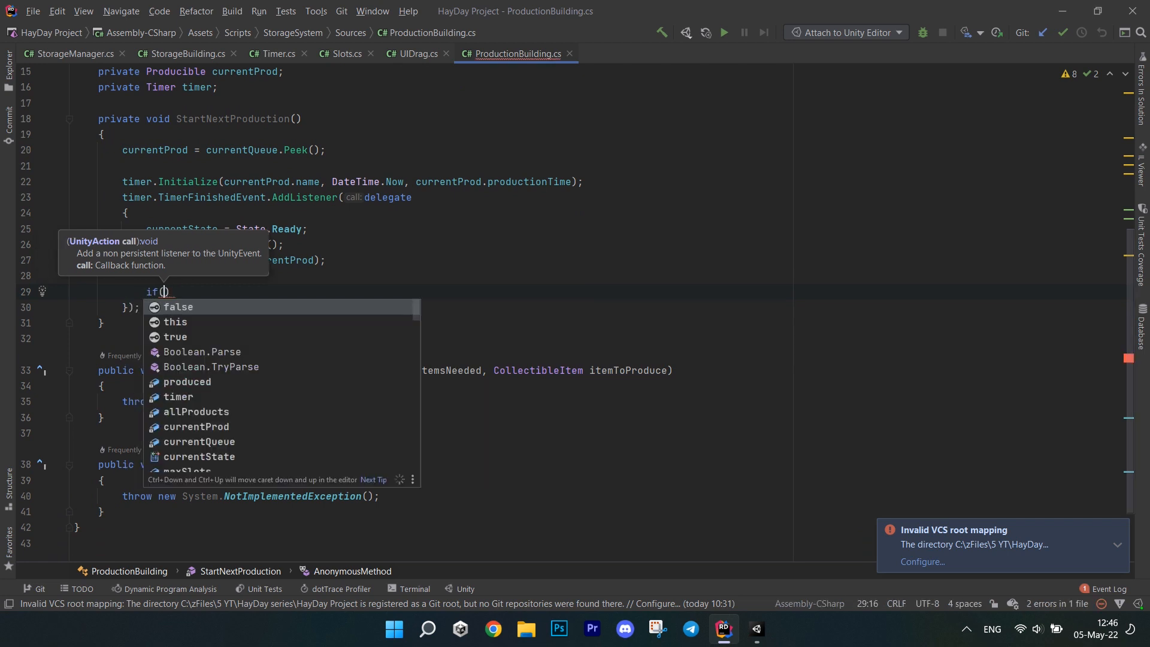
text(currentQueue >)
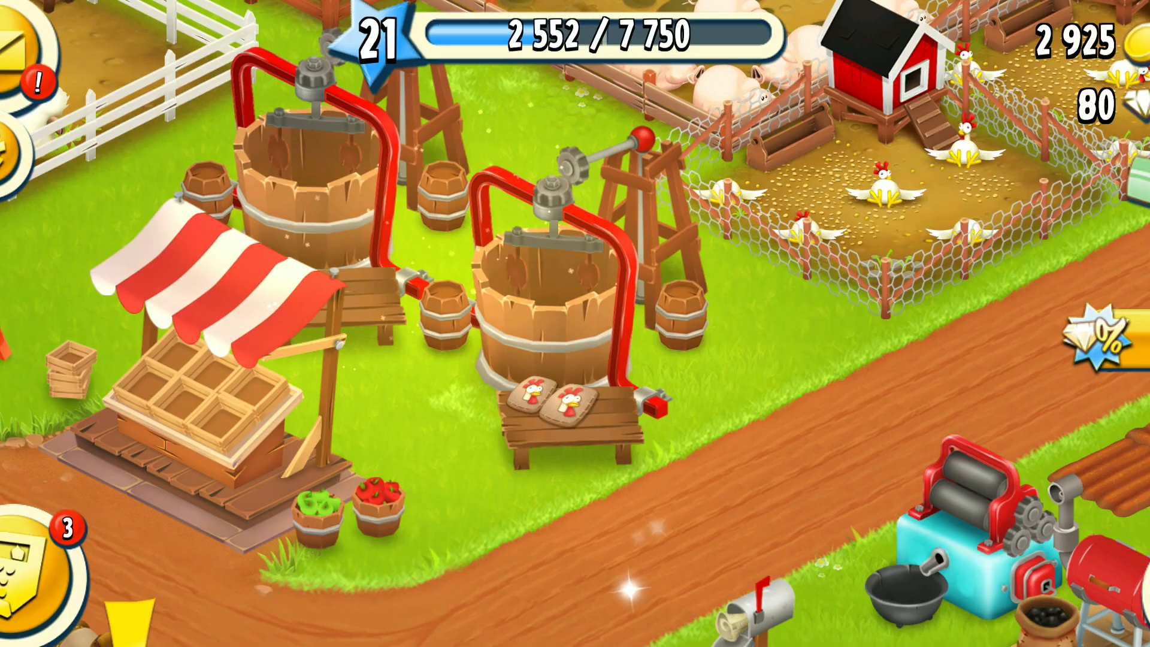
Collect the finished products from the press into the barn, bringing storage to 202/225
click(546, 407)
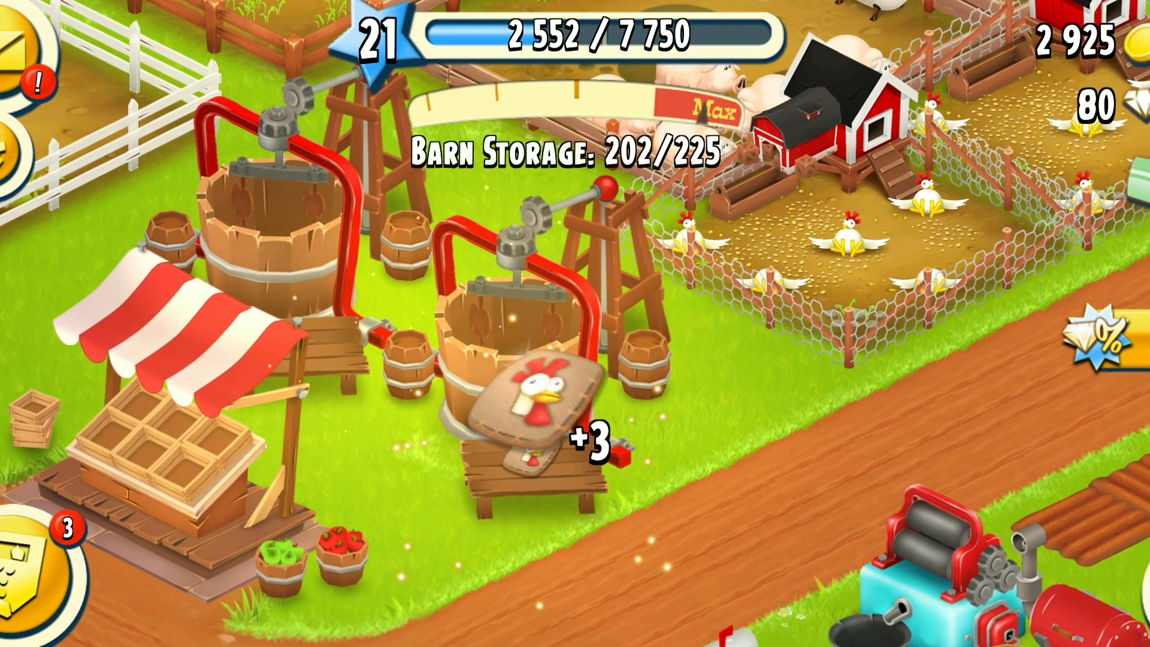
click(521, 411)
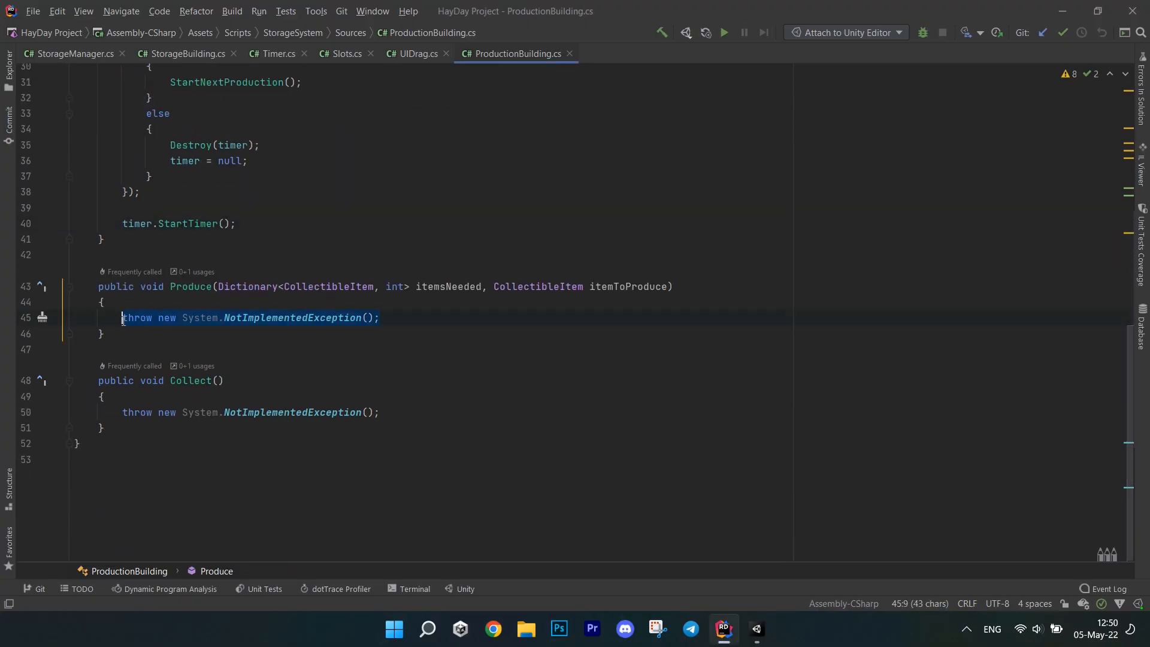
In Produce, guard on the queue and 'itemToProduce is Producible', then foreach ingredient check StorageManager.current.IsEnoughOf
text(if(currentQueue.Count >= maxSlots)
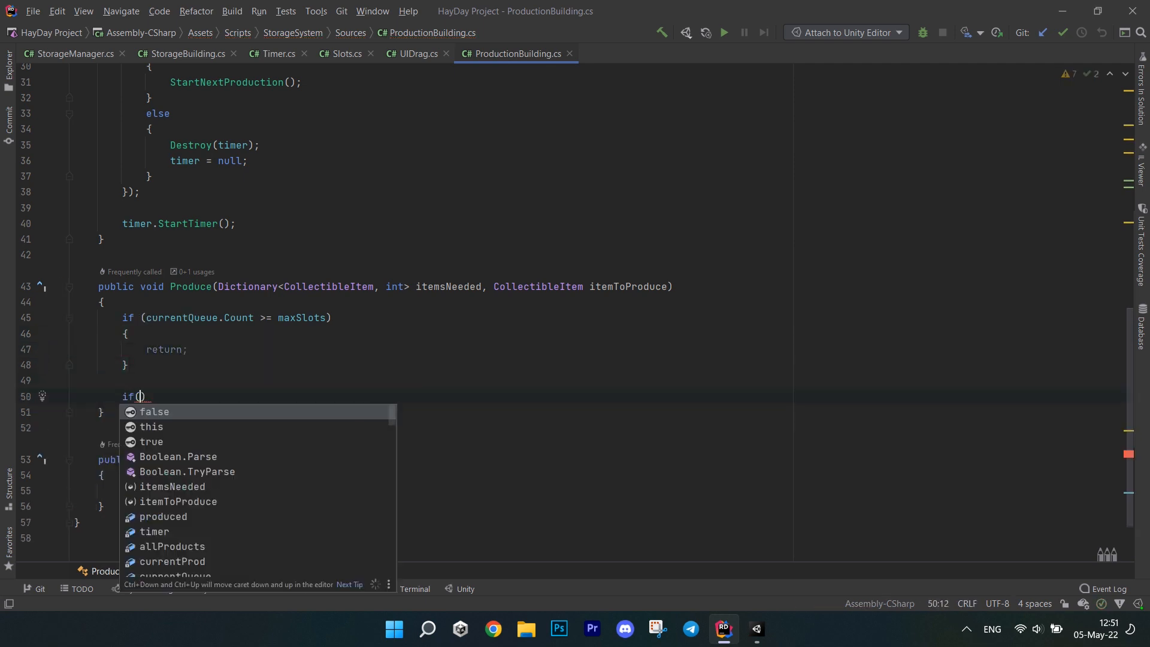
text(itemToProduce is Producible prod)
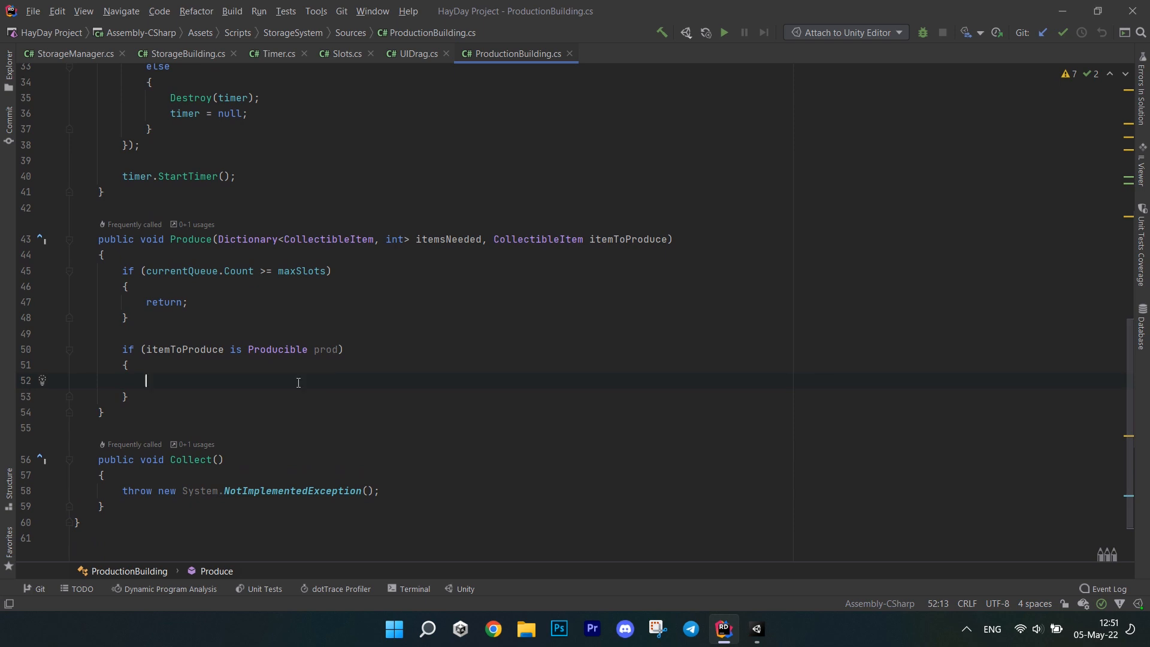
text(foreach (var itemPair in itemsNeeded)
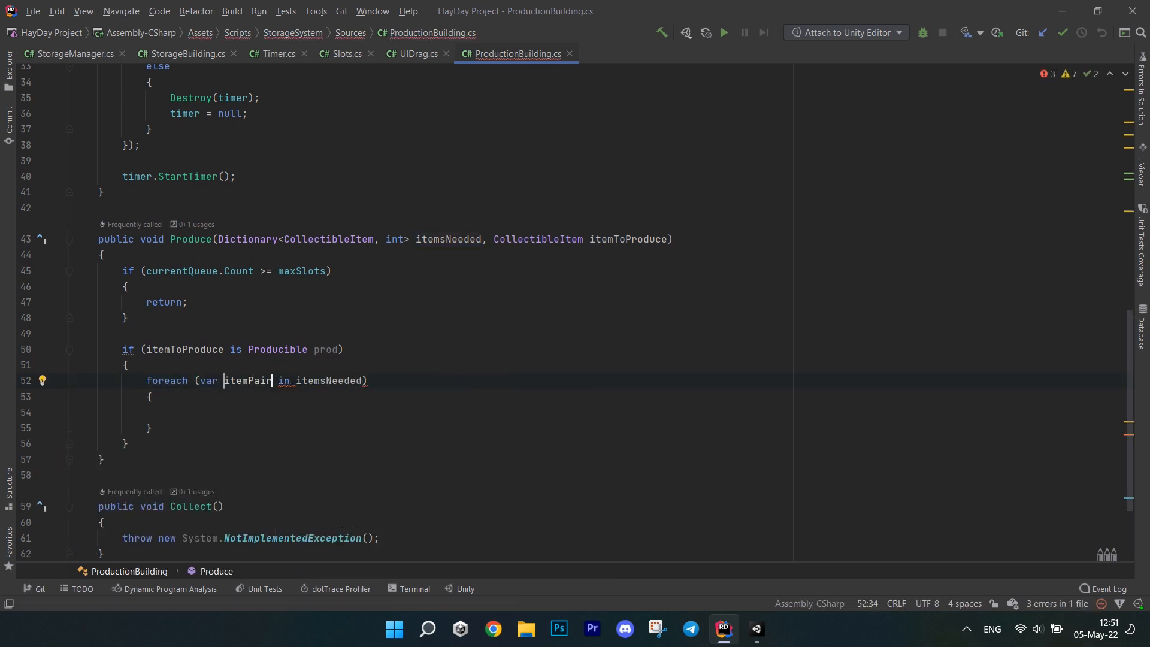
text(if(!s)
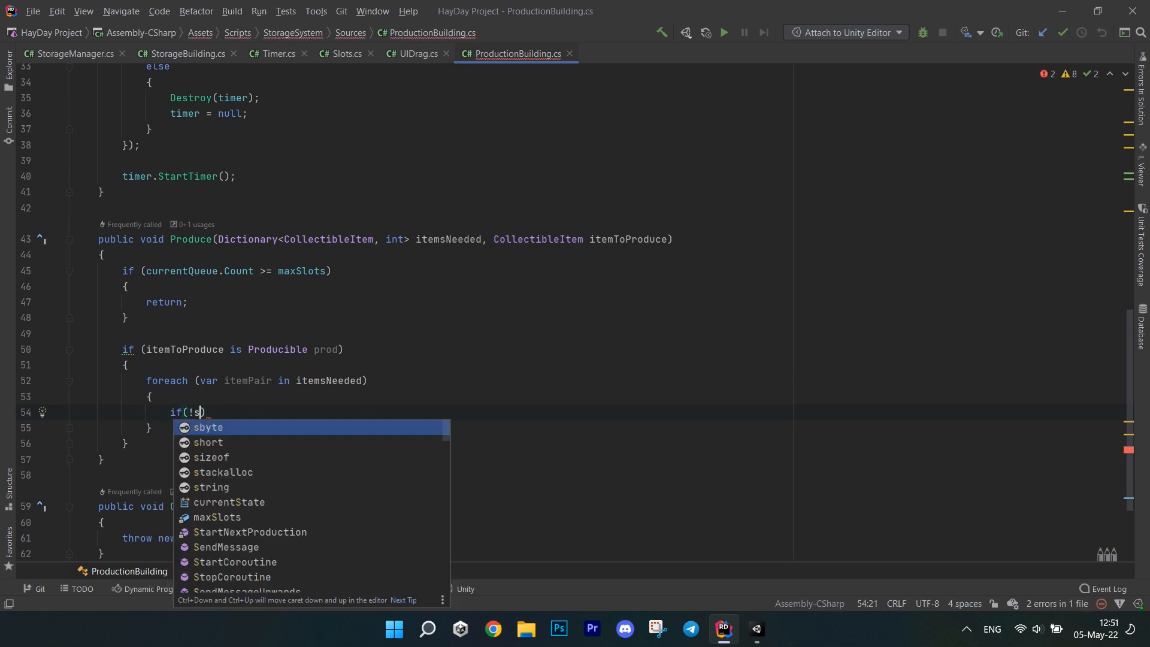
text(torageManager.)
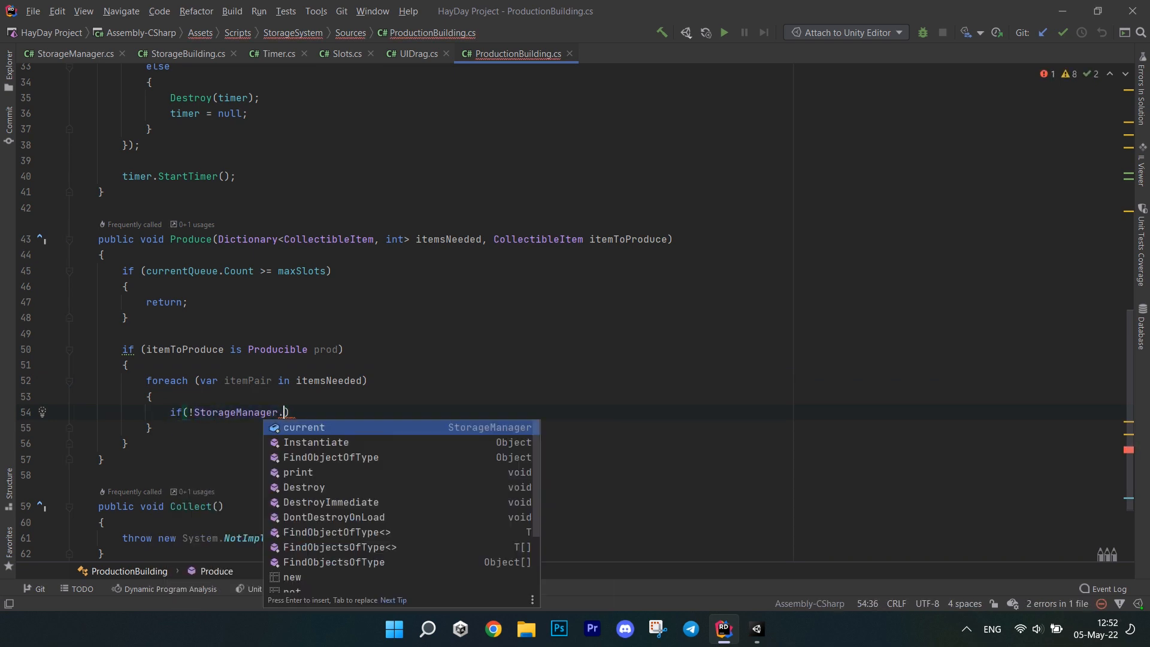
text(.current.IsEnoughOf(itemPair.Key)
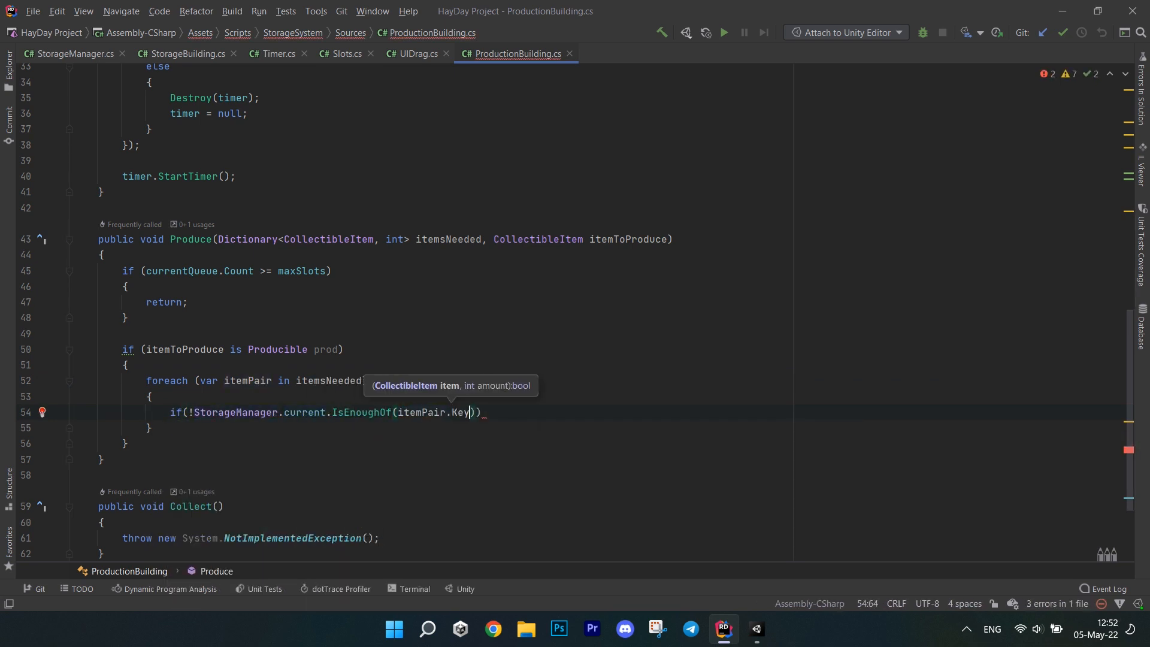
Log 'Not enough items' and return when short, otherwise update storage and enqueue the product into currentQueue
text(De)
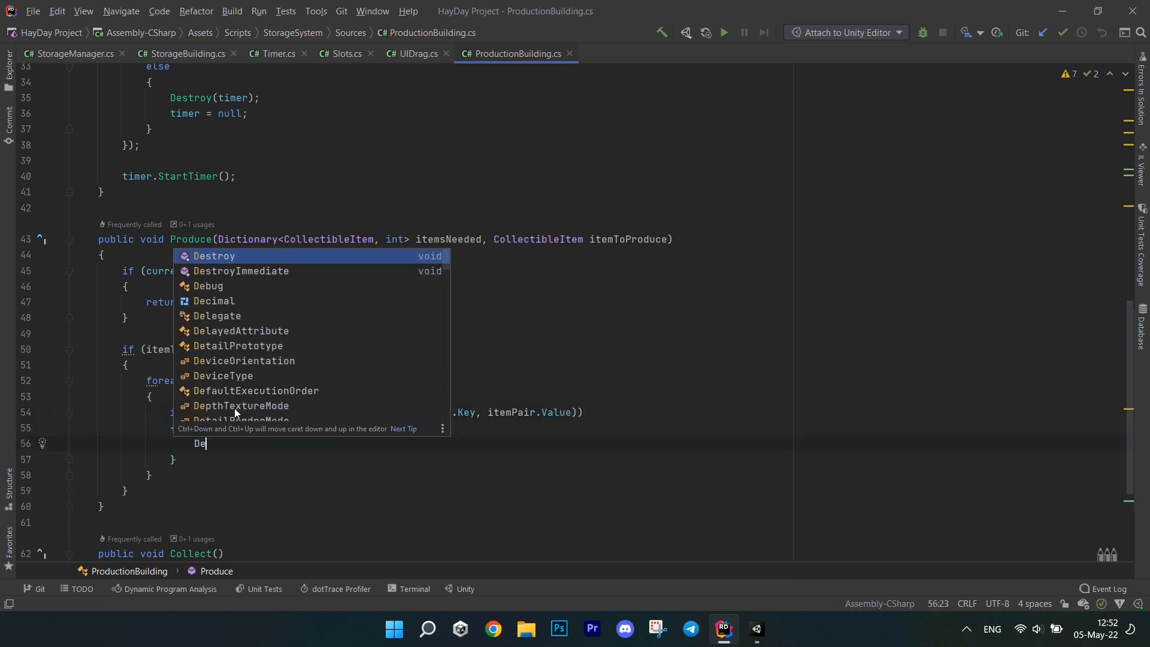
text(Debug.Log("");)
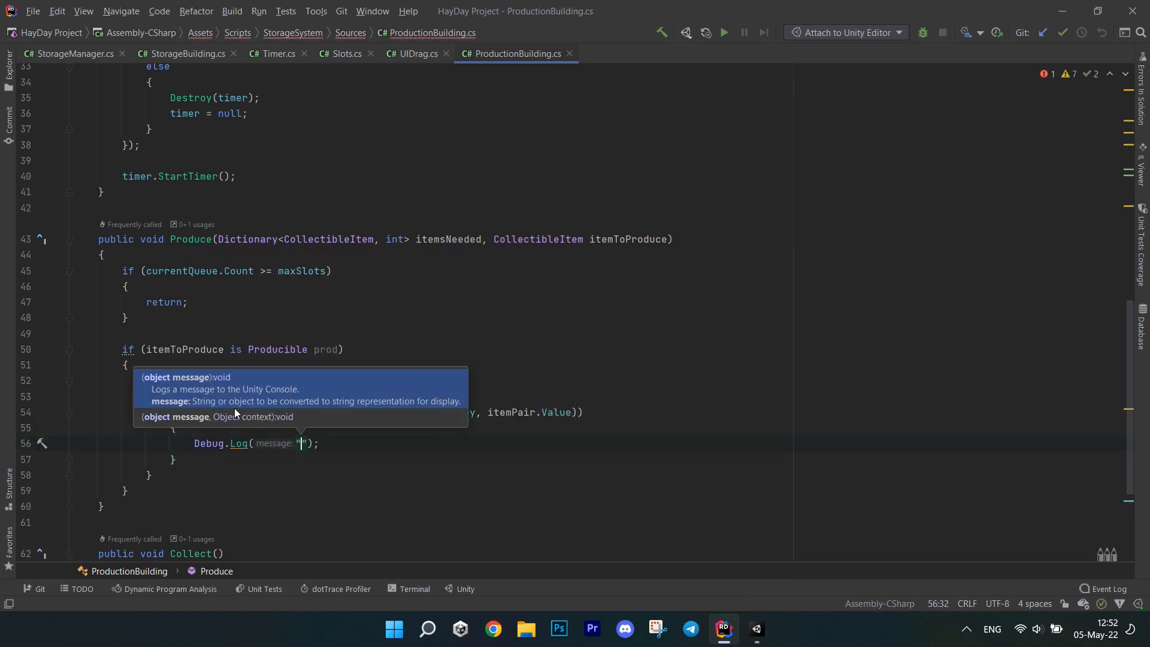
text(Not enough items)
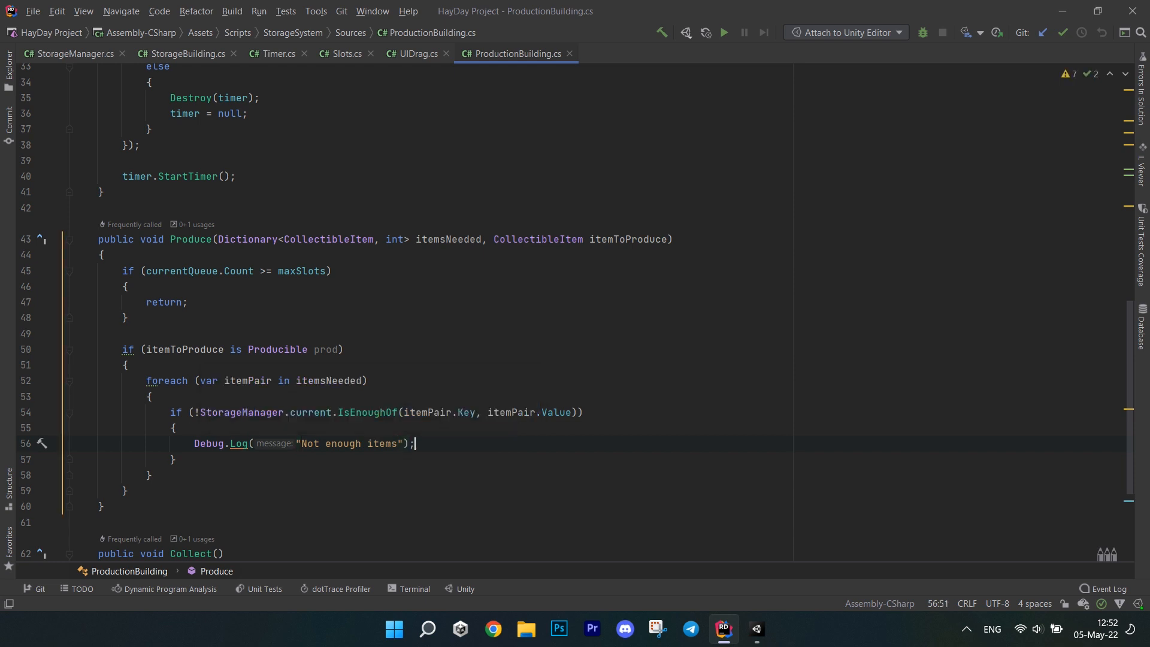
text(return;)
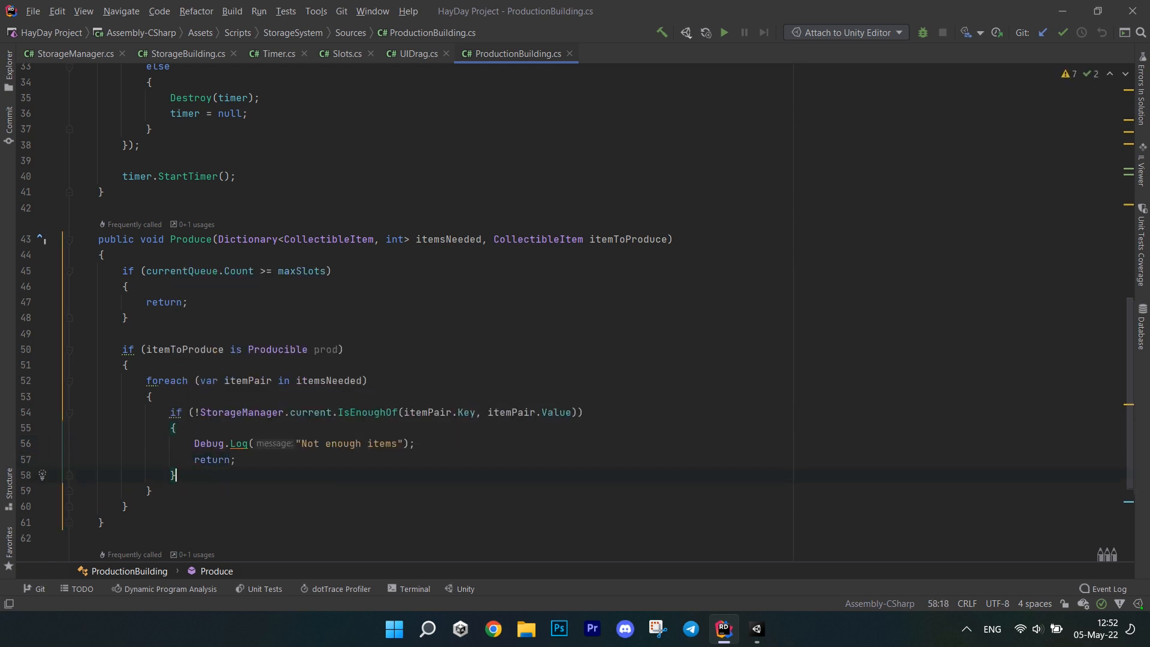
text(StorageManager.current.UpdateItems(itemsNeeded, false);)
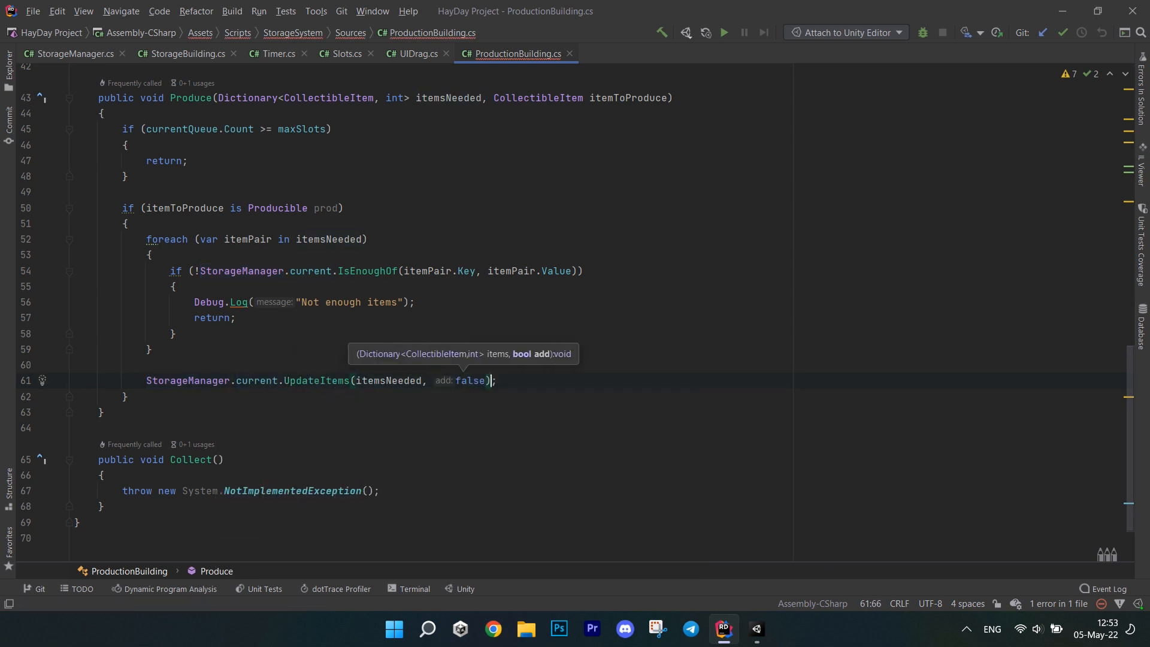
text(currentQueue.Enqueue(prod);)
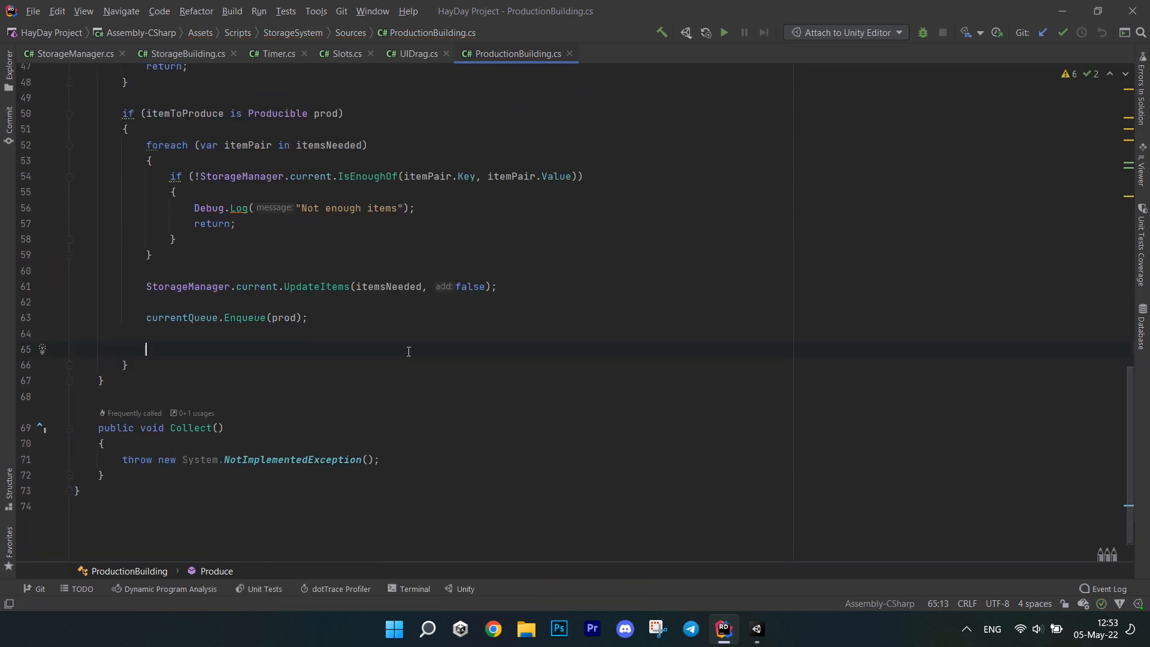
When currentState is Empty set it InProgress, AddComponent<Timer>() and call StartNextProduction()
text(if(currentState))
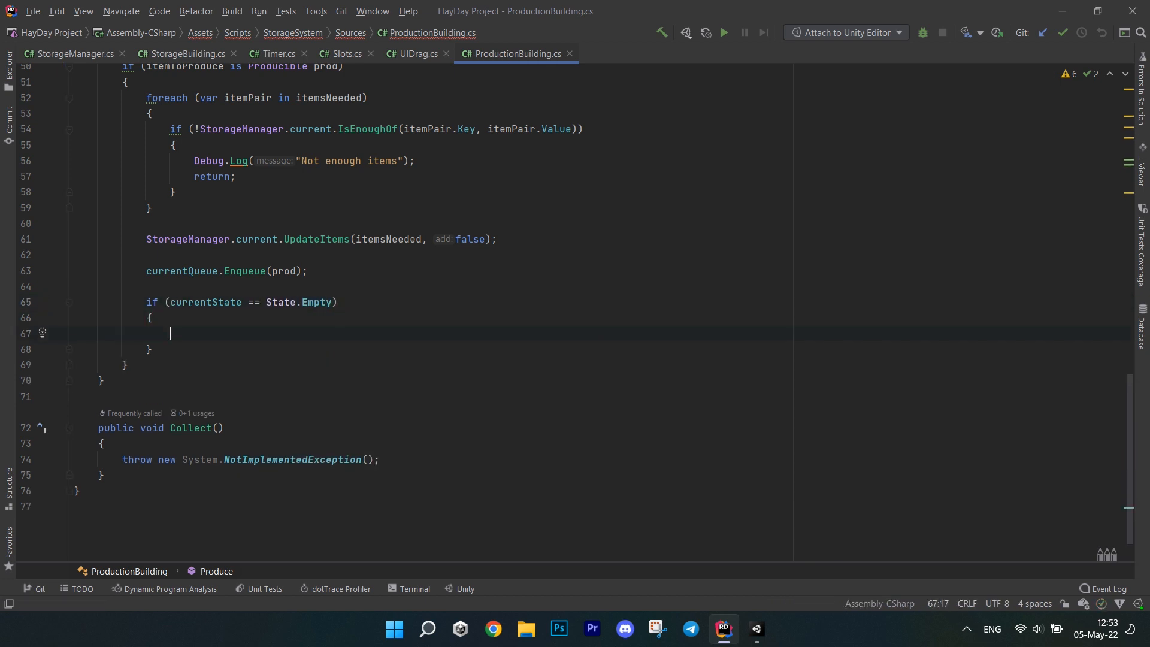
text(currentState ==)
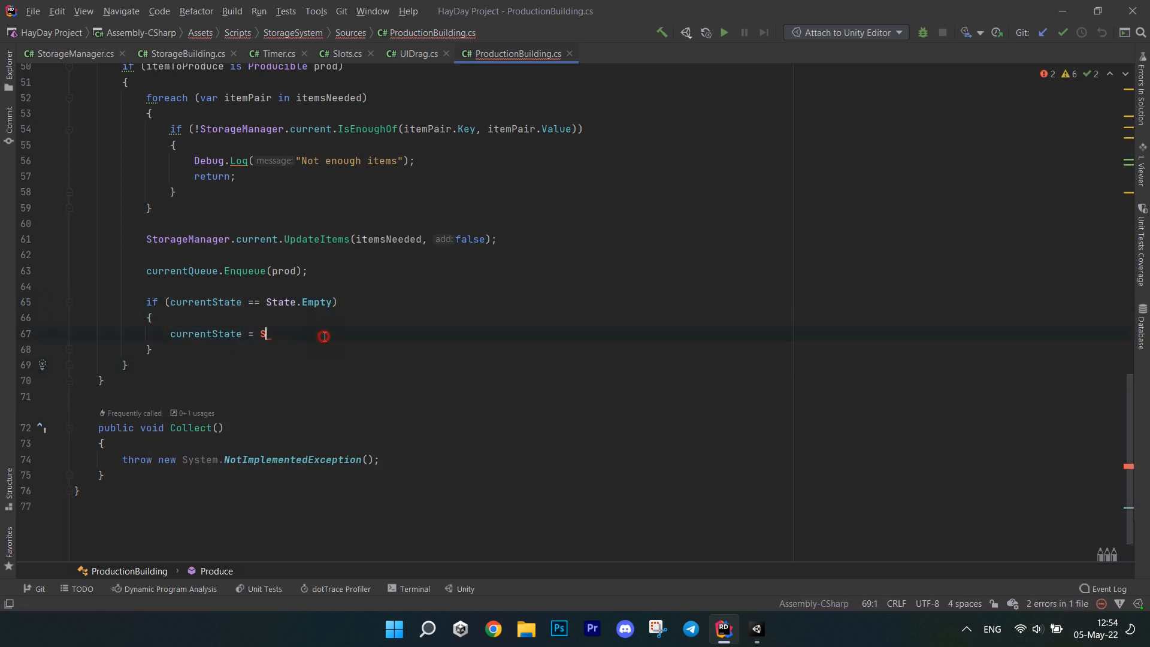
text(tate.InProgress)
text(timer = gameObject)
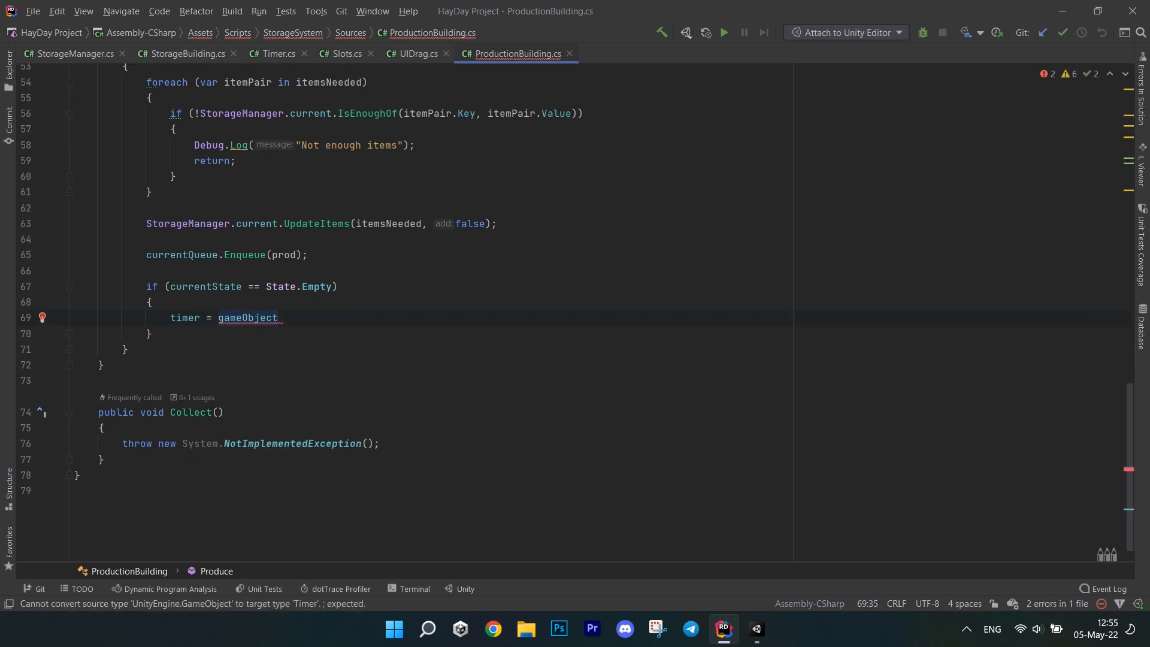
text(.AddComponent<Timer>)
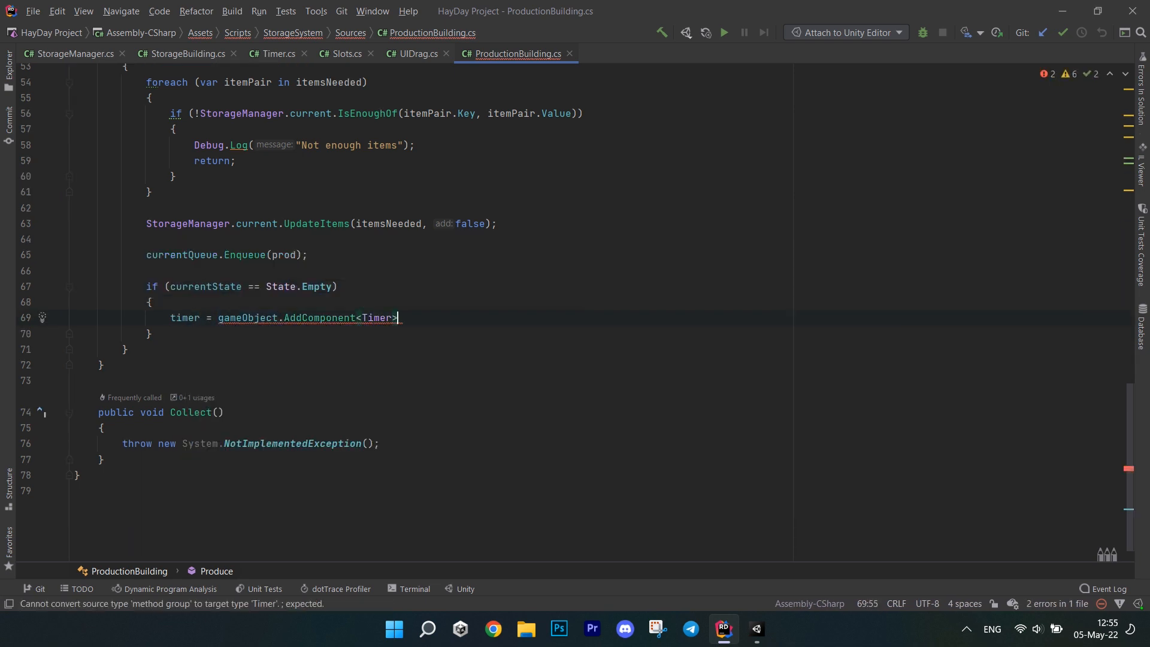
text(();)
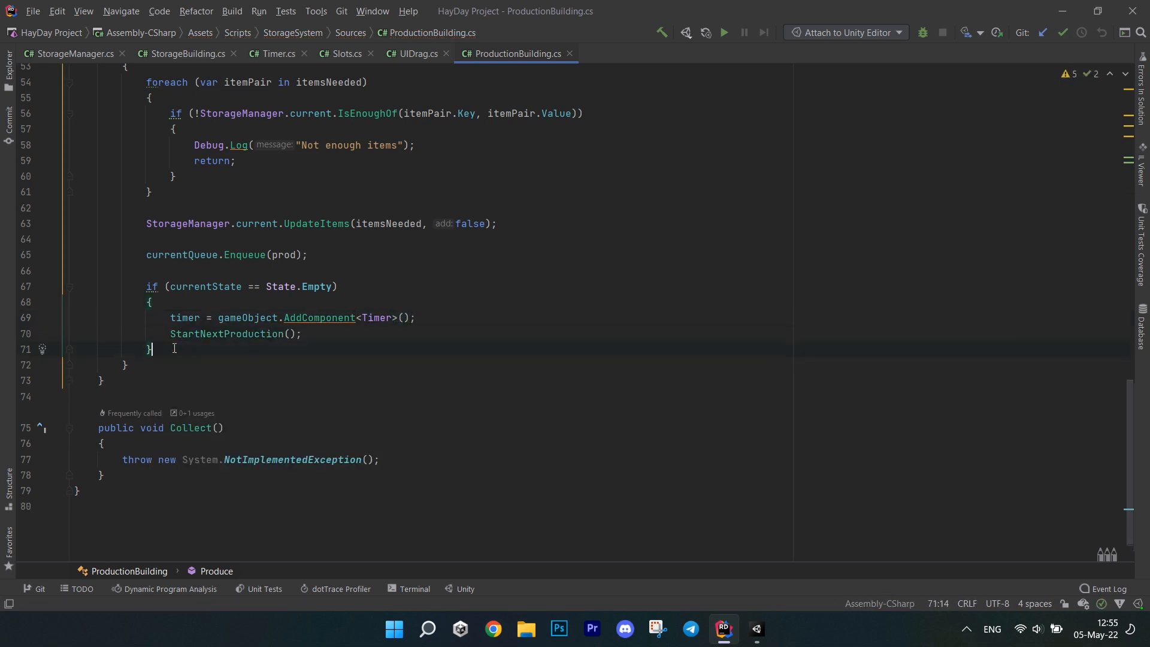
Call ItemsTooltip.ShowTooltip_Static(gameObject, allProducts, currentQueue), then select the Collect placeholder line
text(ItemsTooltip.ShowTooltip_Static();)
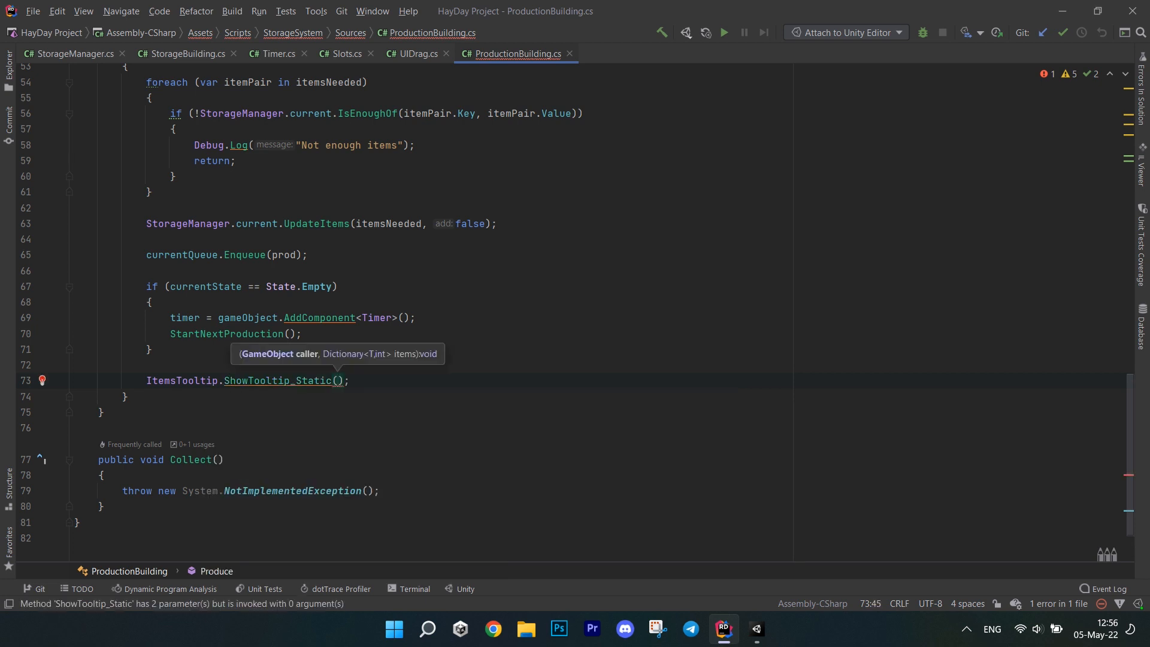
text(gameObject, allProducts)
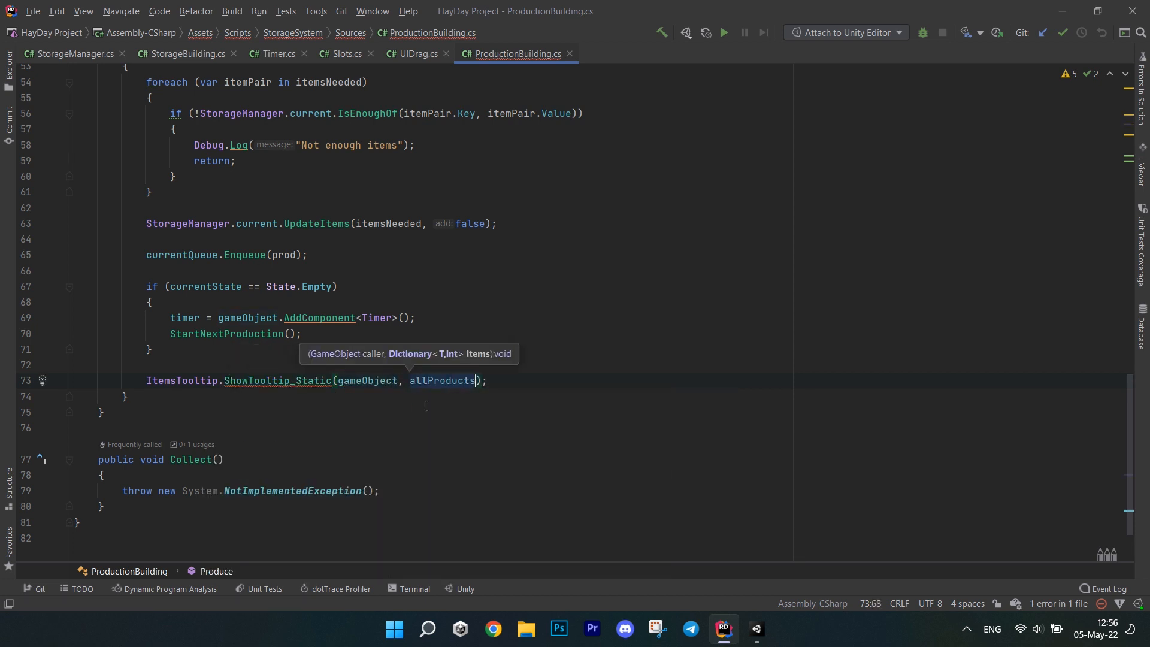
click(277, 379)
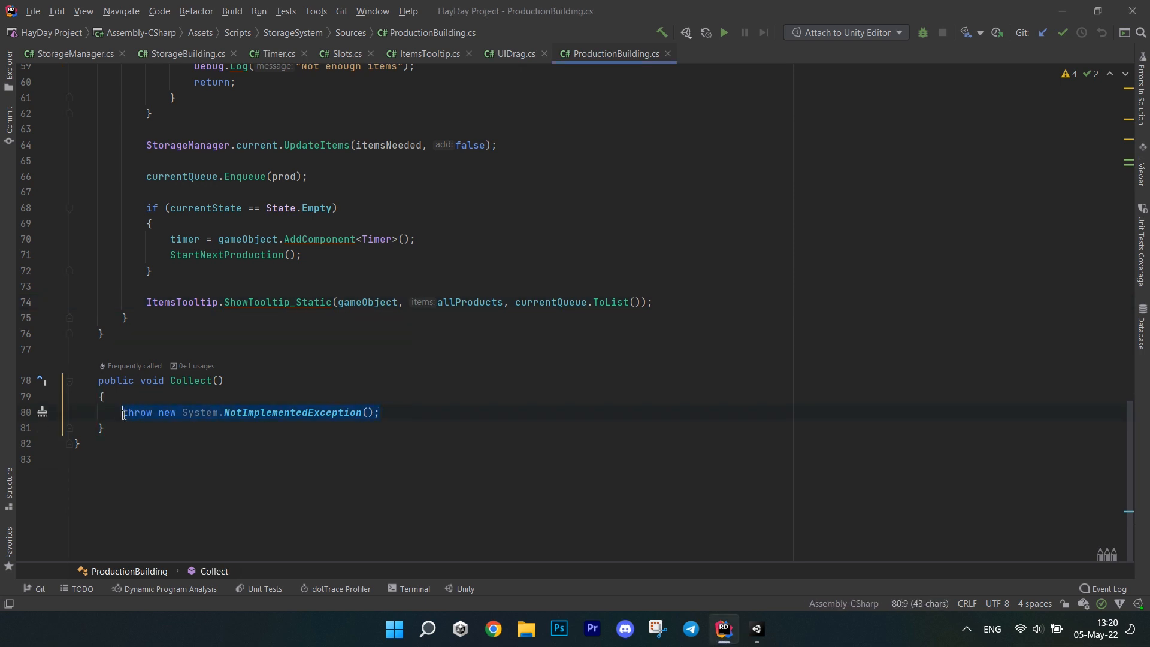
Build a Dictionary<CollectibleItem, int> result from produced.Dequeue() and pass it to StorageManager.UpdateItems
text(Dictionary<>)
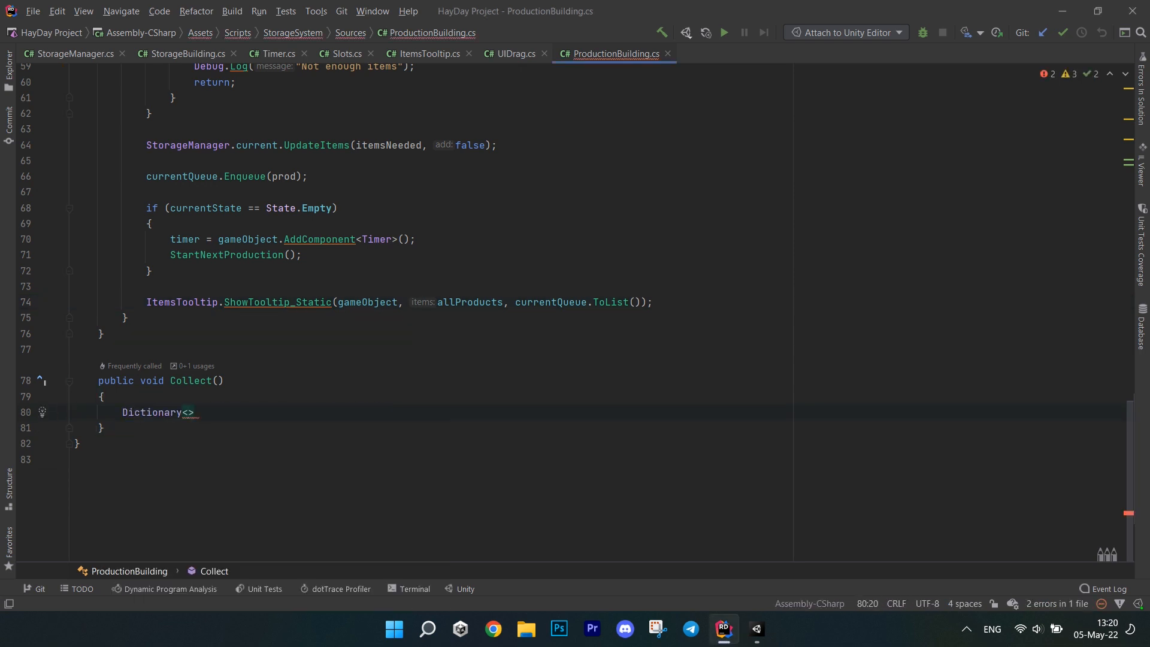
text(CollectibleItem, int> result = new Dictionary<CollectibleItem, int>();)
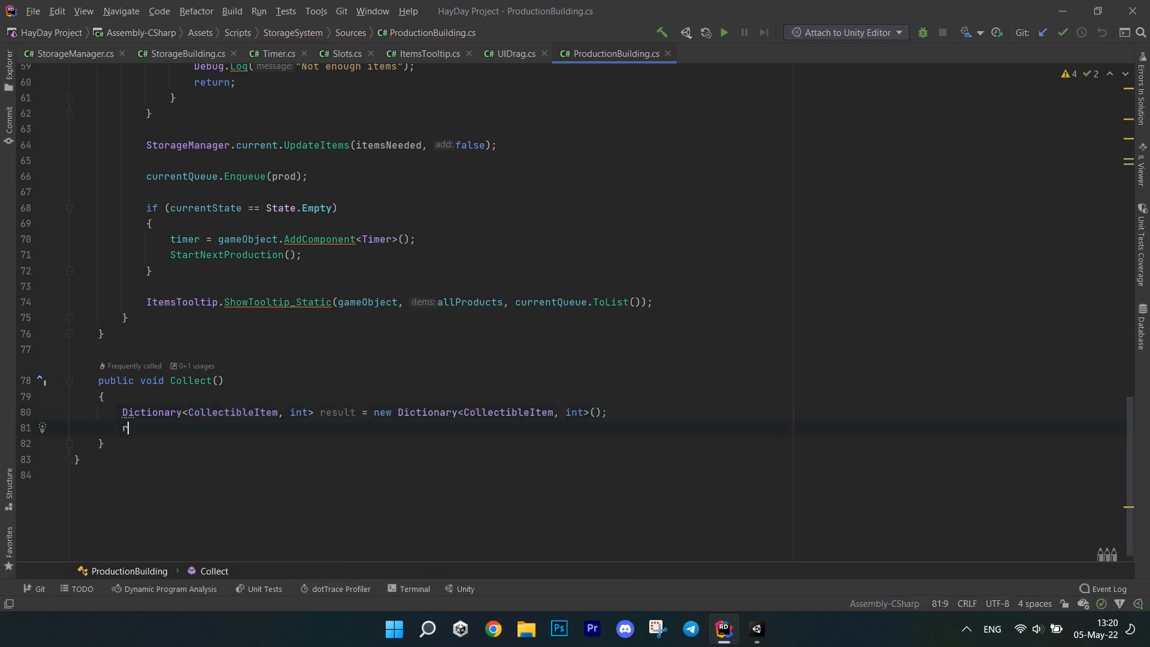
text(result.Add(produced.Dequeue(), prodAmount);)
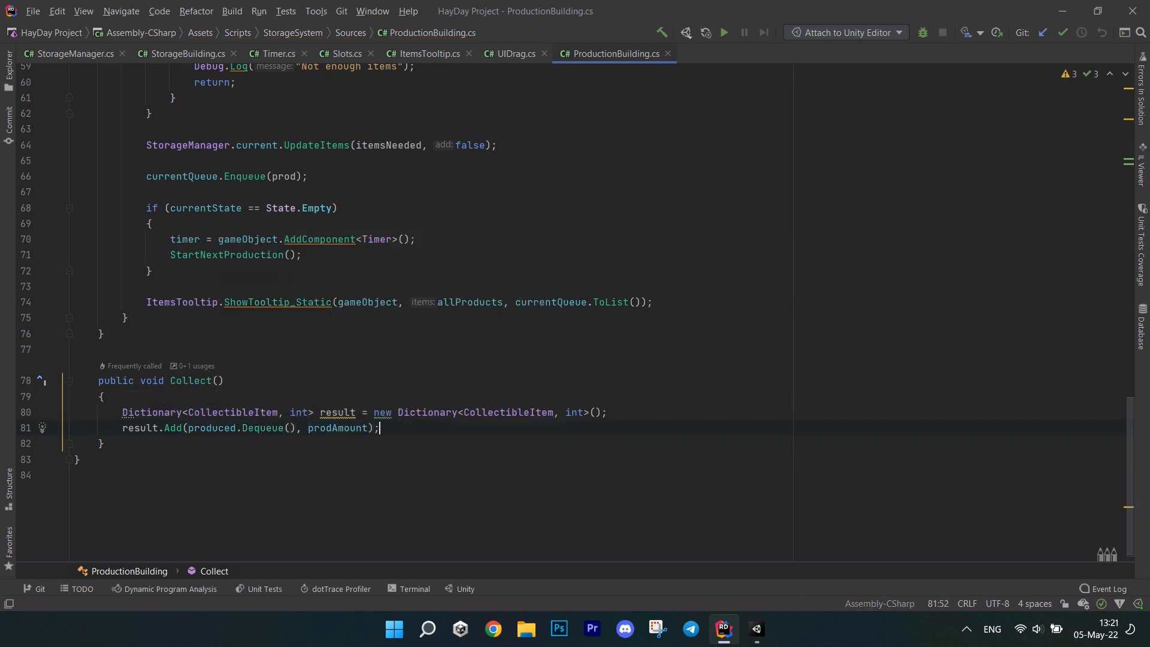
text(StorageManager.current.UpdateItems(result, true);)
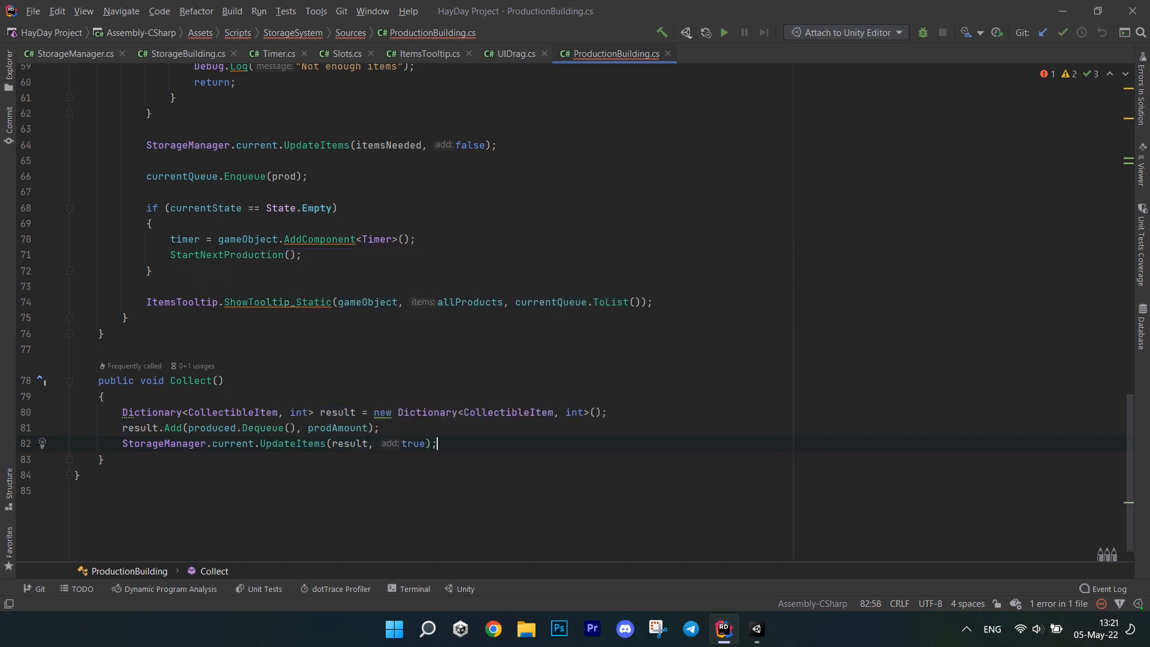
Add if checks on produced.Count and currentQueue.Count to detect finished production
text(if(produced.c)
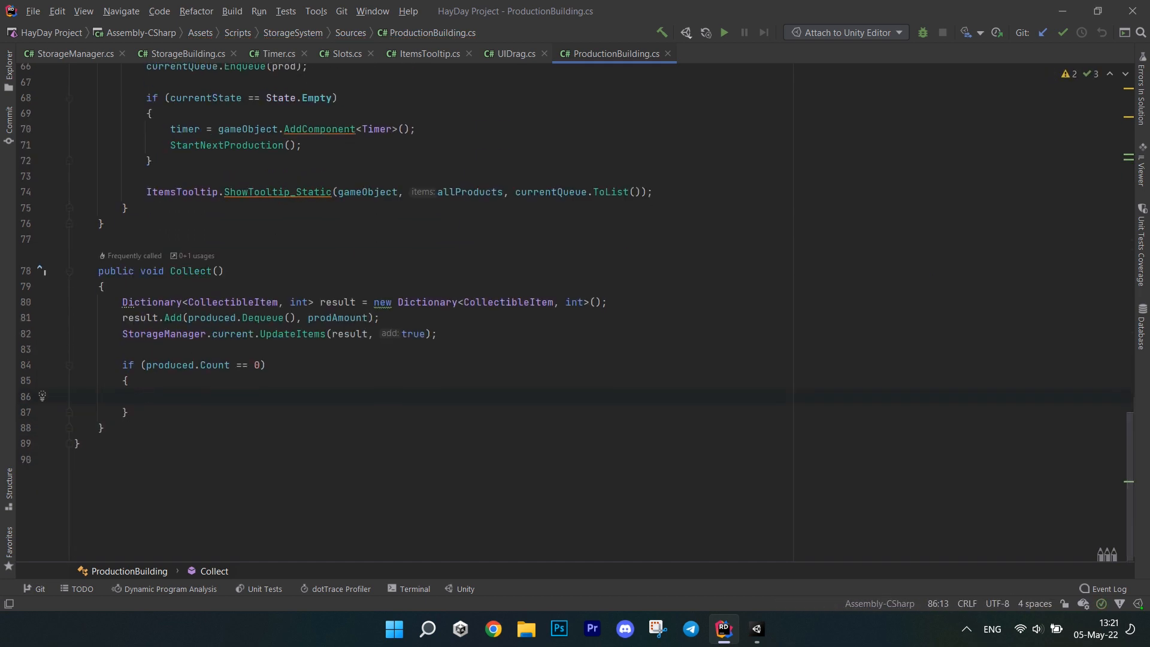
text(if(currentQueue.Count))
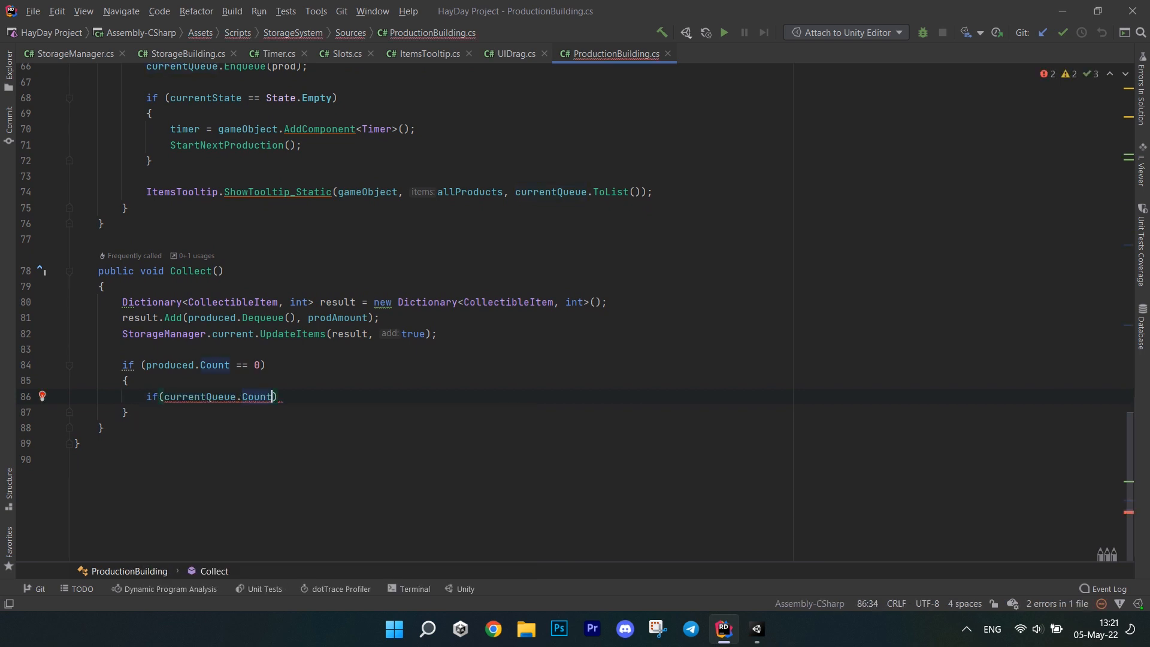
text(cu)
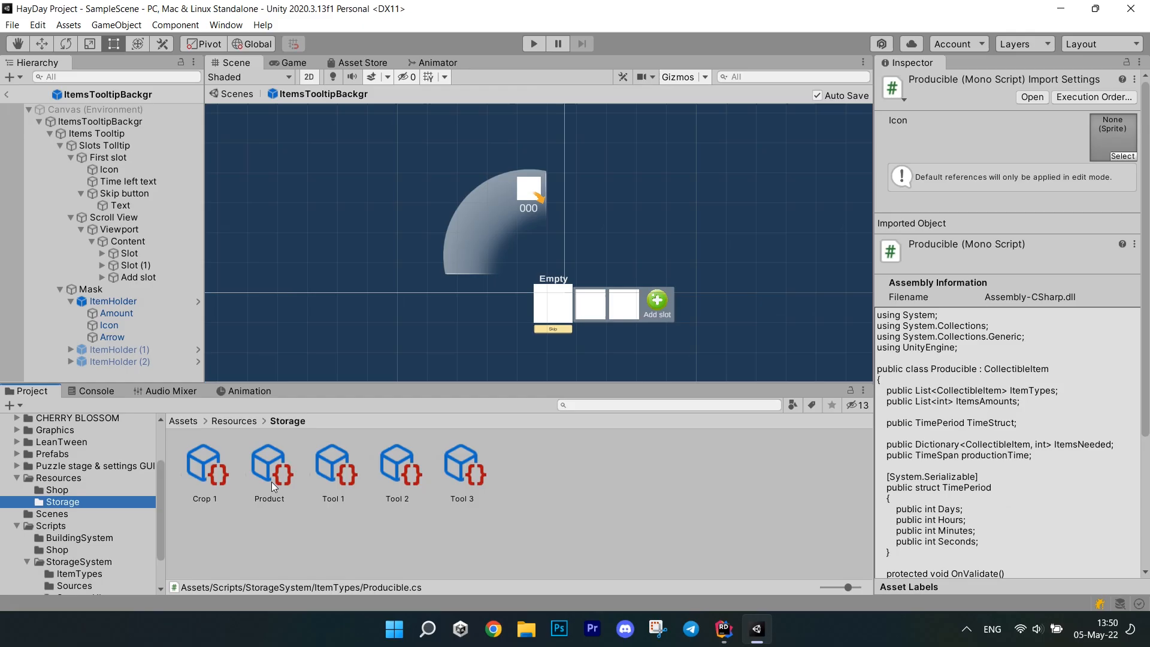
Assign the jelly sprite as the Product asset's icon
click(269, 464)
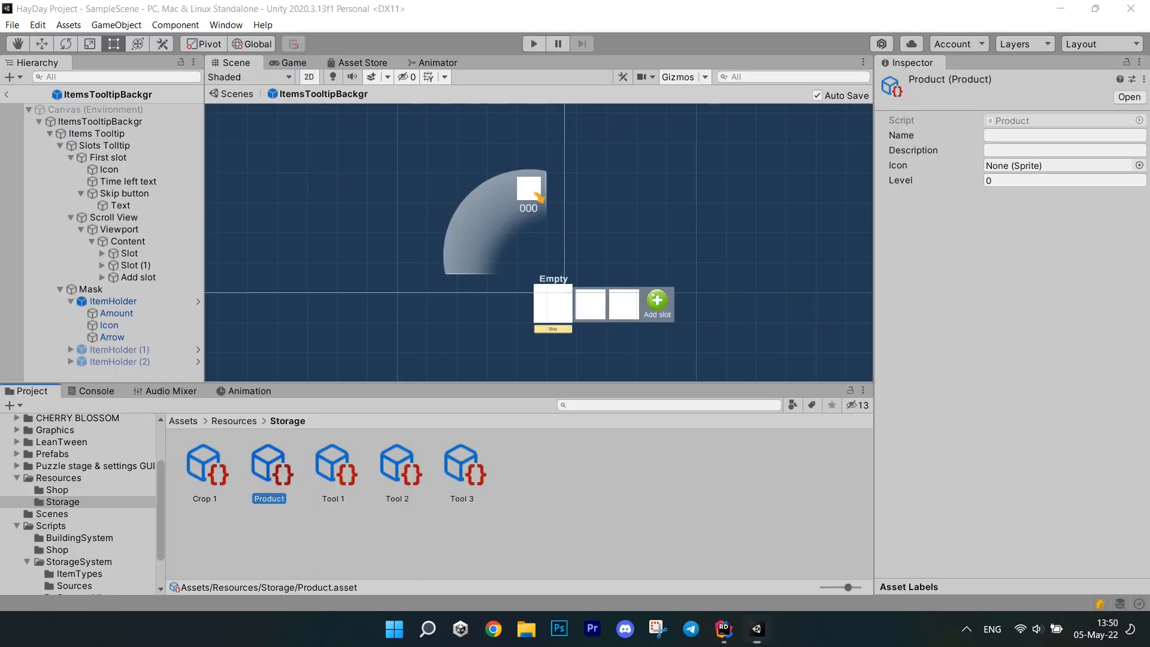
double_click(268, 498)
text(jelly)
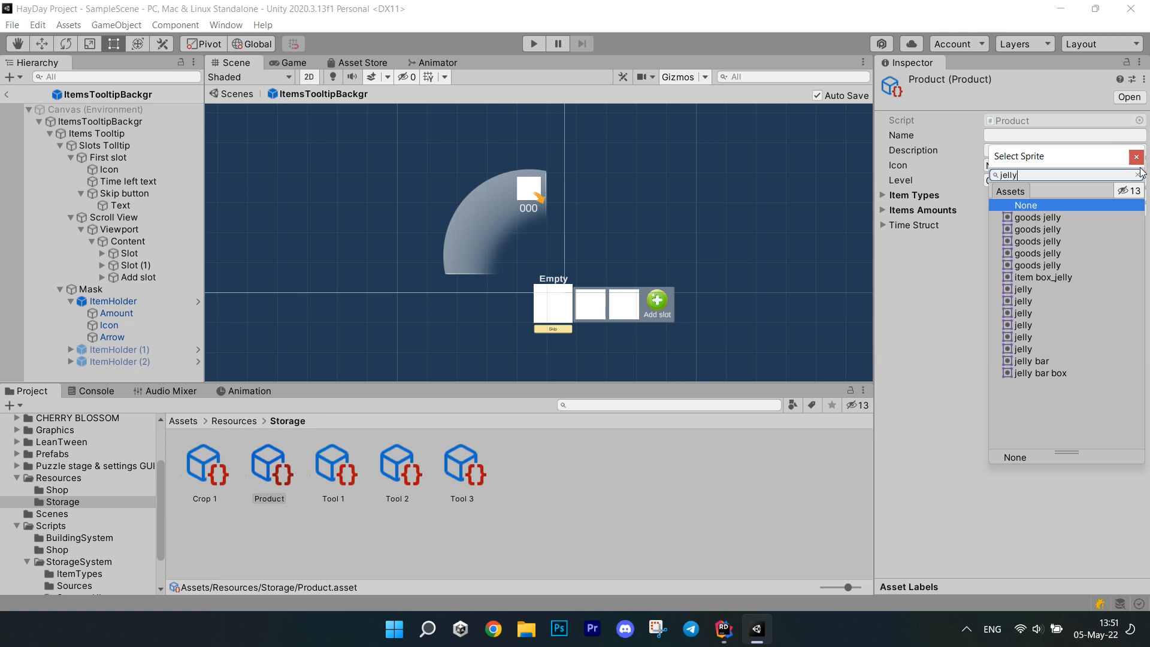
click(1021, 289)
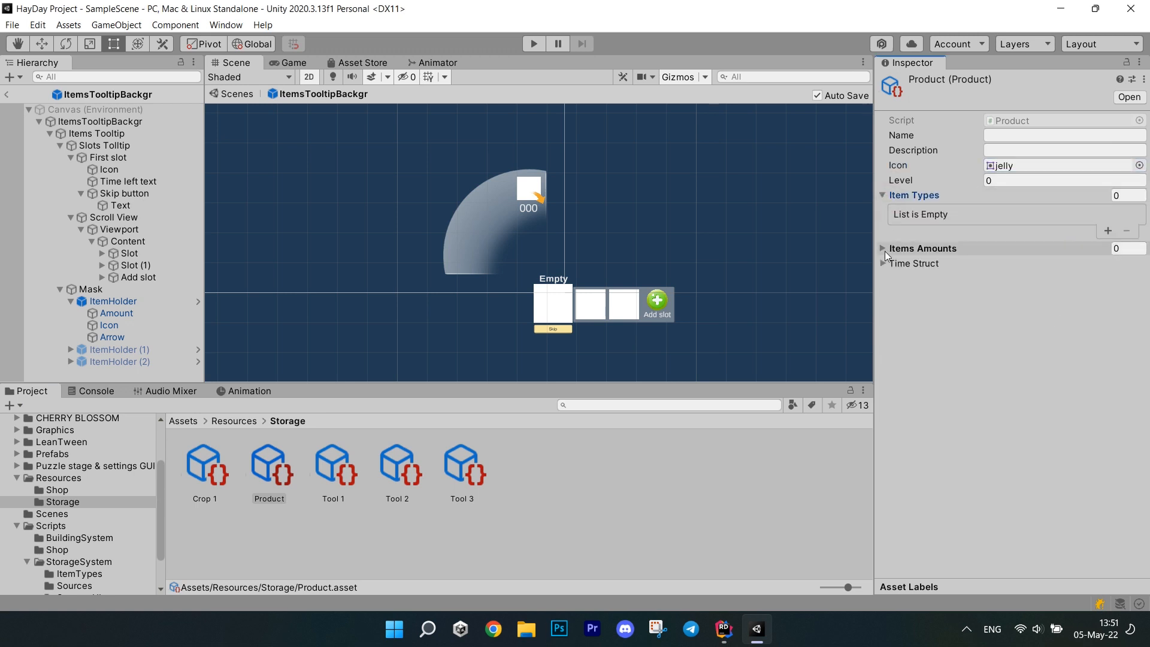
Add a product entry to the Factory prefab's All Products and add the Slots script to Slots Tooltip
click(410, 464)
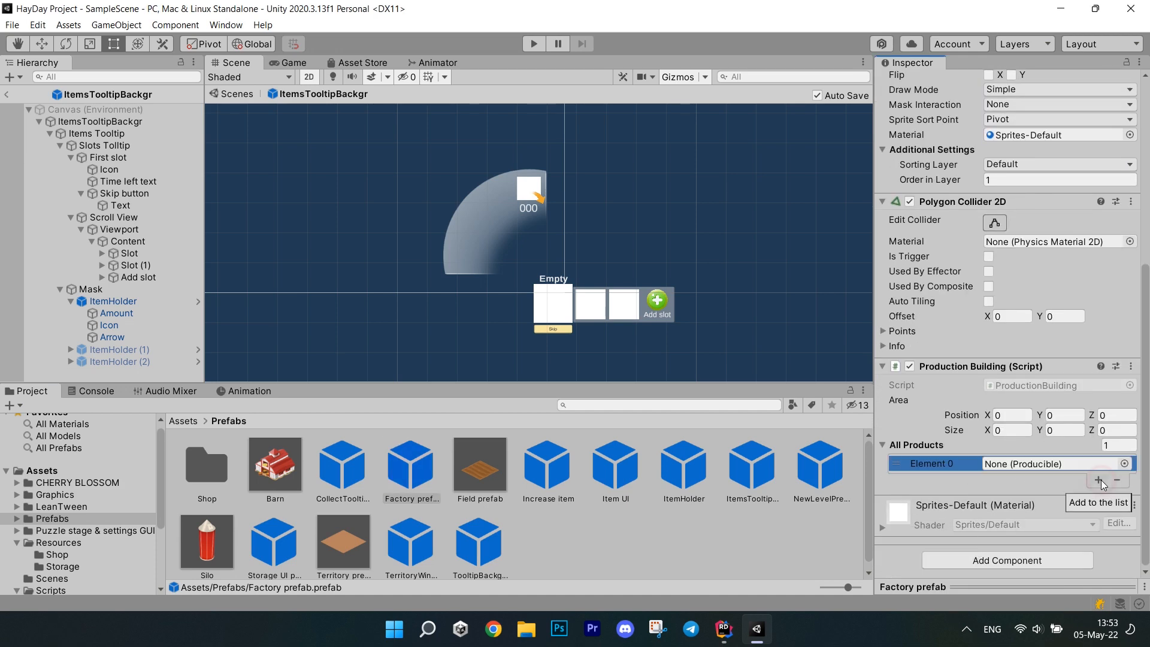
click(1033, 462)
text(Slo)
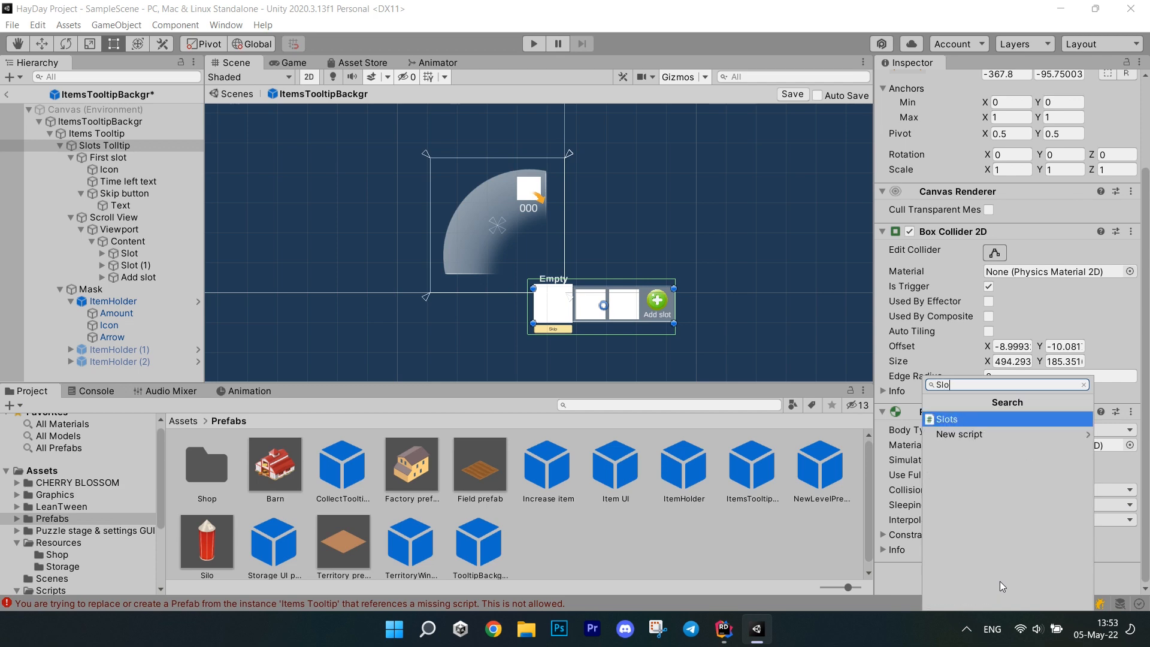
click(947, 419)
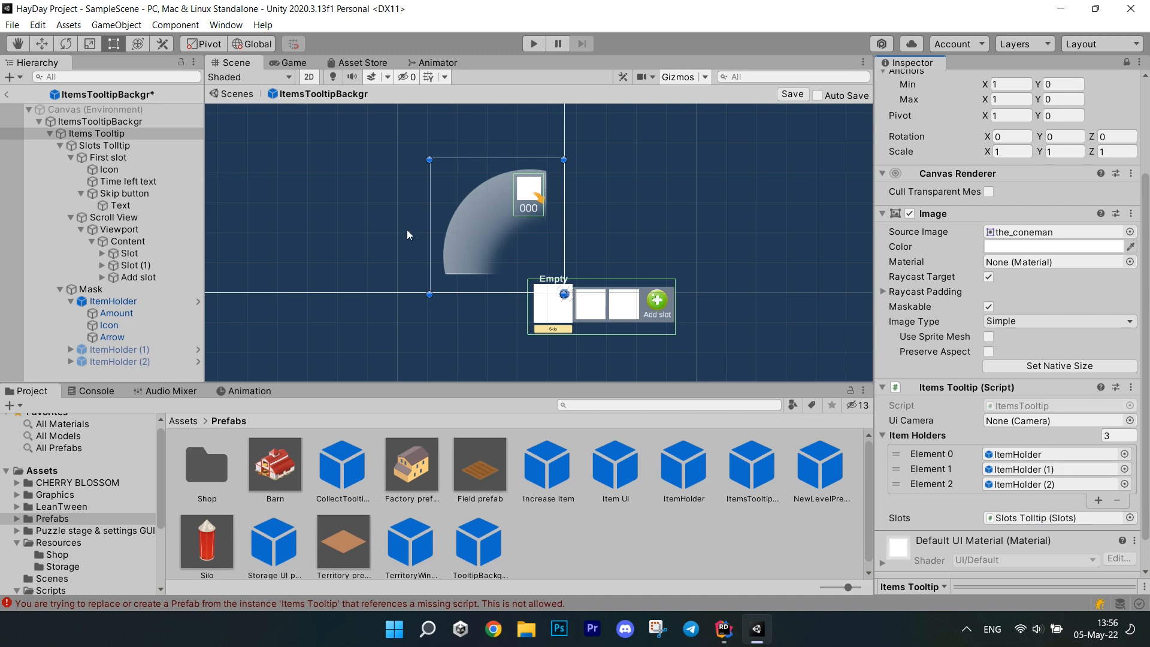
Enter play mode, buy the Factory from the shop and place it on the farm
click(533, 43)
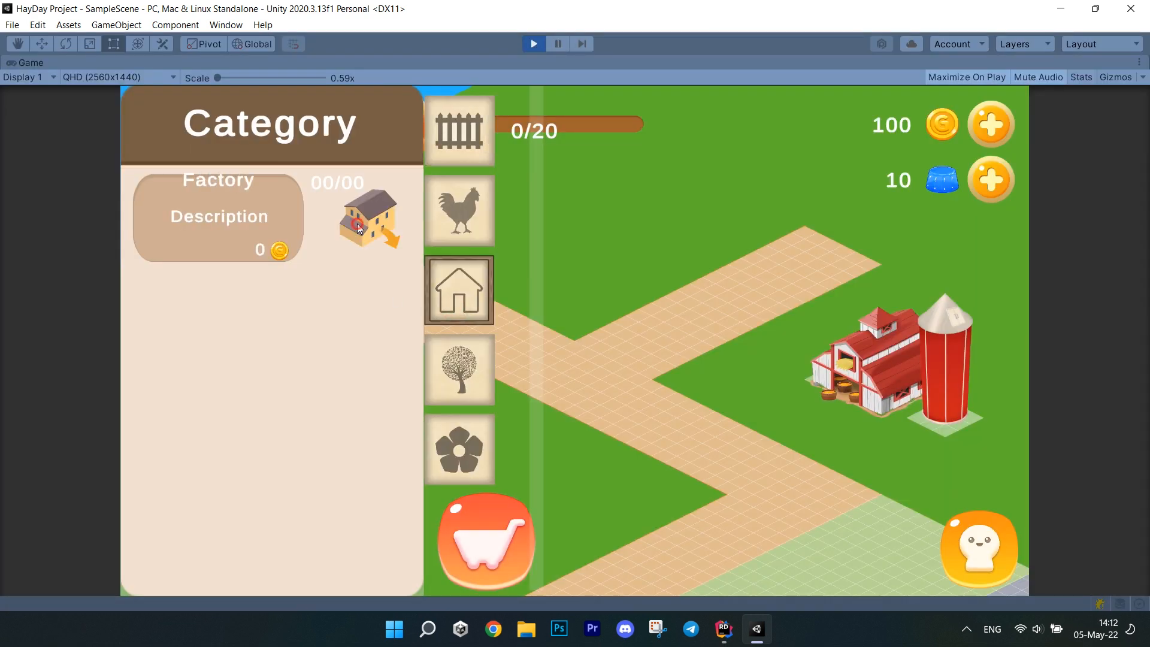
click(369, 218)
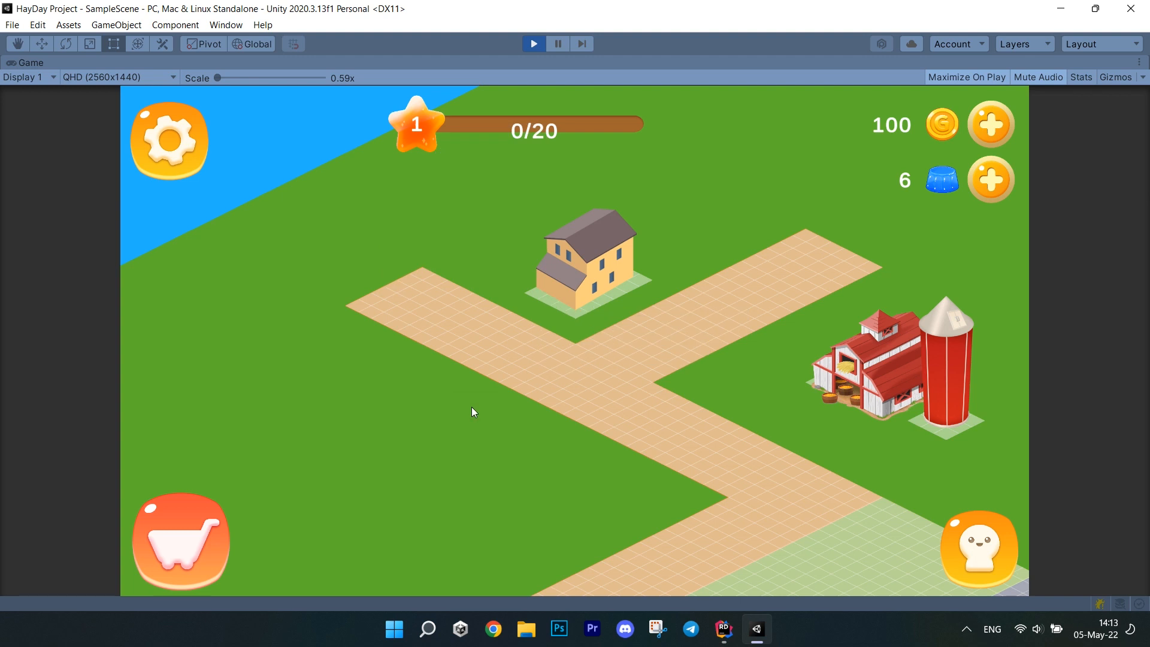
click(587, 264)
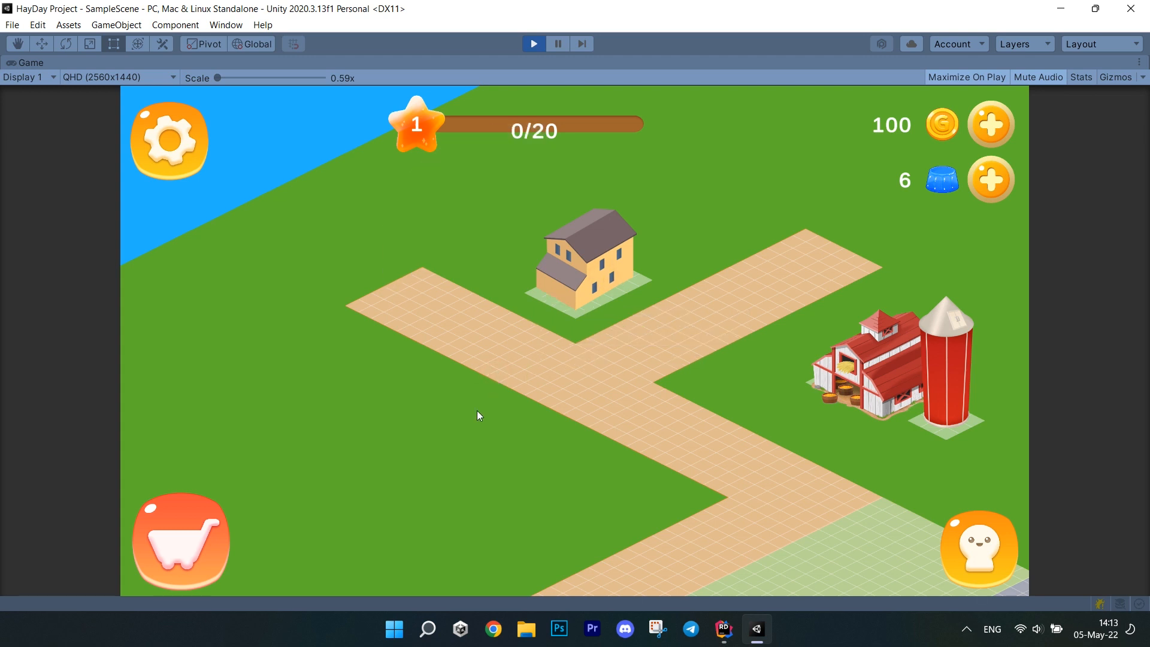
Tap the factory to queue a jelly production and close the Console window
click(476, 416)
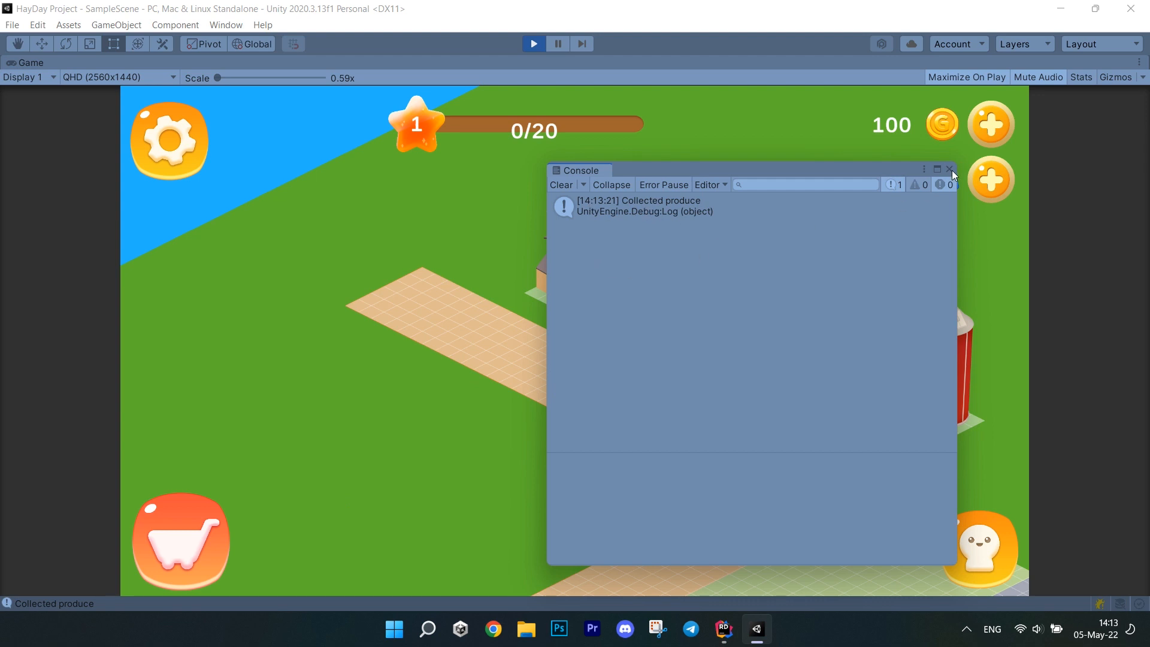
click(950, 170)
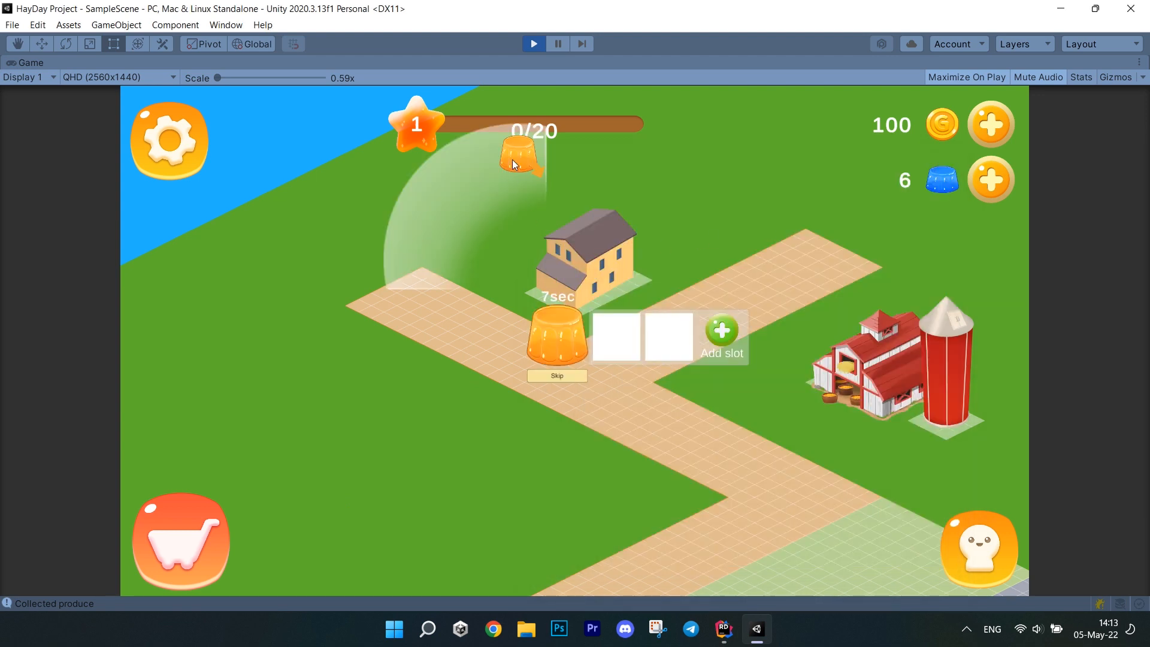
mouse_move(518, 309)
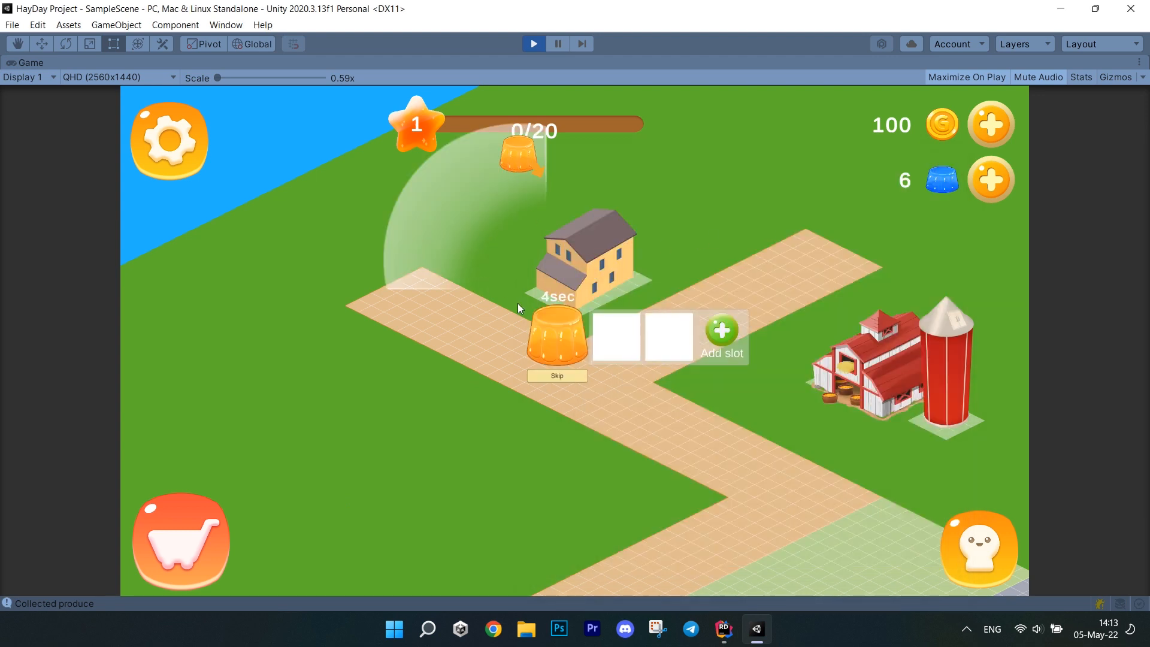